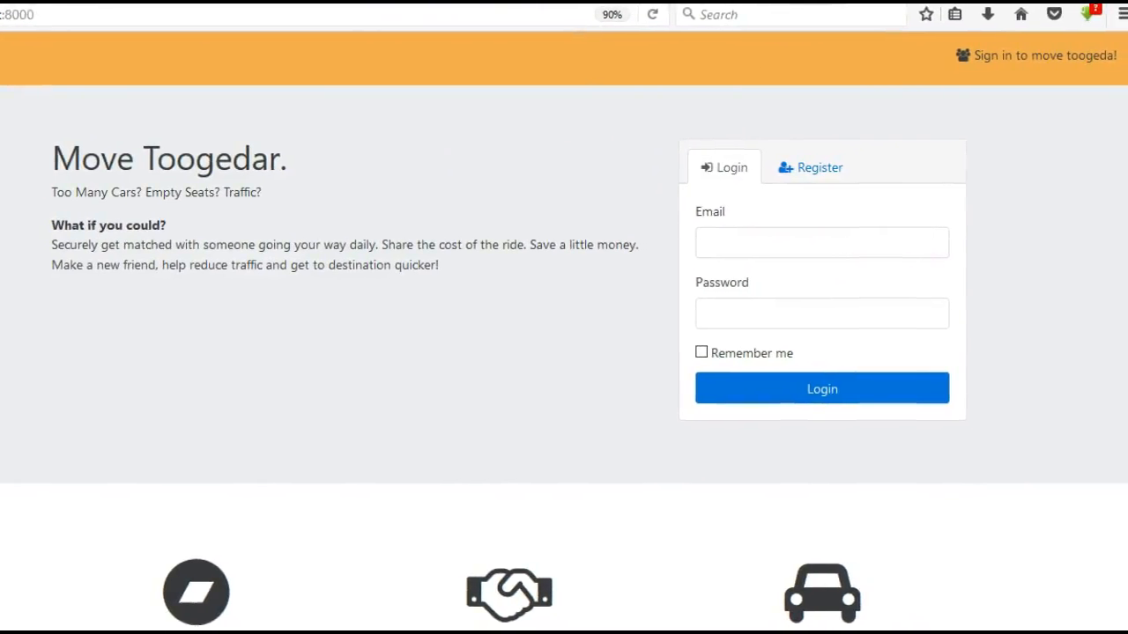
mouse_move(326, 181)
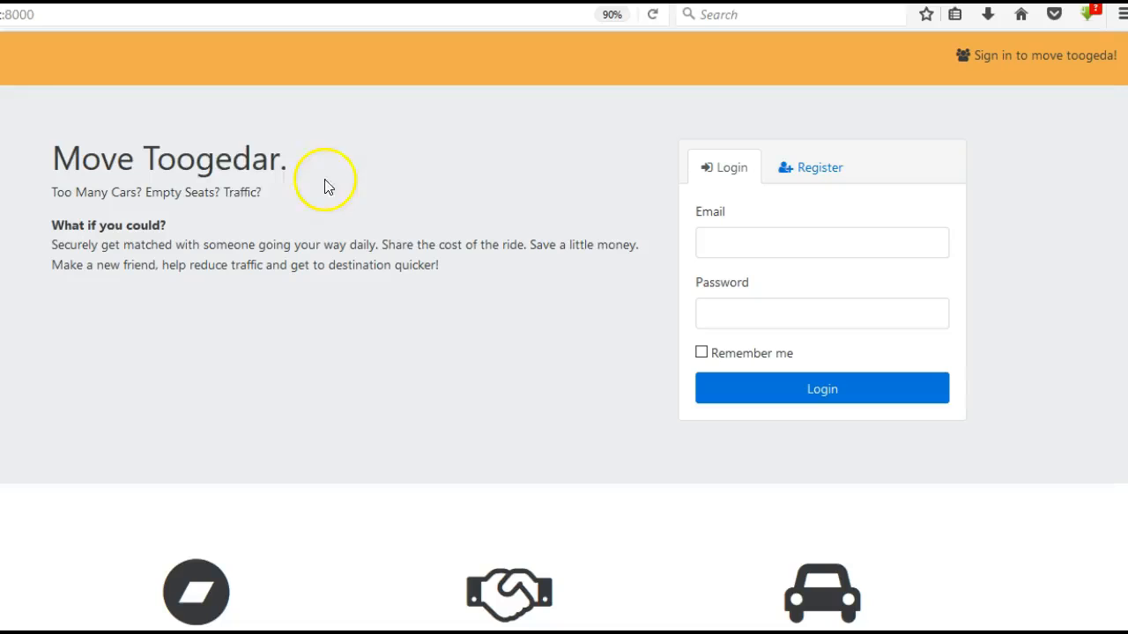
Open the registration form and scroll down to the optional initial account fund field.
left_click(809, 167)
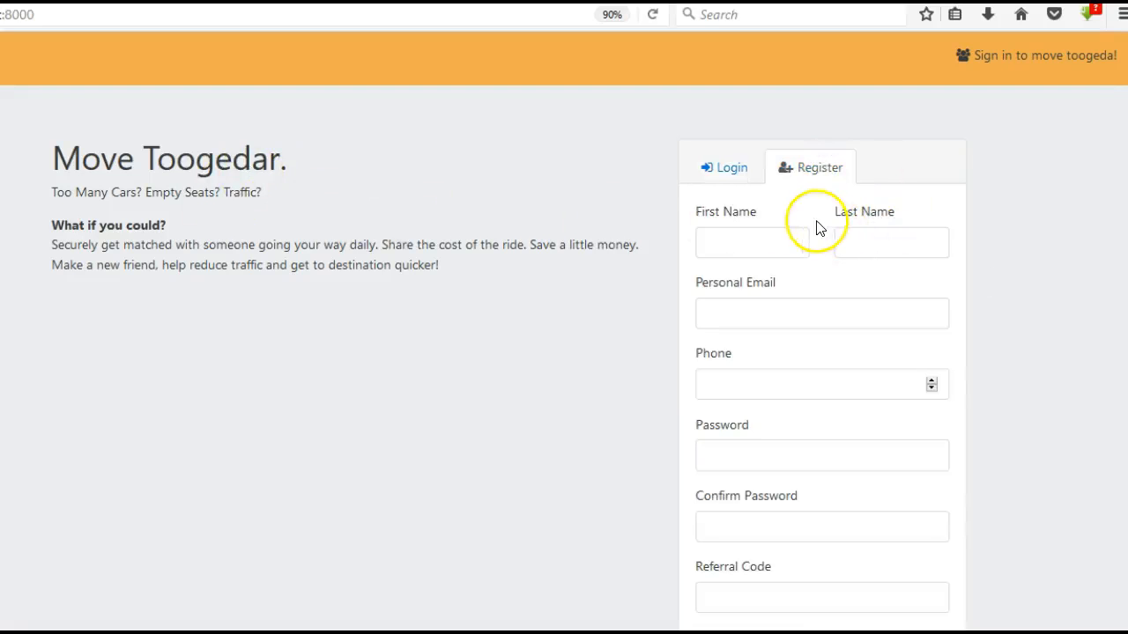
mouse_move(943, 81)
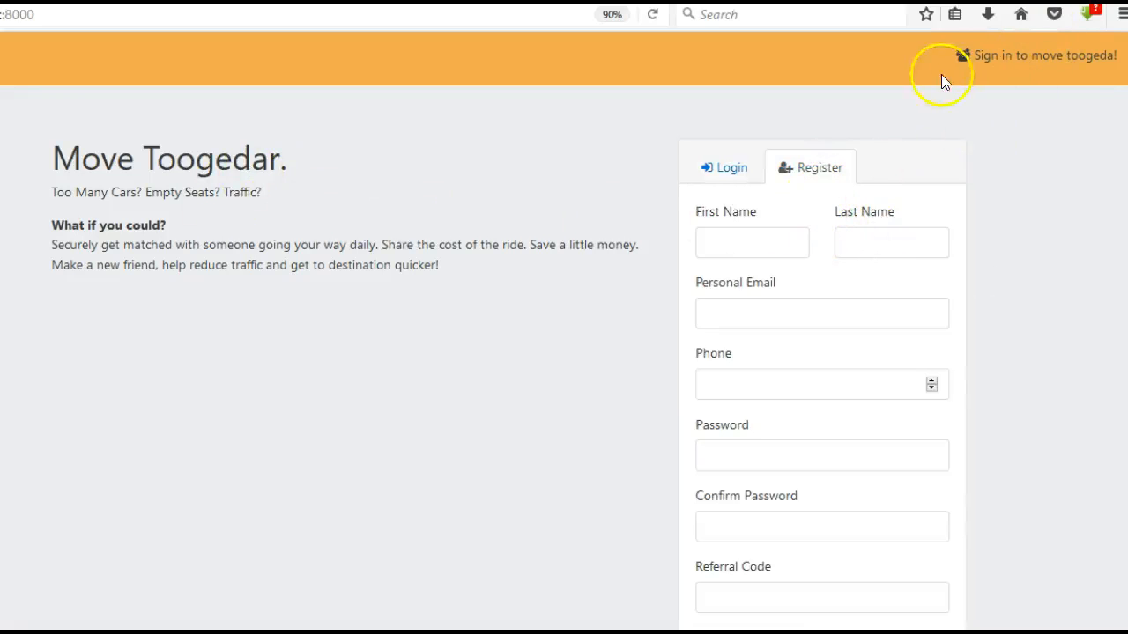
scroll("down", 3)
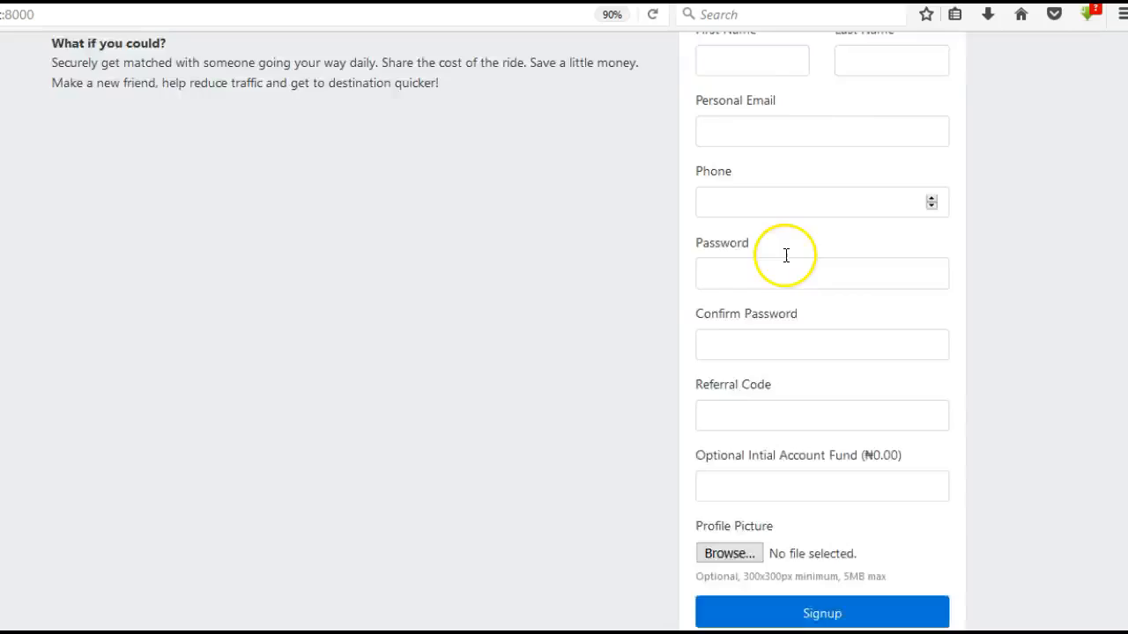
scroll("down", 3)
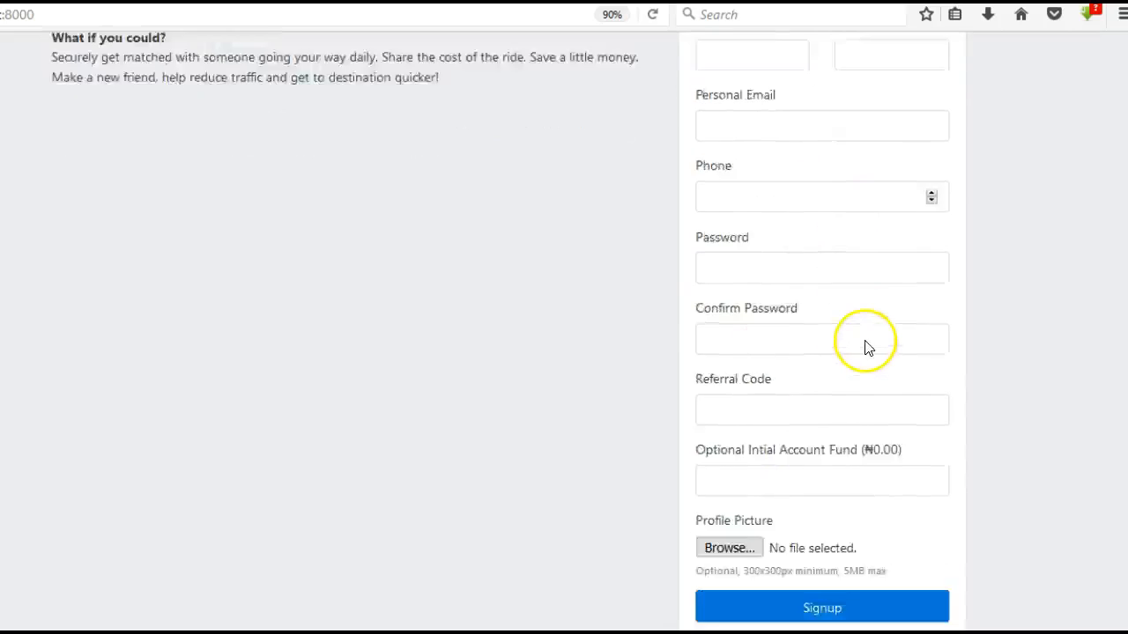
scroll("down", 3)
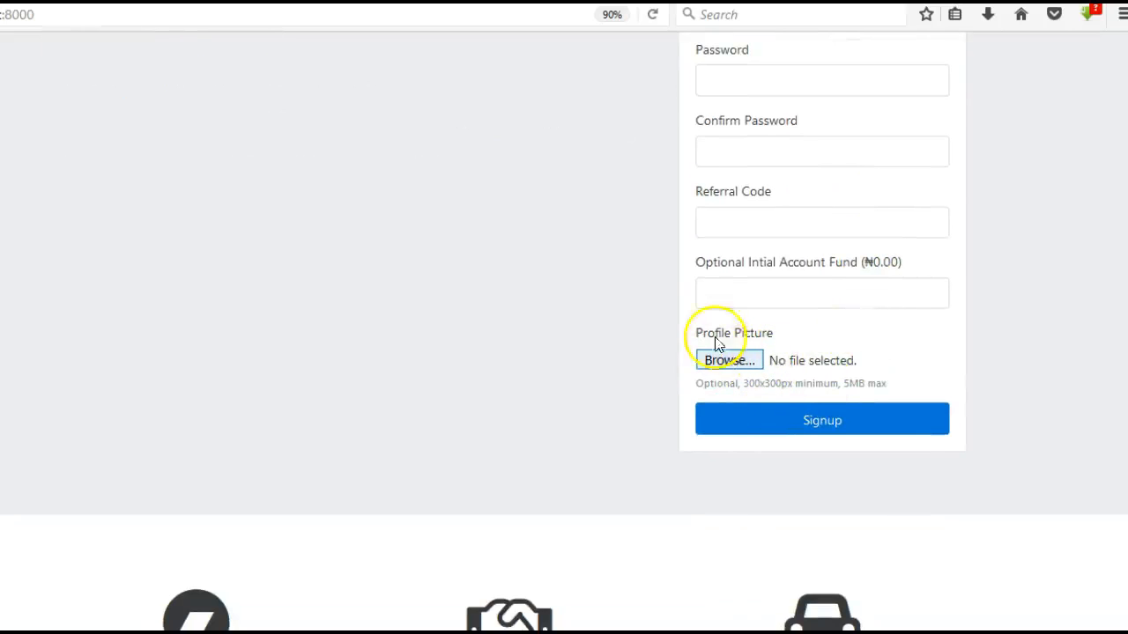
left_click(821, 292)
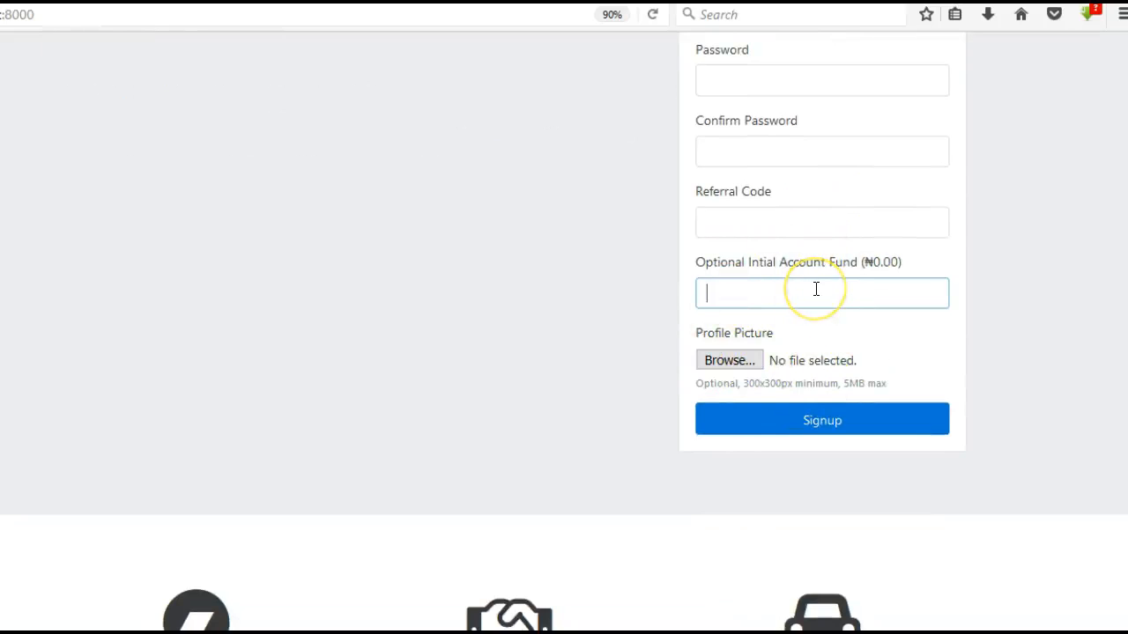
left_click(821, 420)
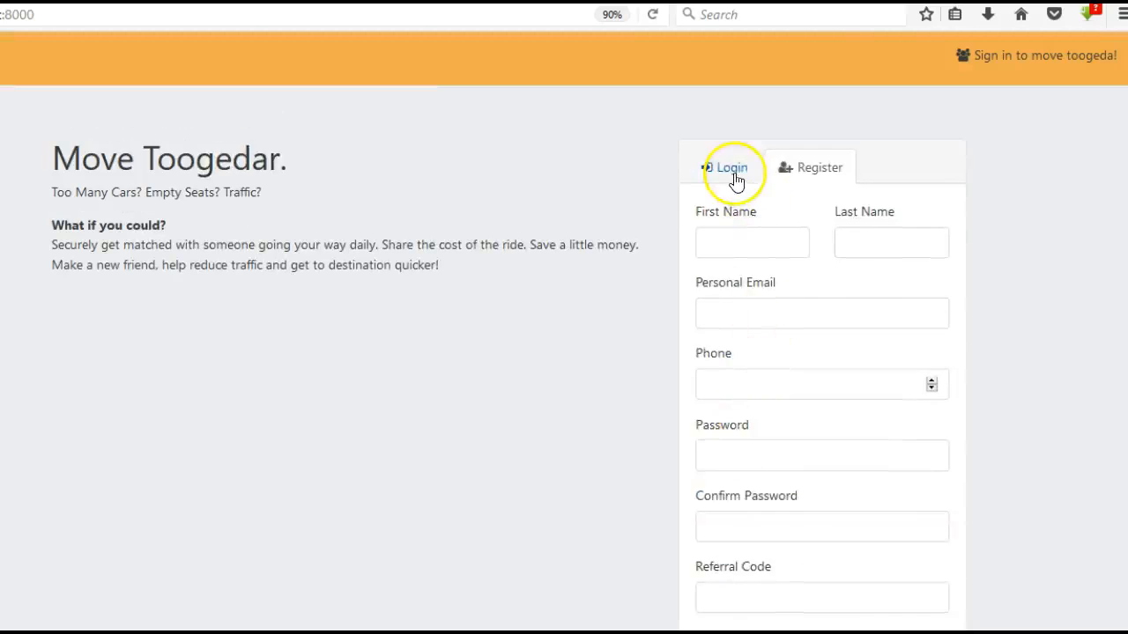
left_click(725, 167)
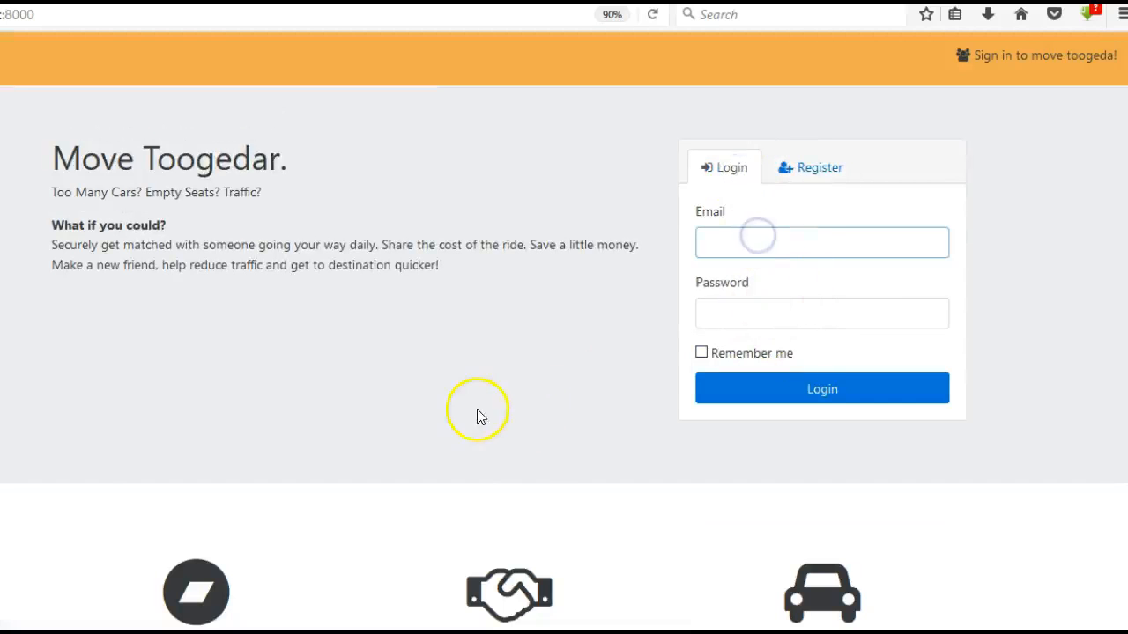
scroll("down", 3)
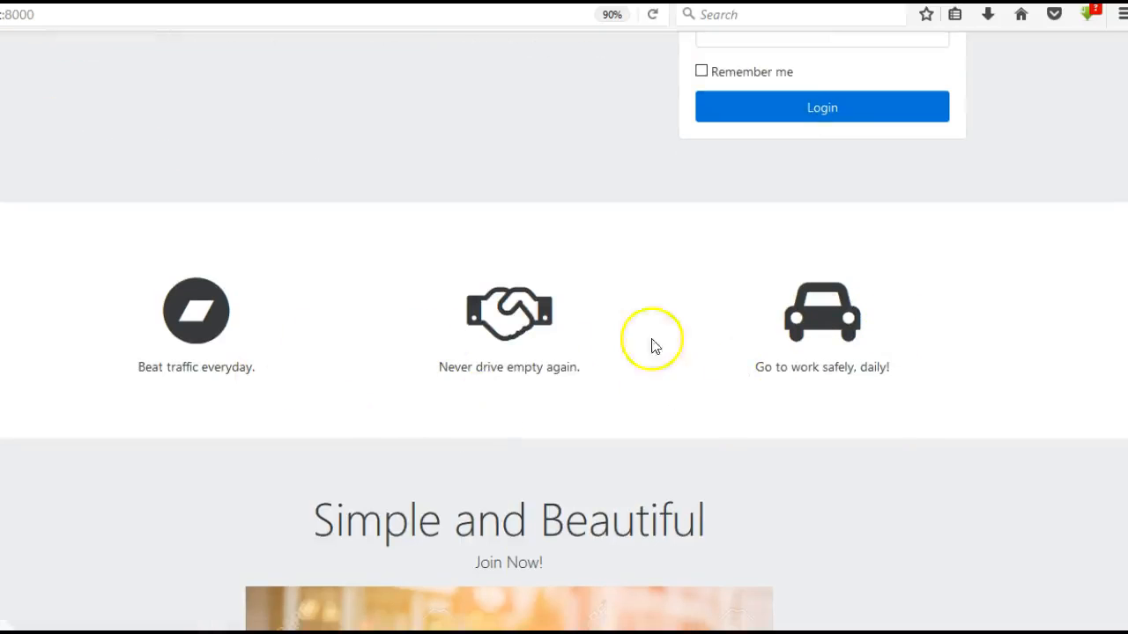
scroll("down", 3)
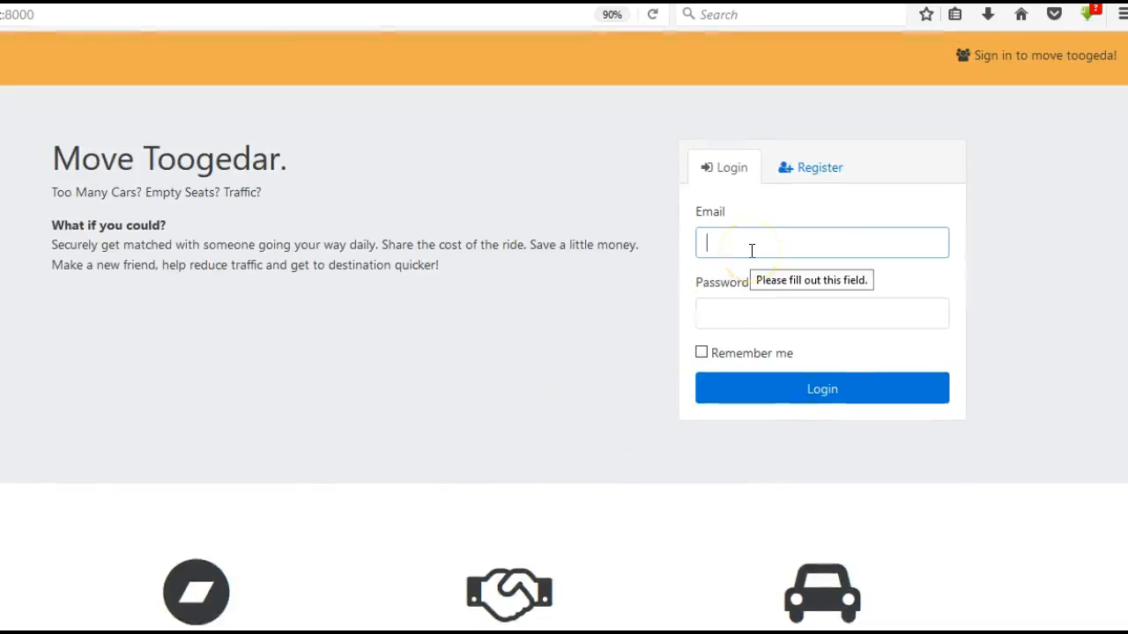
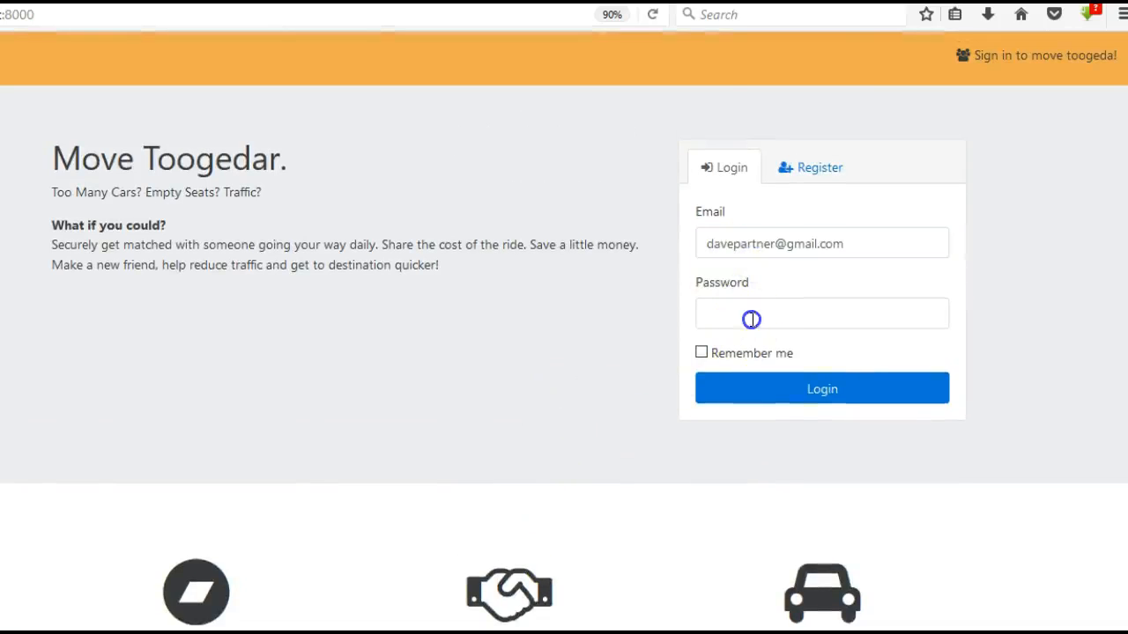
type("•••")
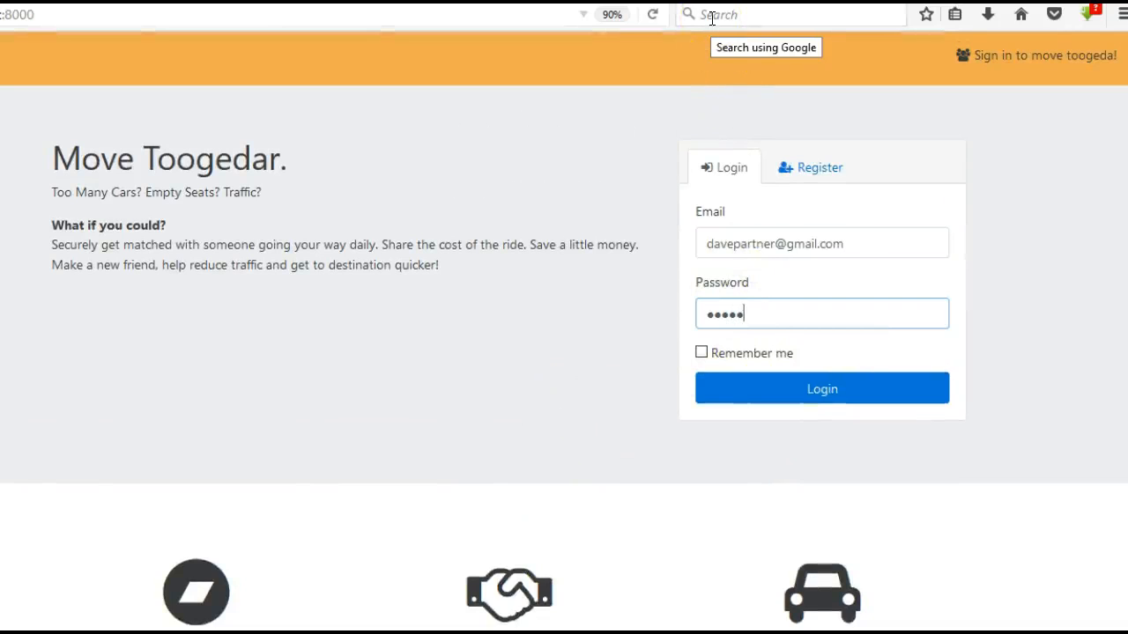
left_click(701, 352)
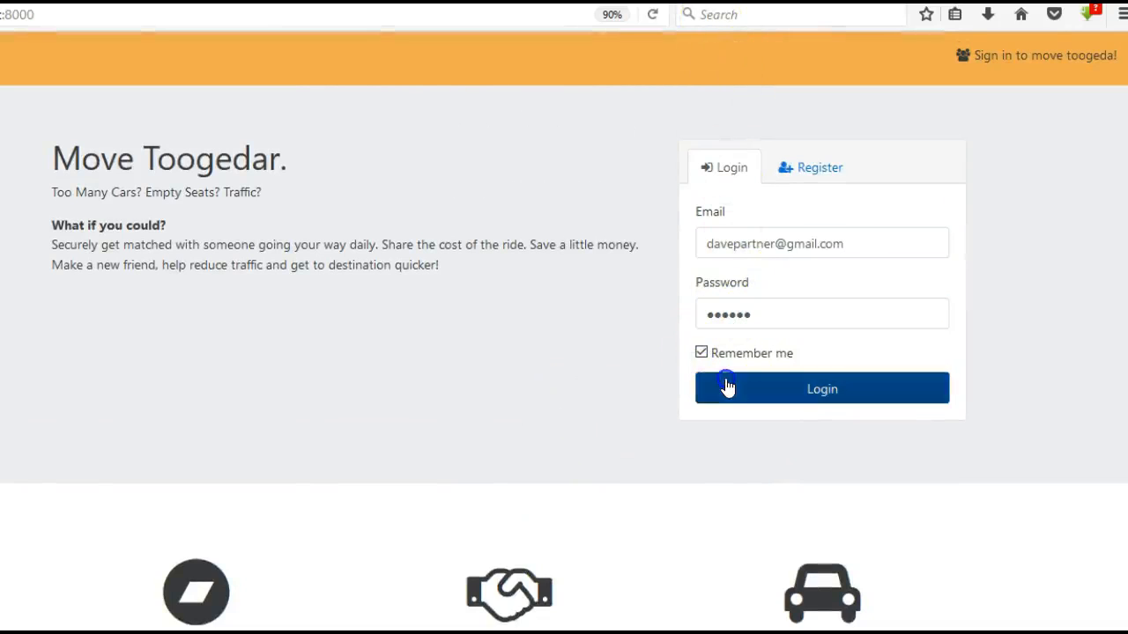
left_click(820, 389)
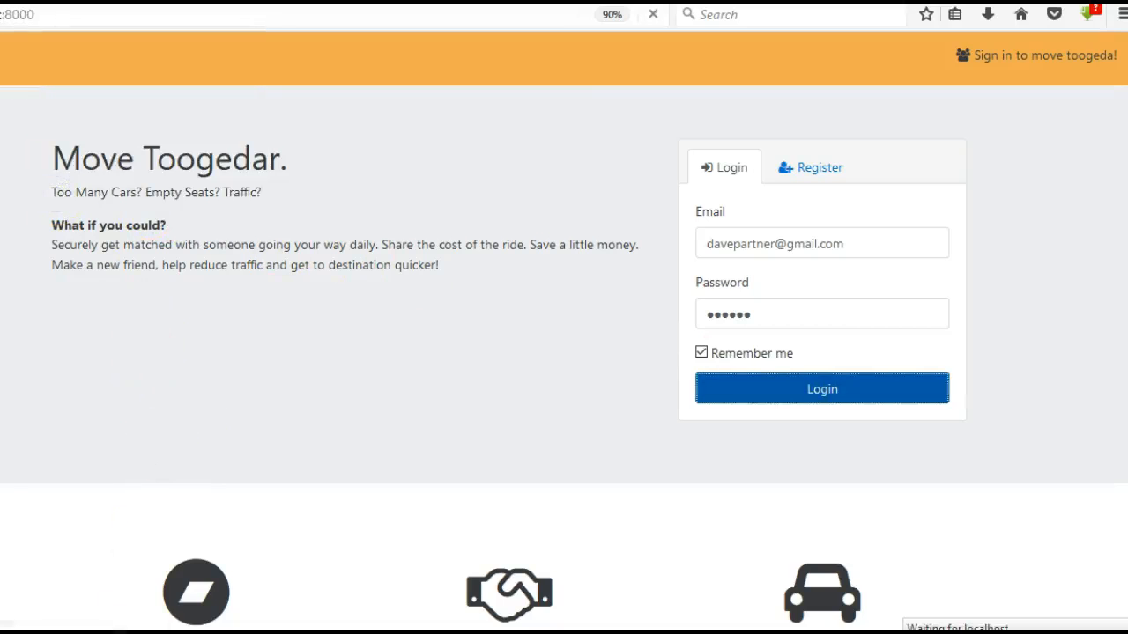
Correct the rejected email address, tick Remember me and resubmit the login.
left_click(821, 388)
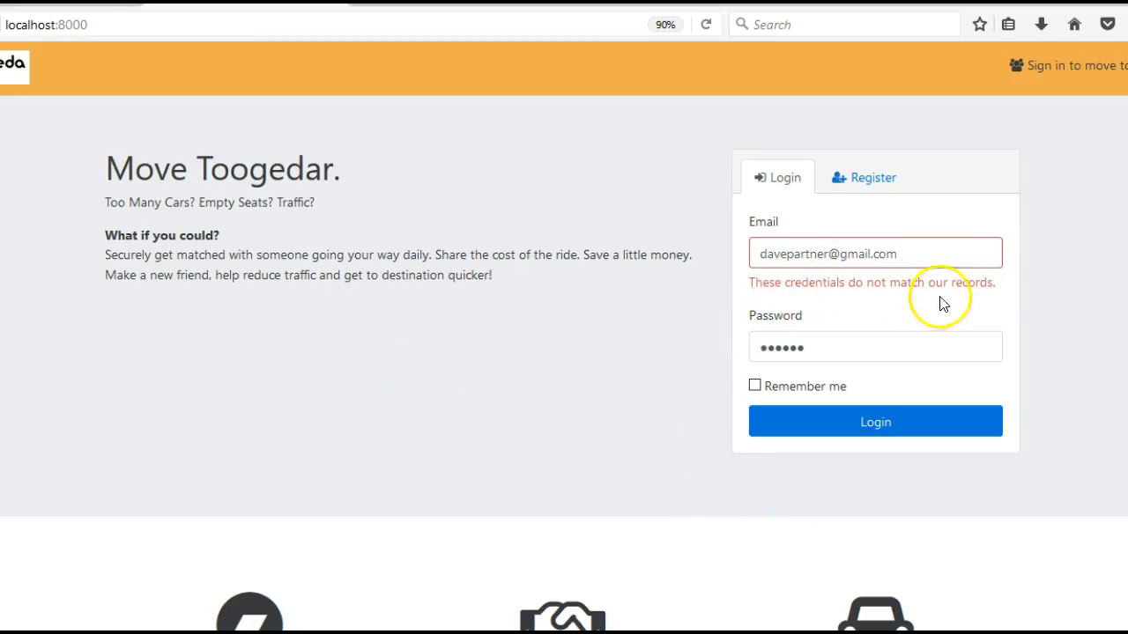
double_click(803, 253)
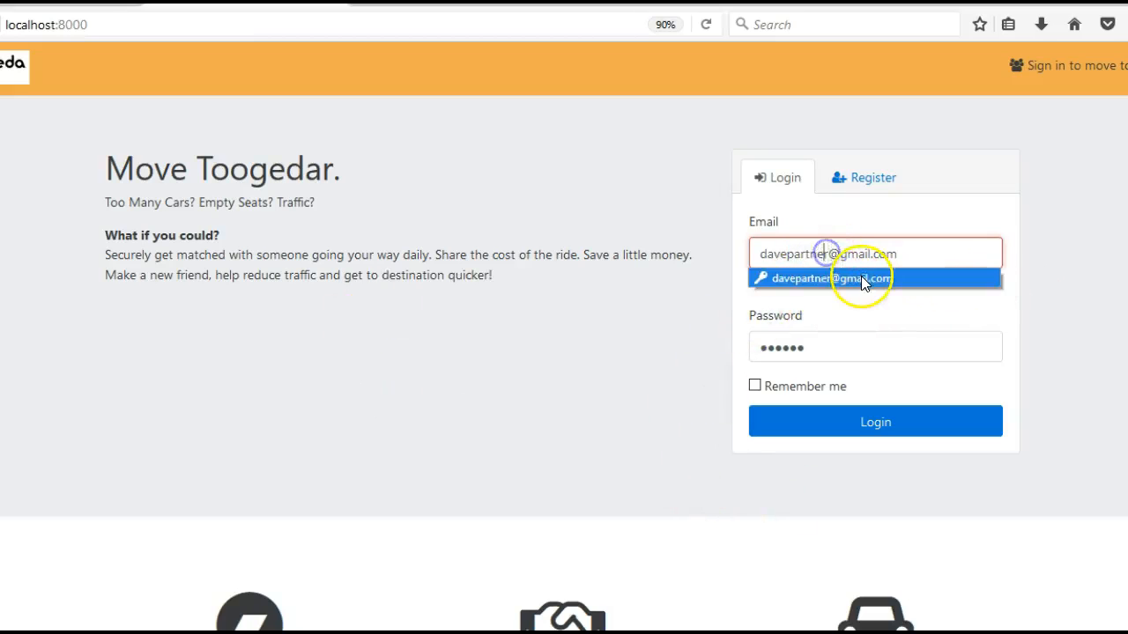
left_click(875, 421)
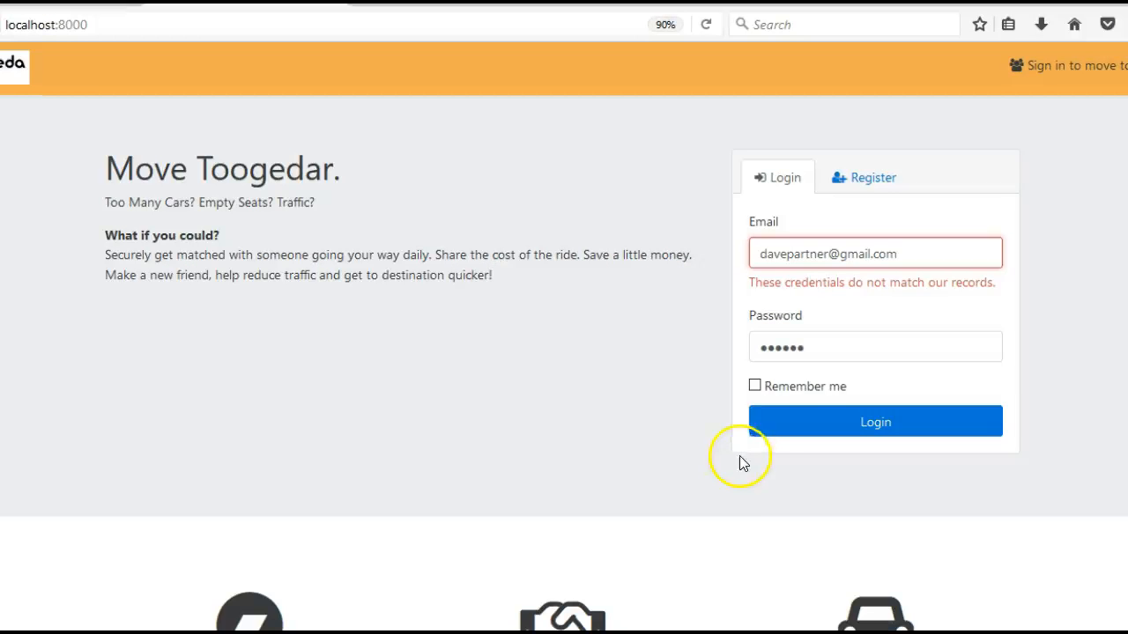
left_click(875, 253)
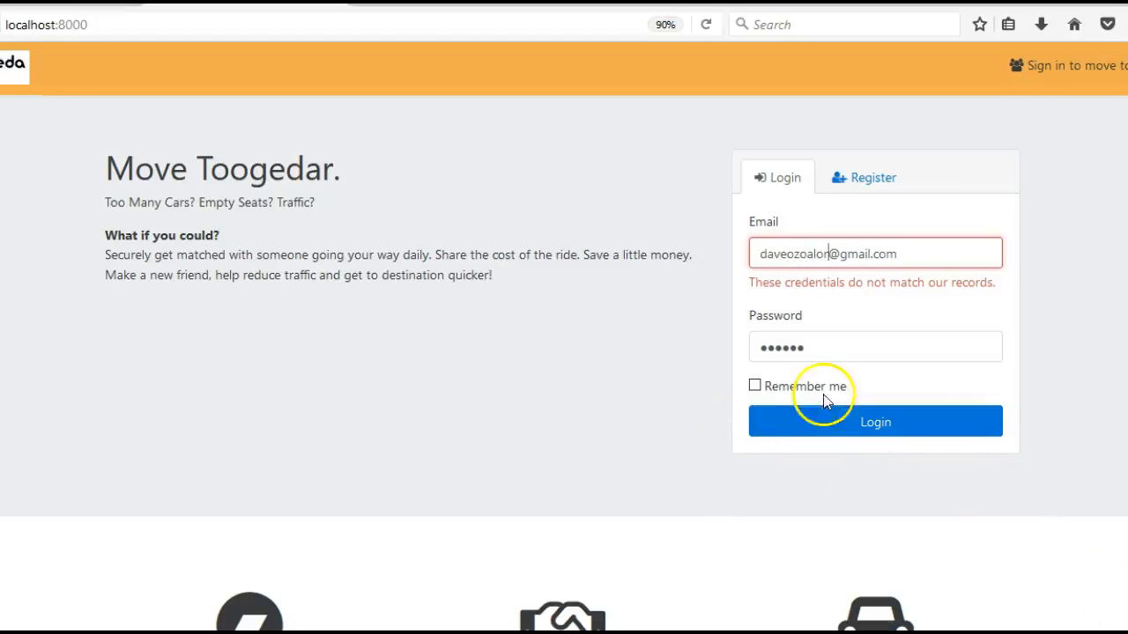
left_click(755, 386)
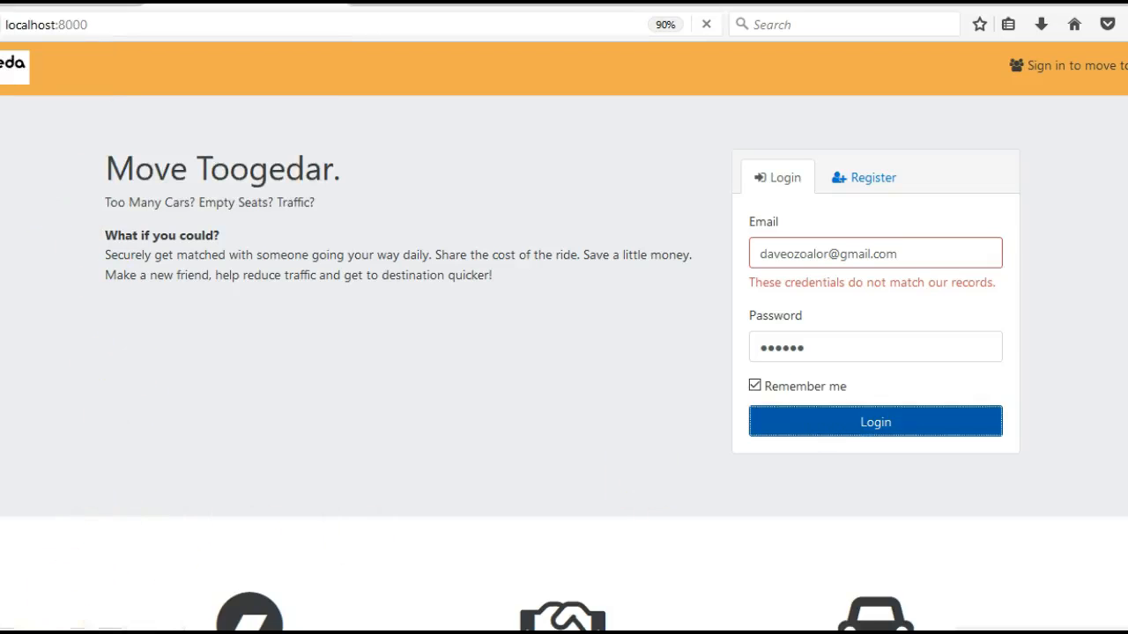
left_click(874, 421)
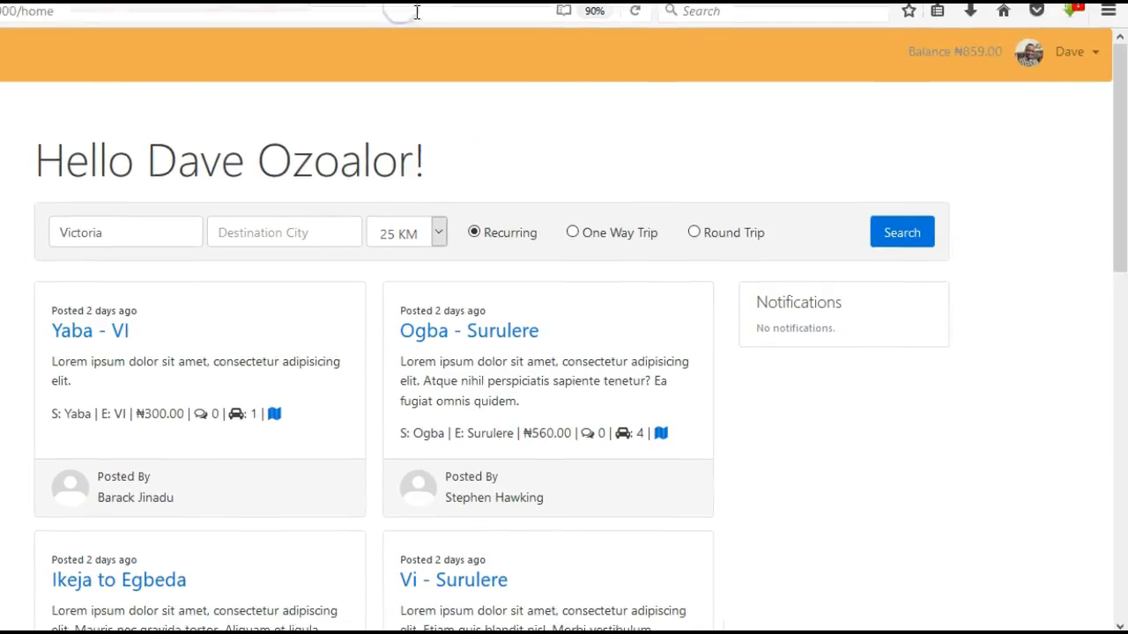
mouse_move(969, 72)
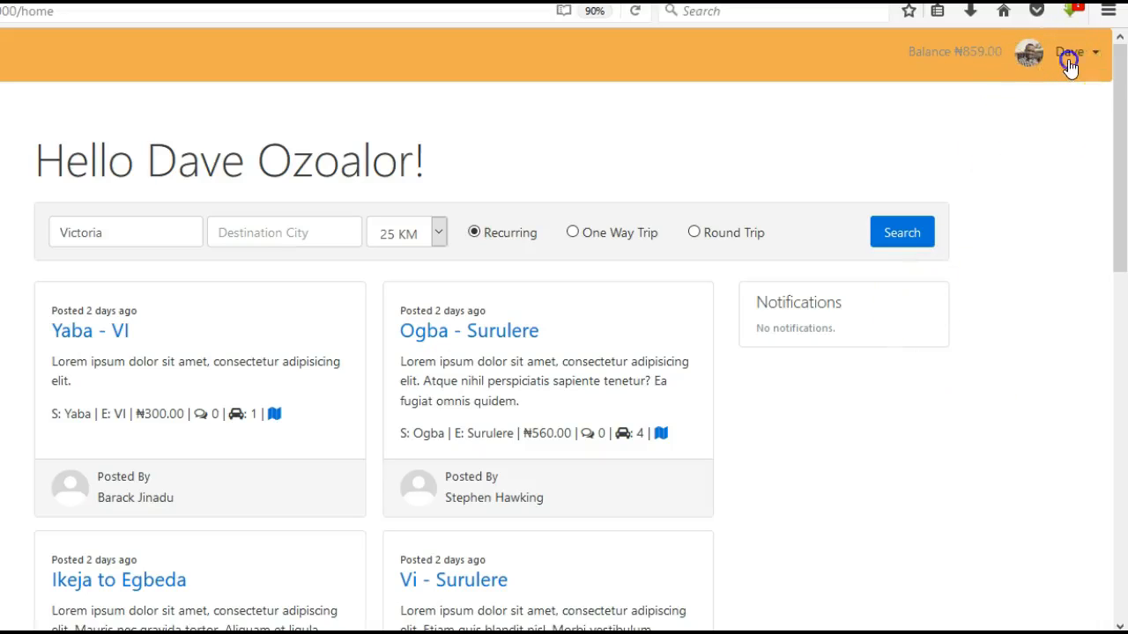
Look over the Dave account menu options, including Create Trip, then dismiss the menu.
left_click(1070, 52)
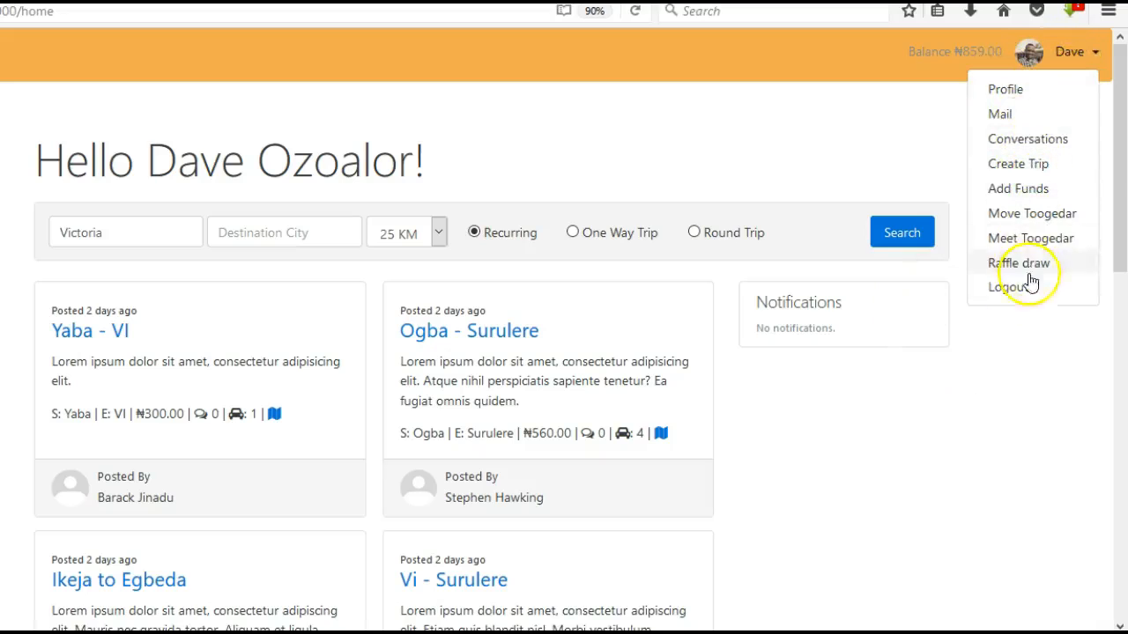
mouse_move(1005, 94)
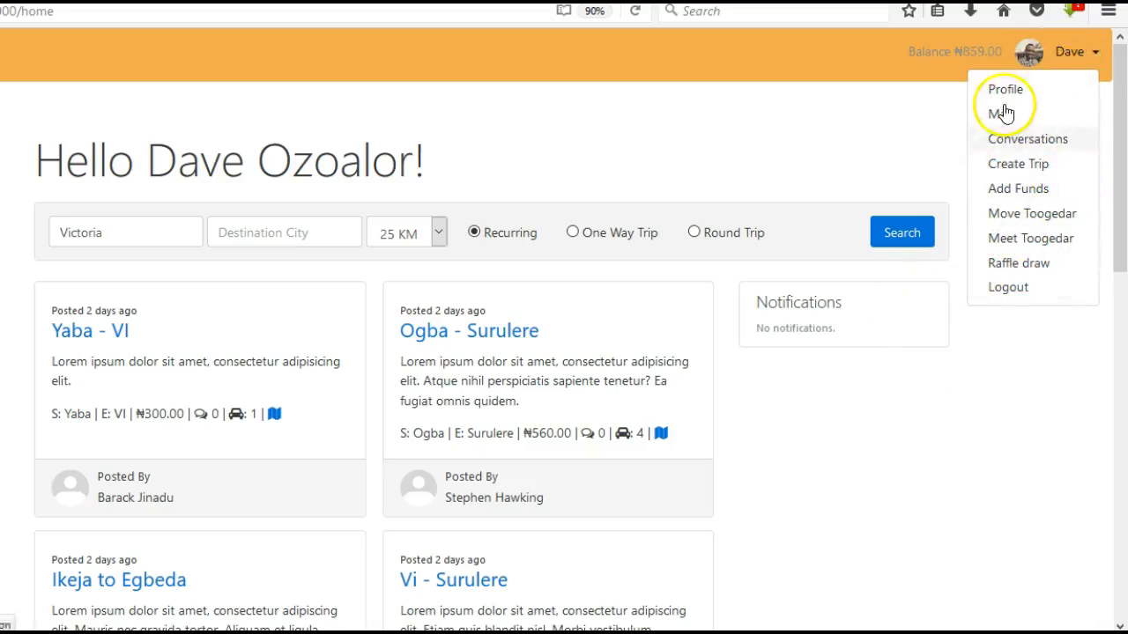
right_click(1005, 89)
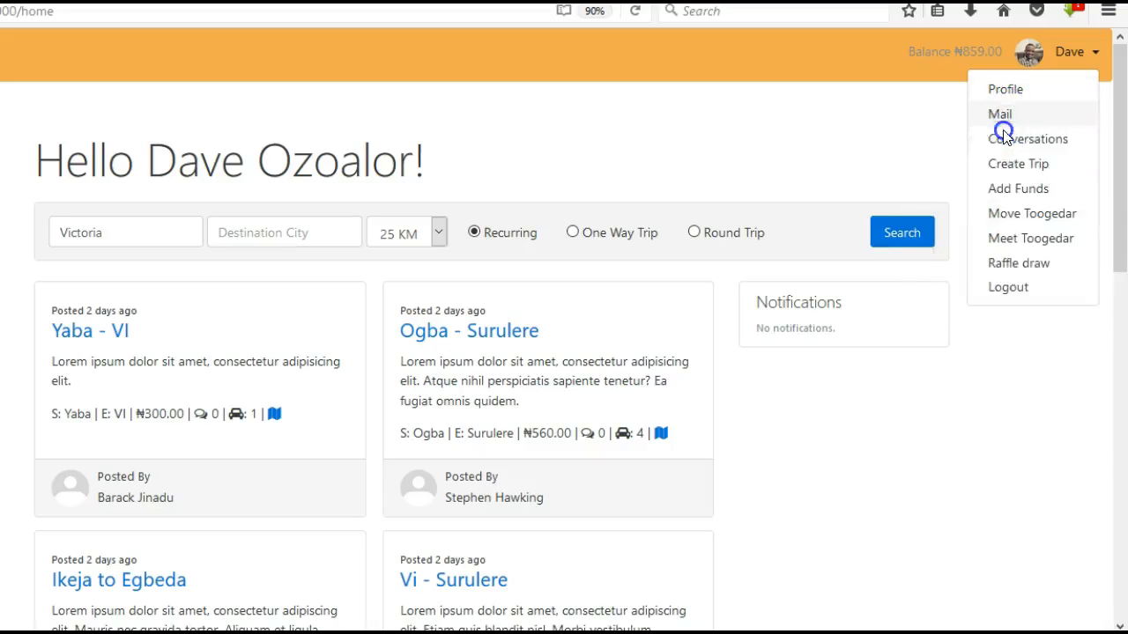
right_click(1017, 164)
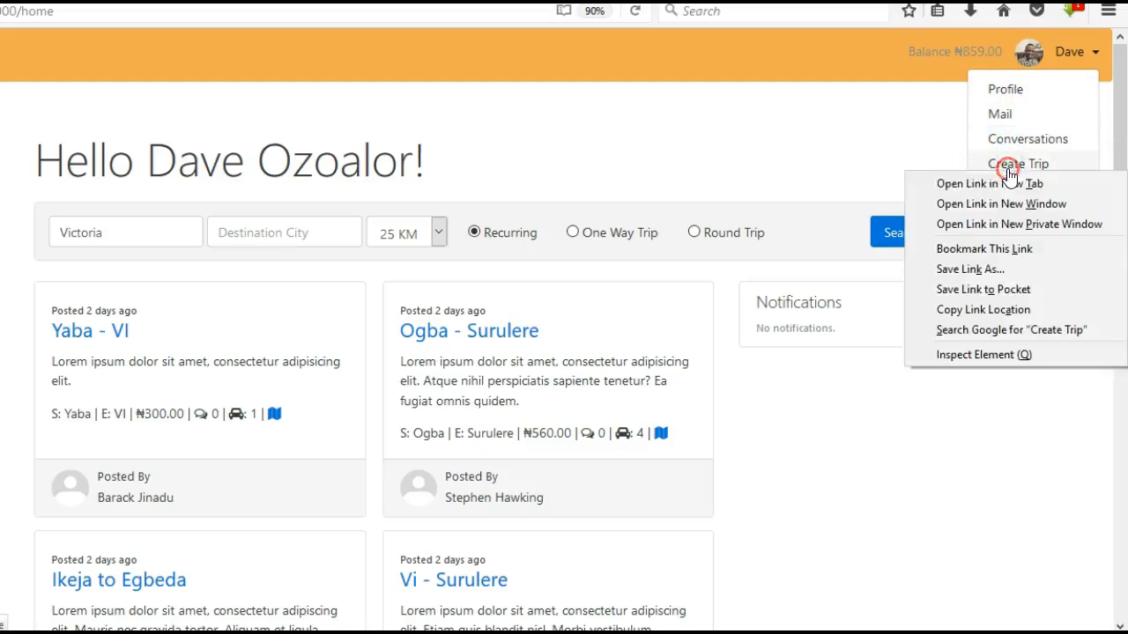
mouse_move(989, 209)
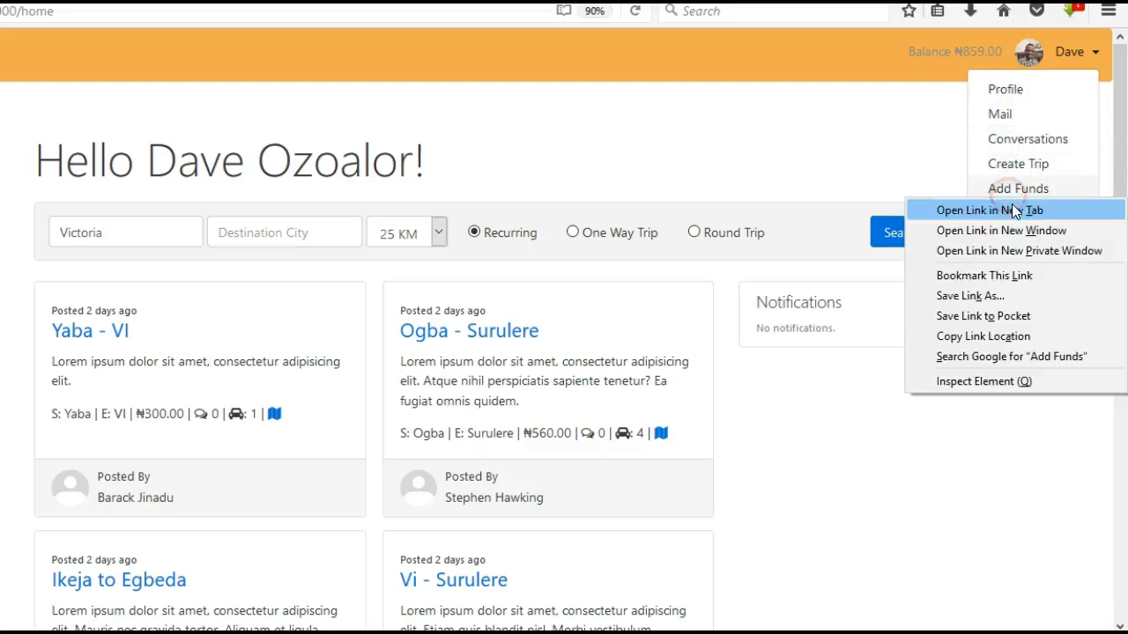
left_click(498, 163)
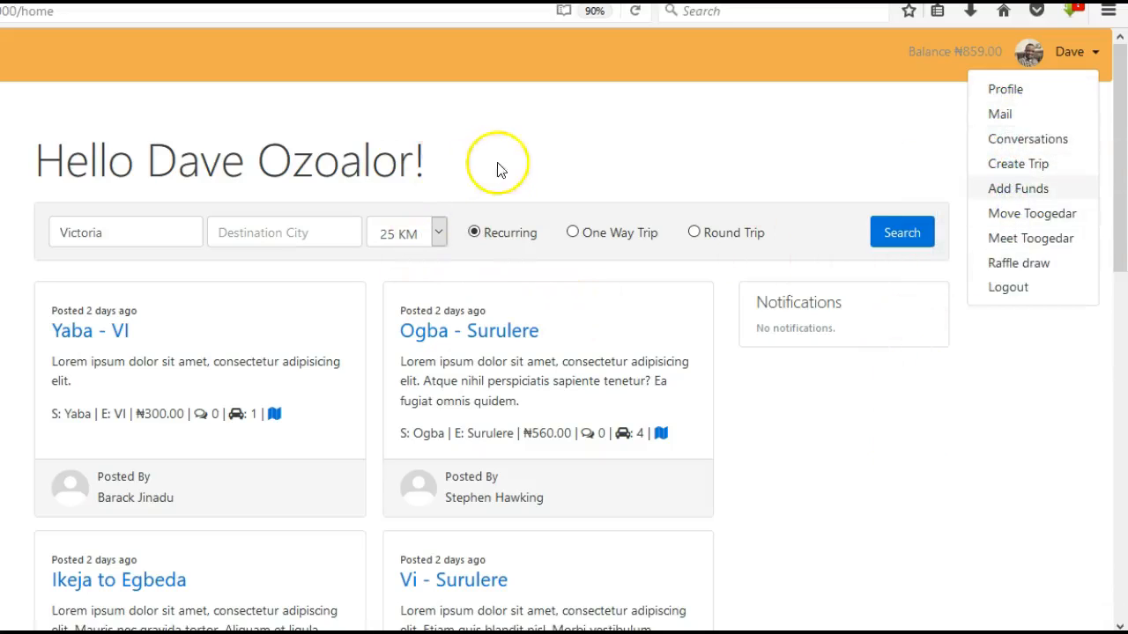
mouse_move(79, 315)
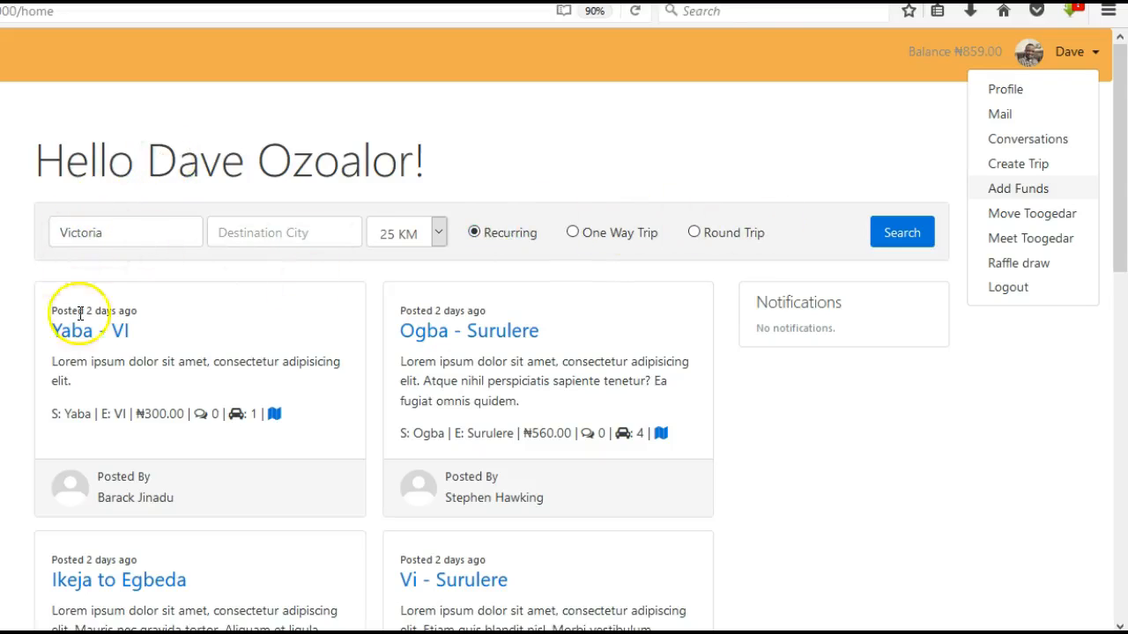
left_click(125, 232)
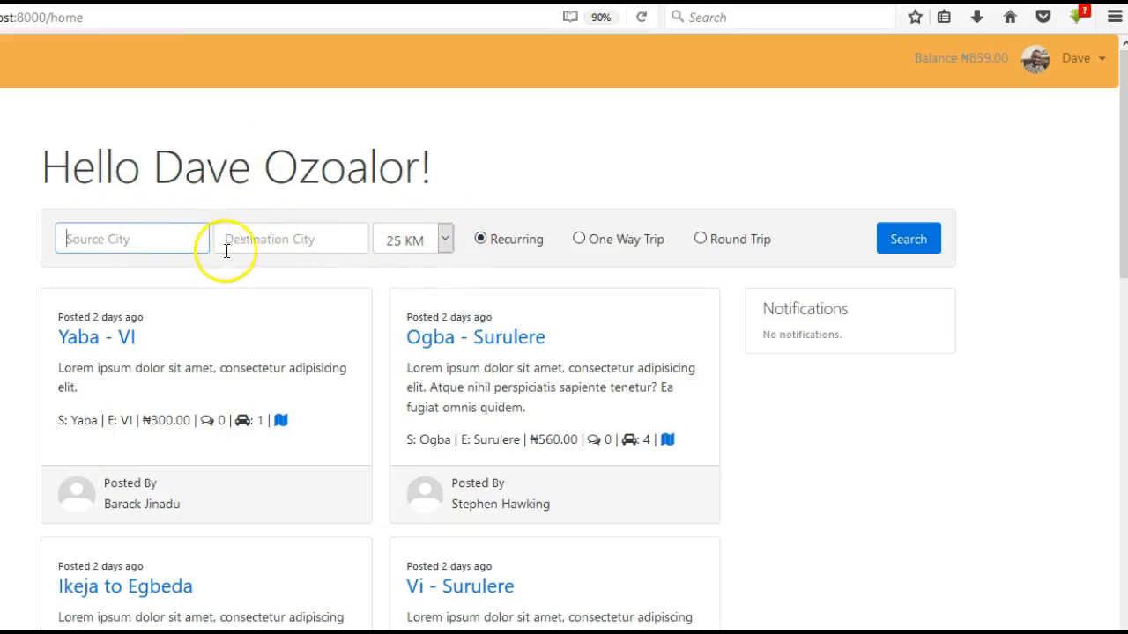
Search recurring rides from Yaba to Vi within 5 KM and scroll through the results.
left_click(133, 238)
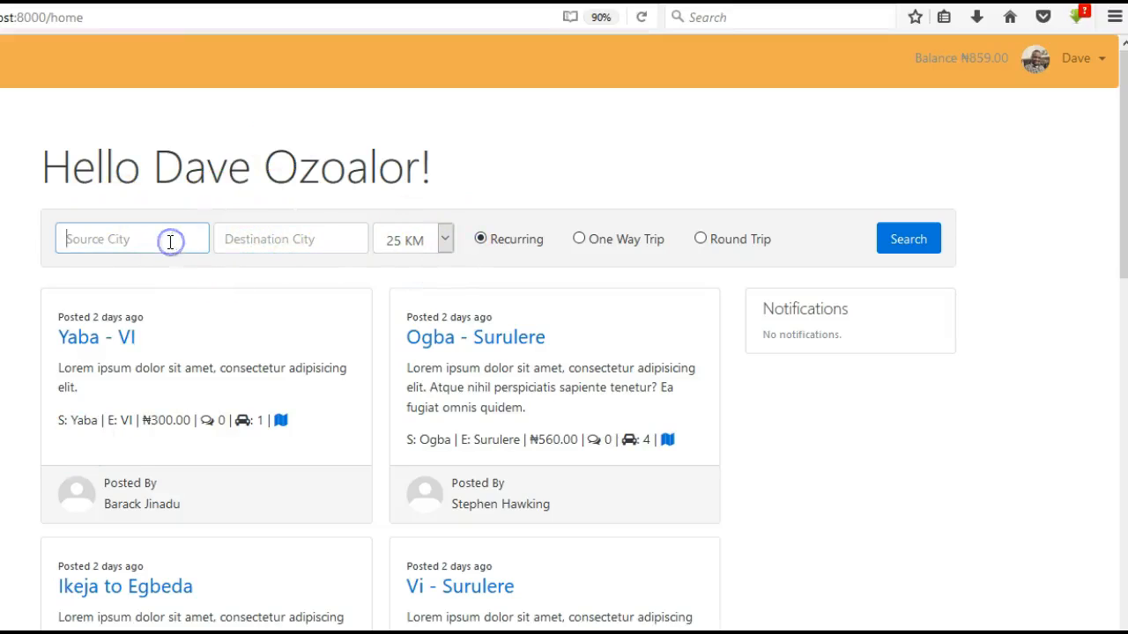
type("Yaba")
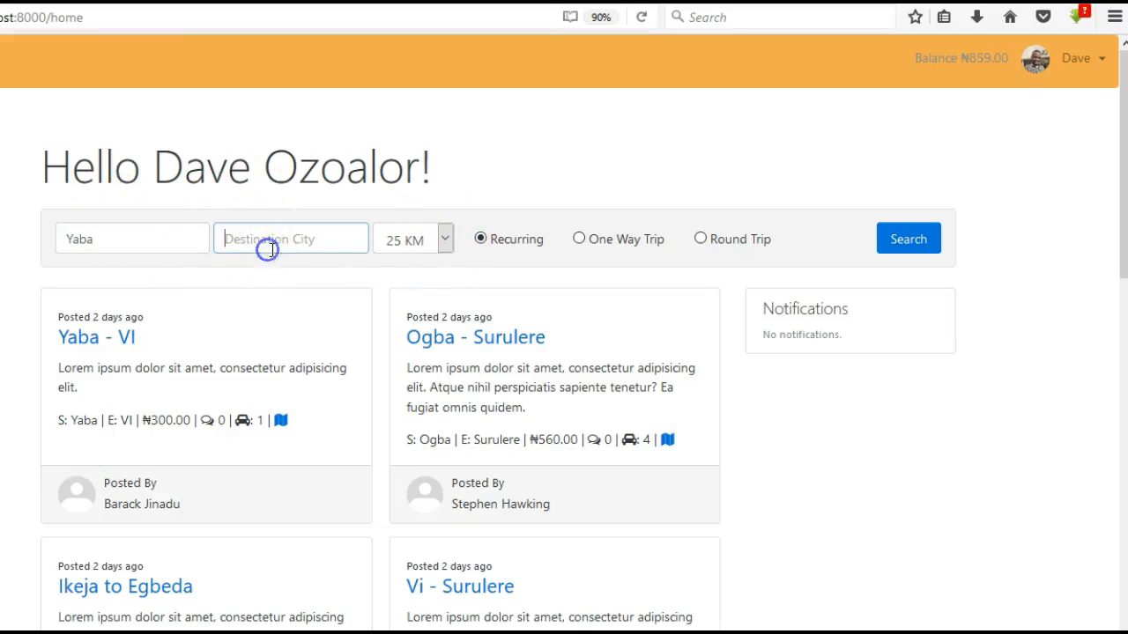
type("Vi")
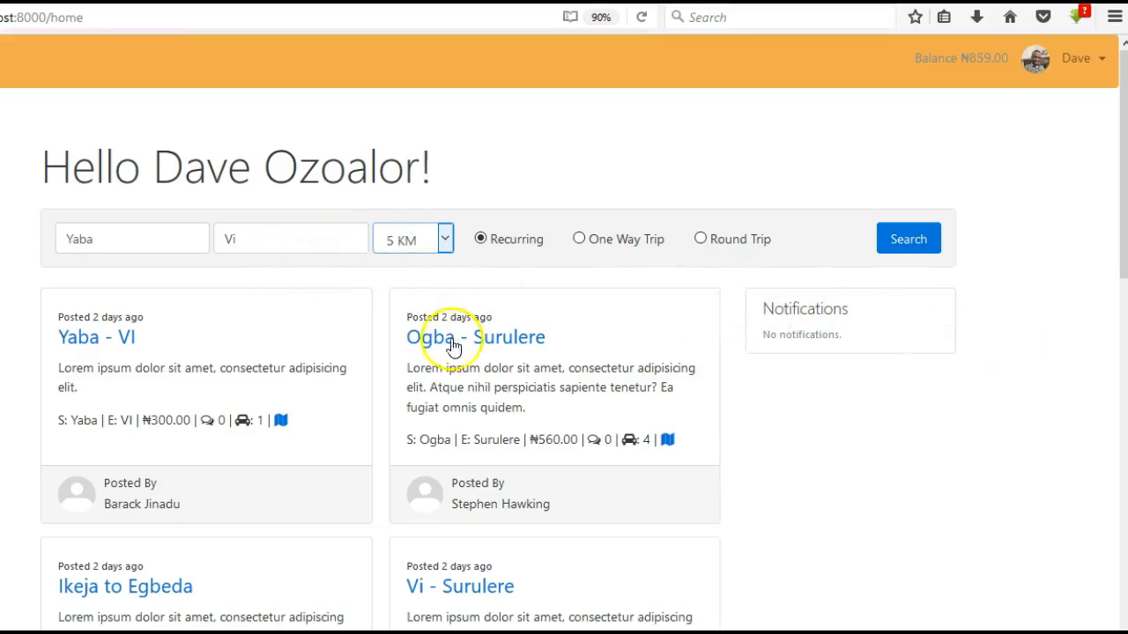
mouse_move(395, 276)
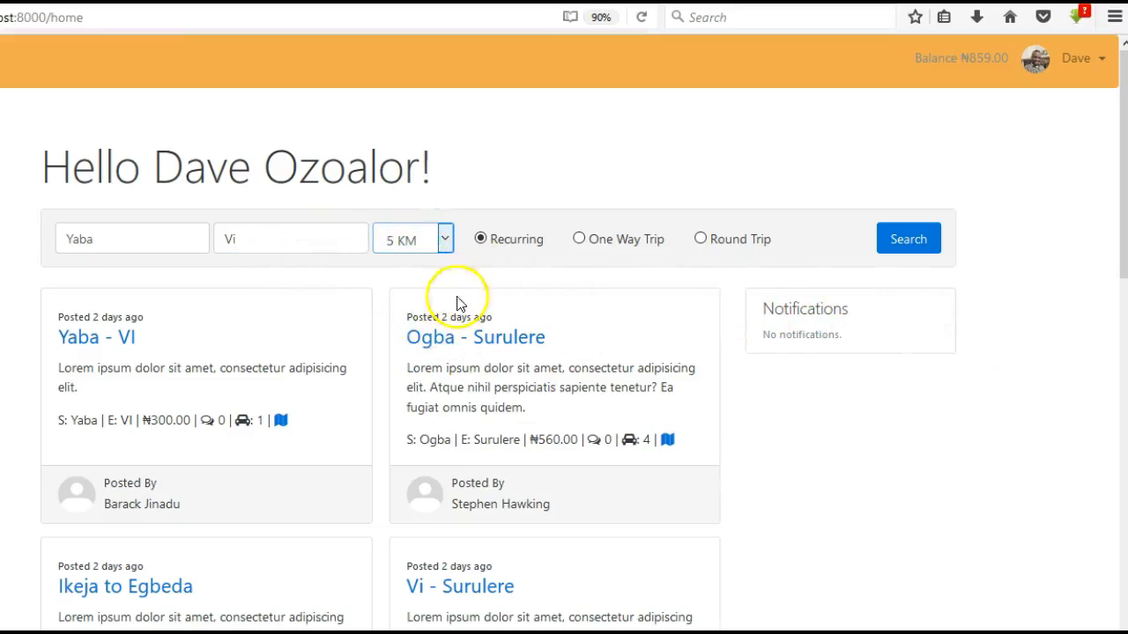
left_click(480, 239)
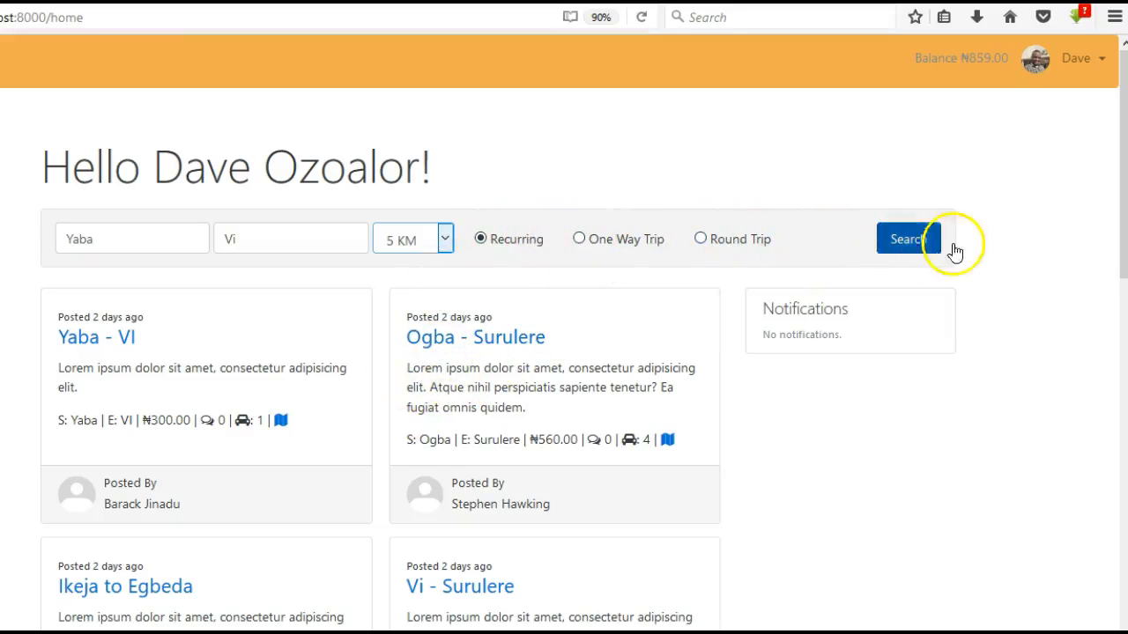
scroll("down", 3)
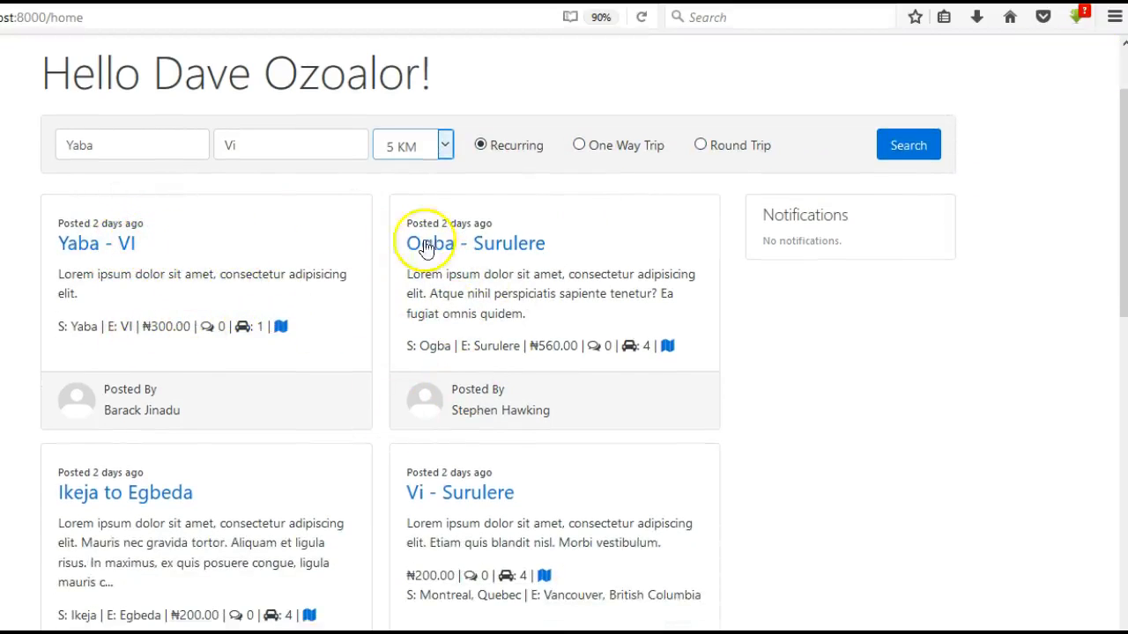
scroll("down", 3)
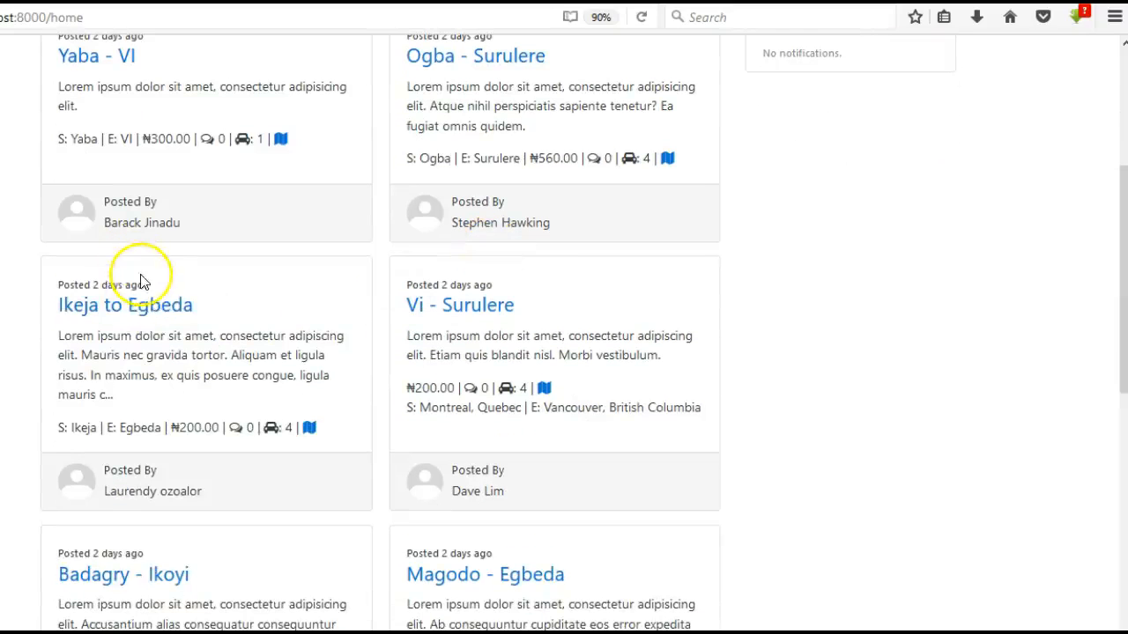
scroll("down", 3)
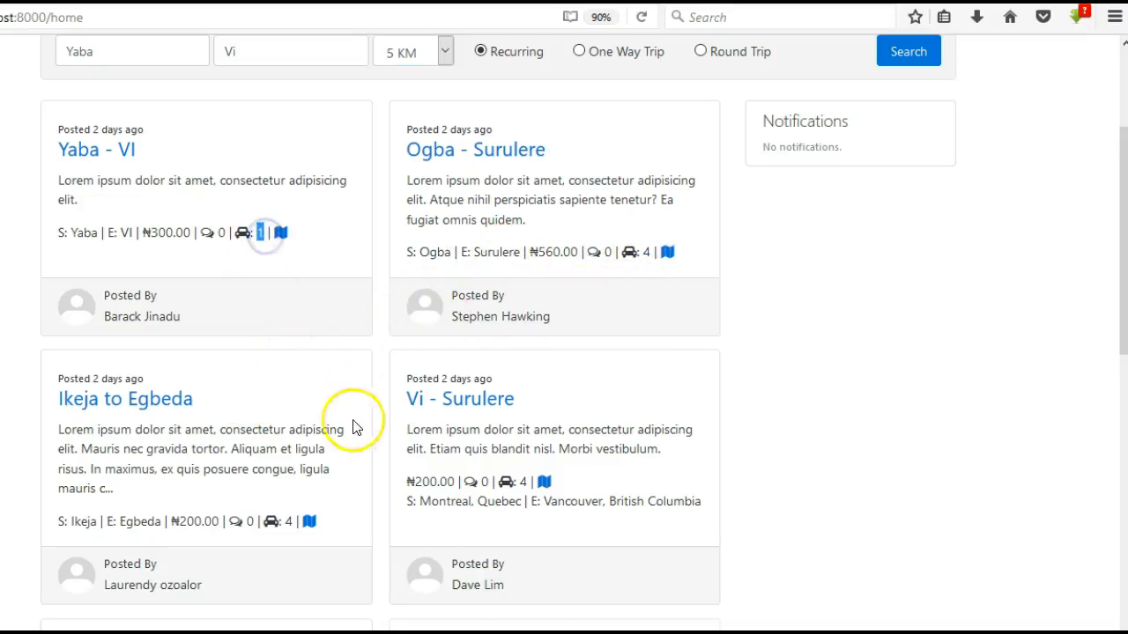
scroll("down", 3)
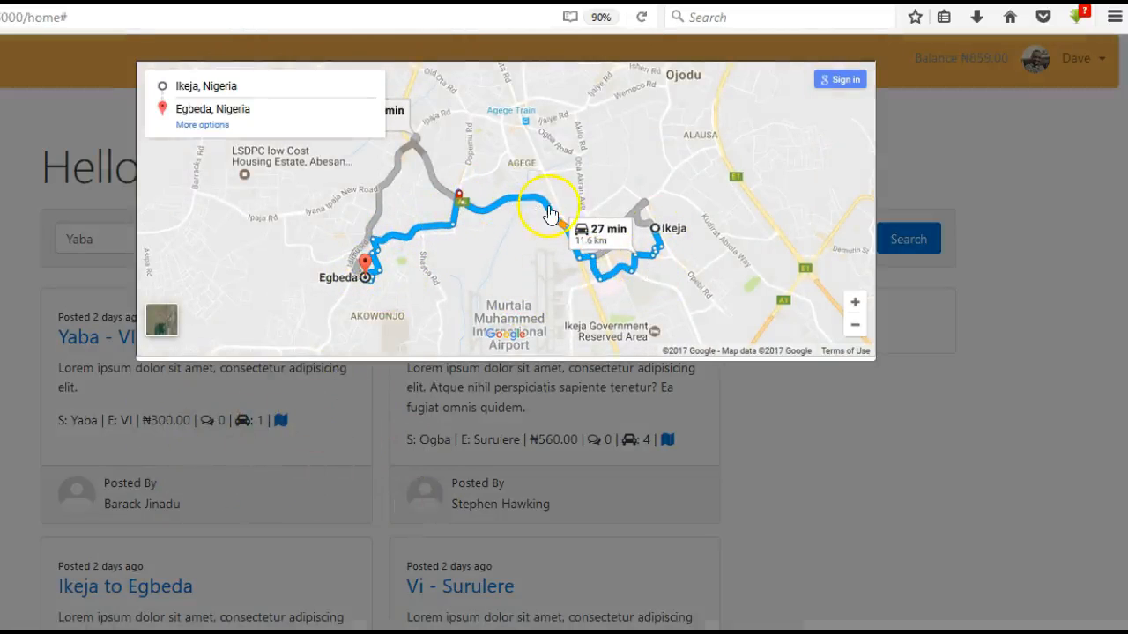
mouse_move(588, 245)
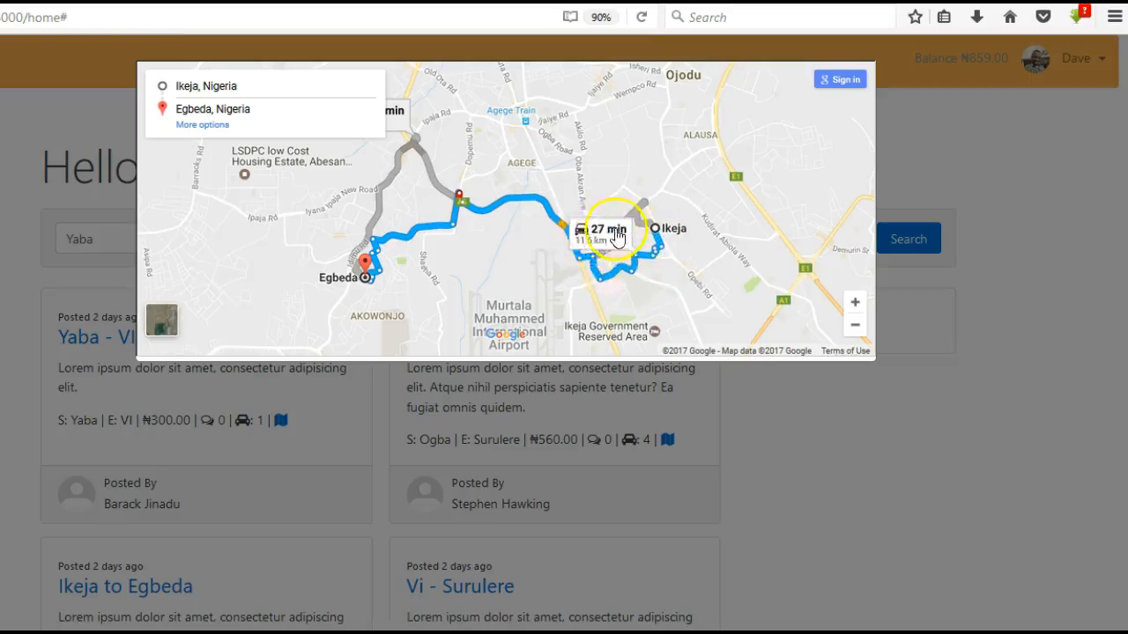
mouse_move(729, 266)
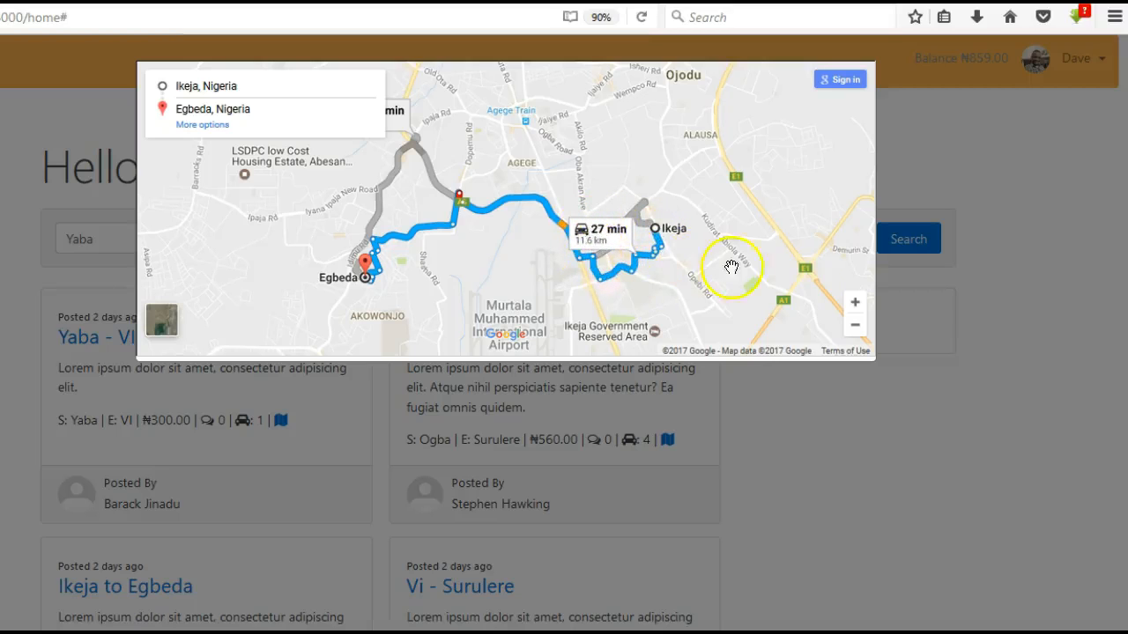
Close the Ikeja–Egbeda Google Maps popup.
left_click(953, 352)
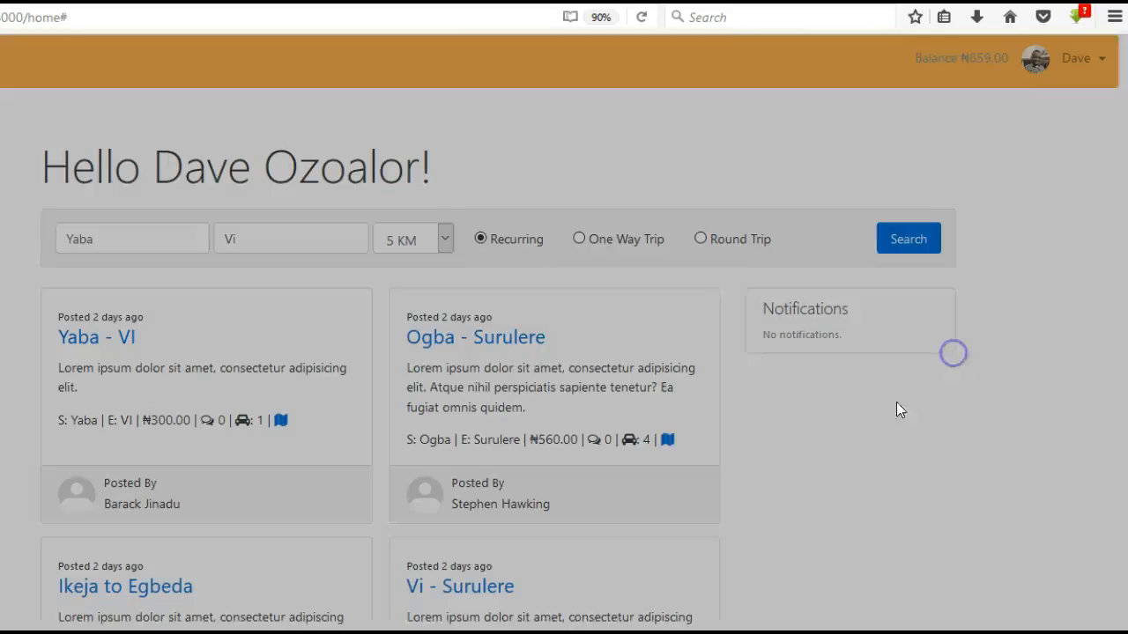
scroll("down", 3)
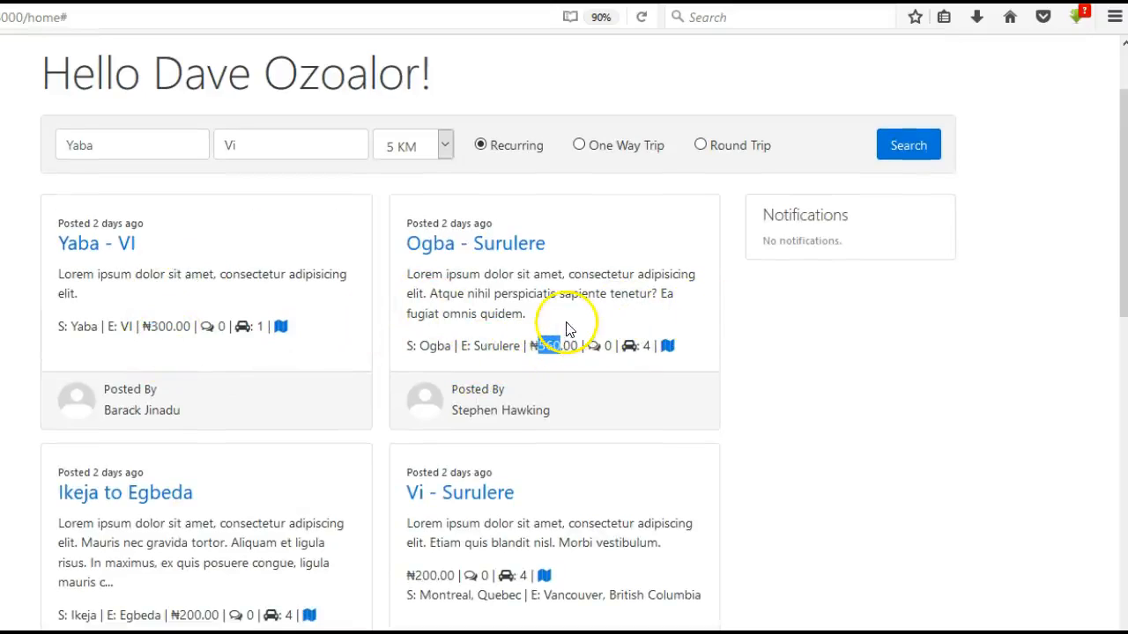
double_click(546, 345)
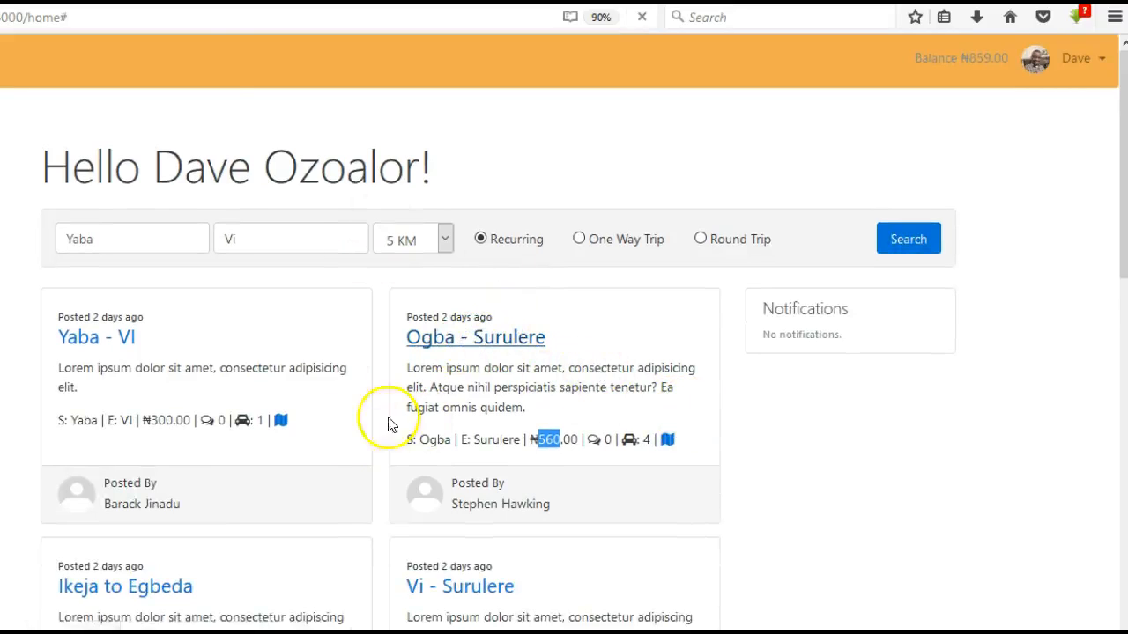
Open the user profile page and scroll through its license and posts details.
left_click(1034, 58)
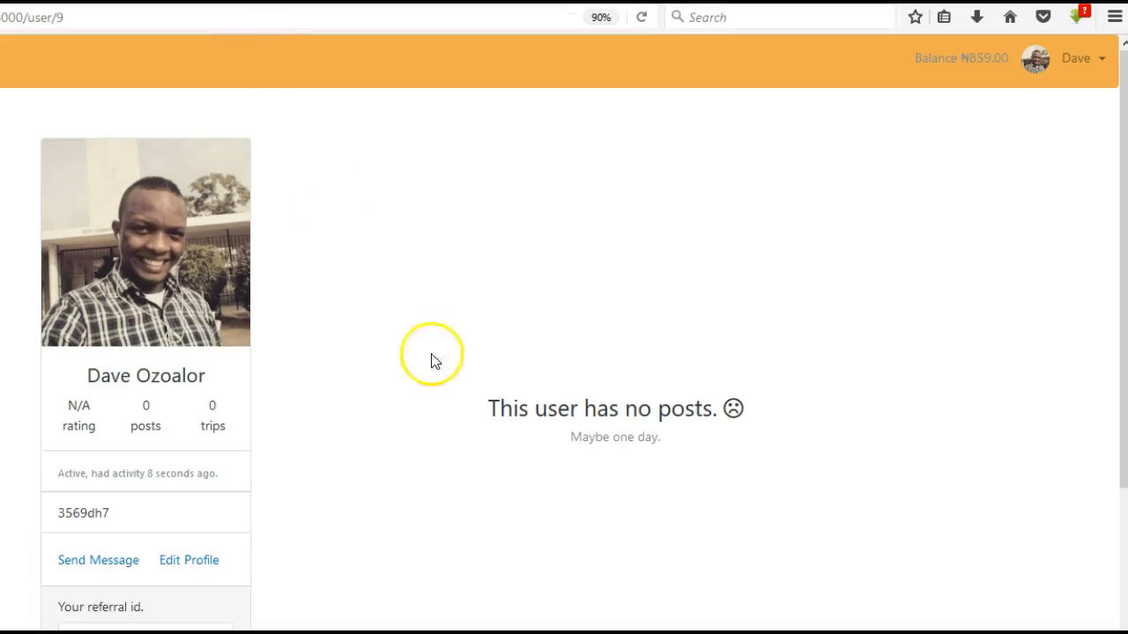
mouse_move(269, 201)
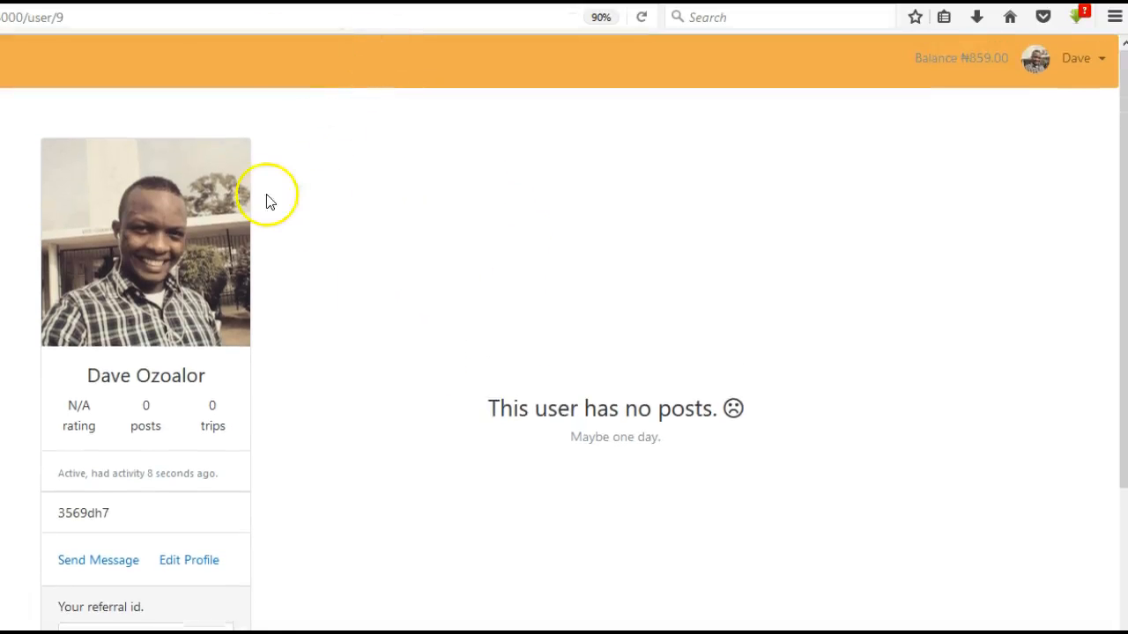
scroll("down", 3)
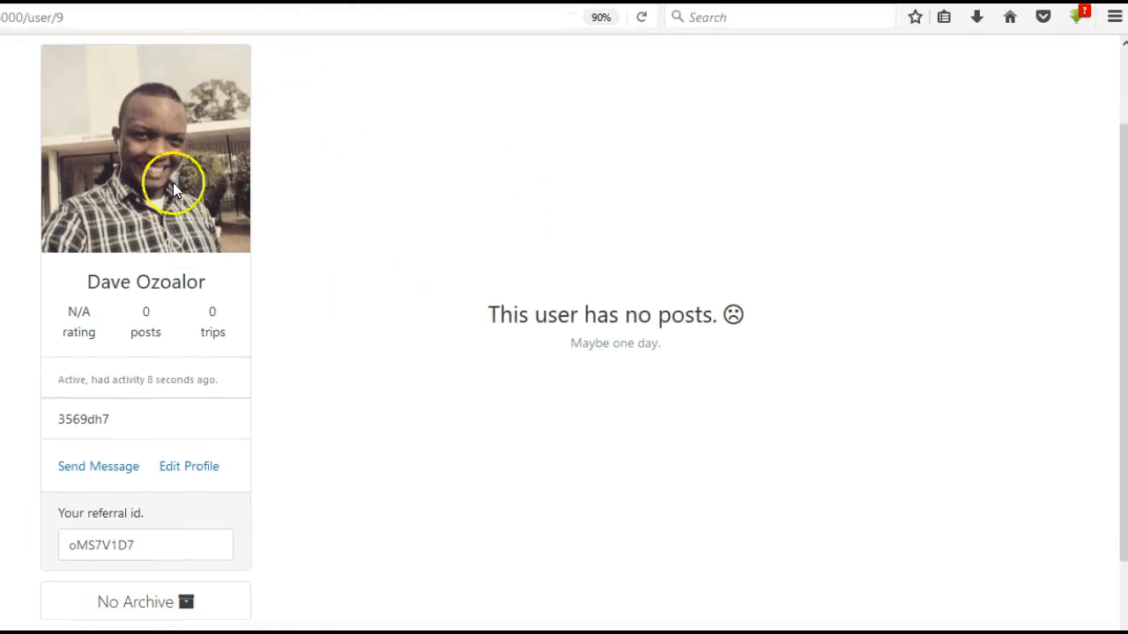
mouse_move(146, 353)
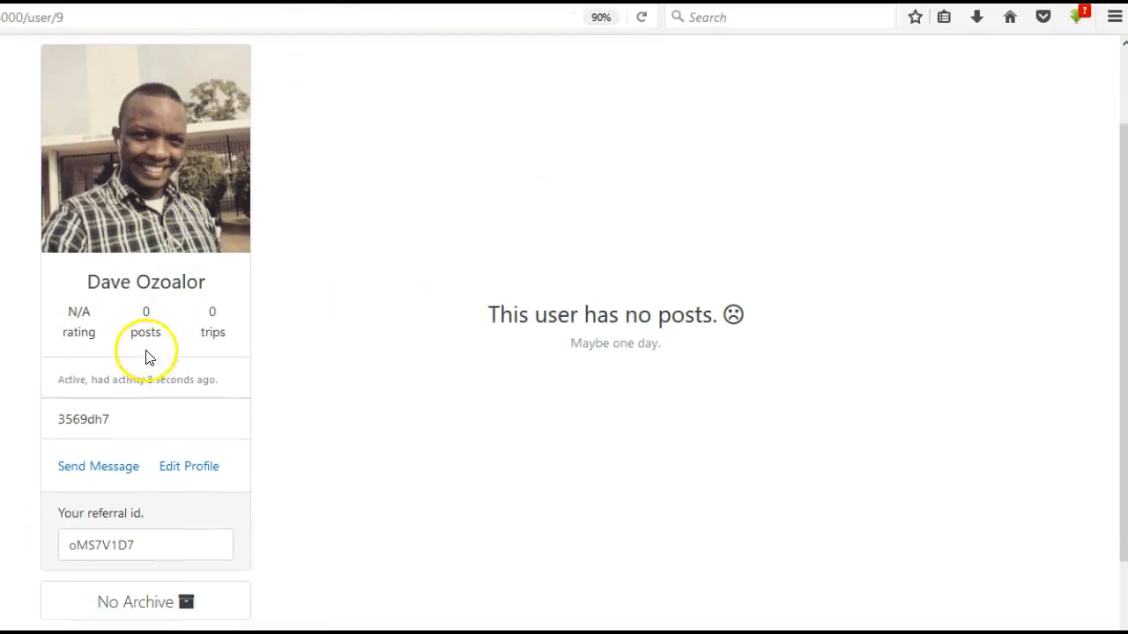
scroll("down", 3)
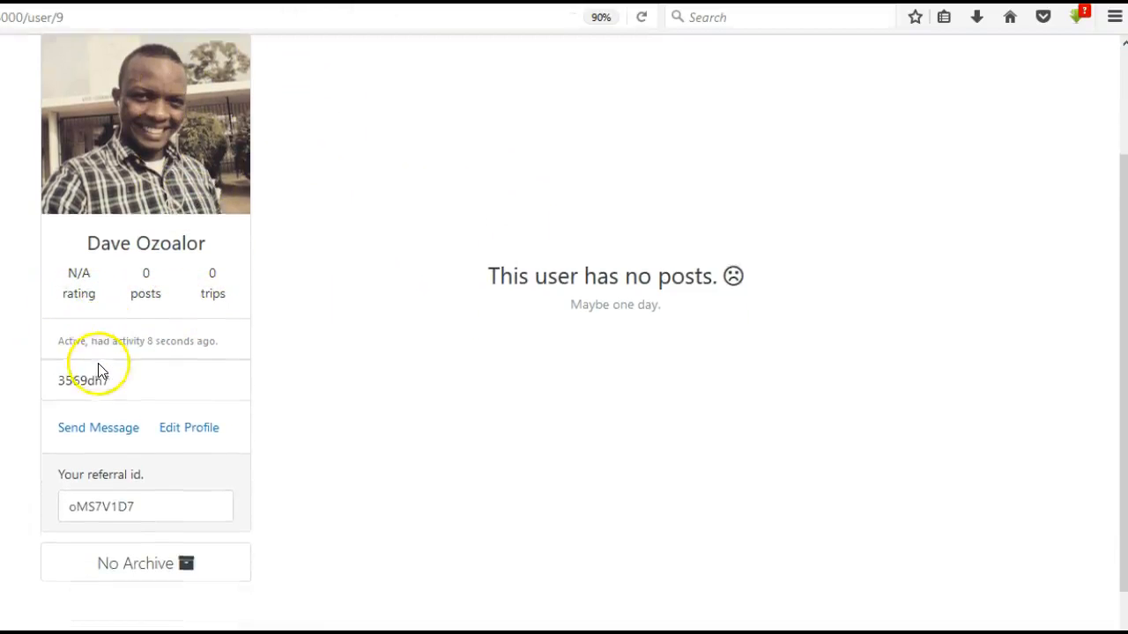
scroll("down", 3)
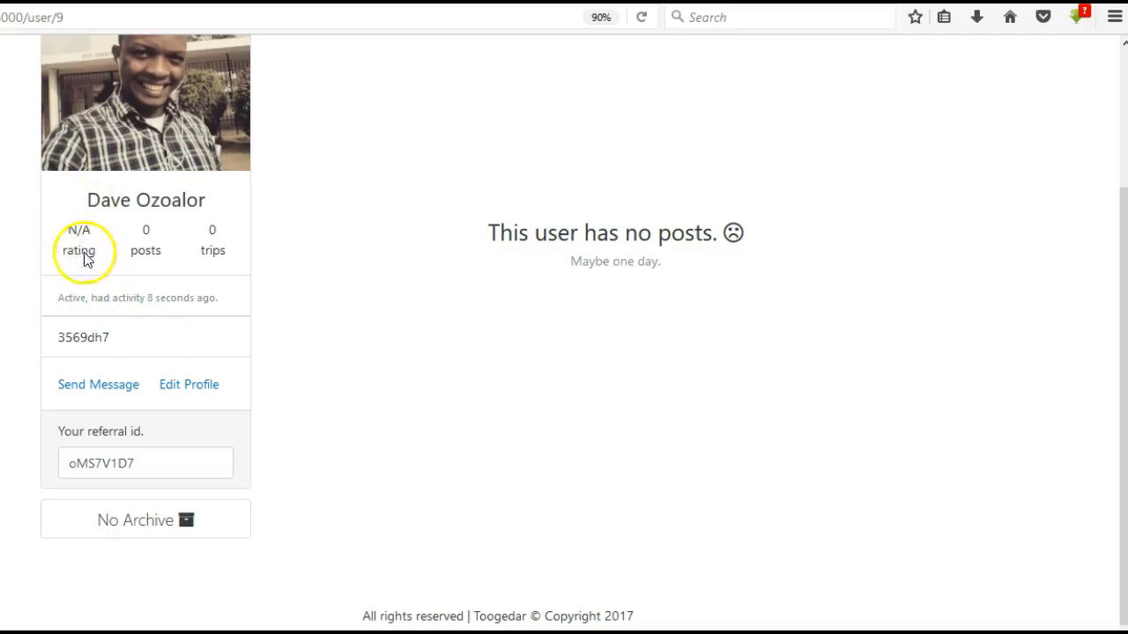
mouse_move(104, 374)
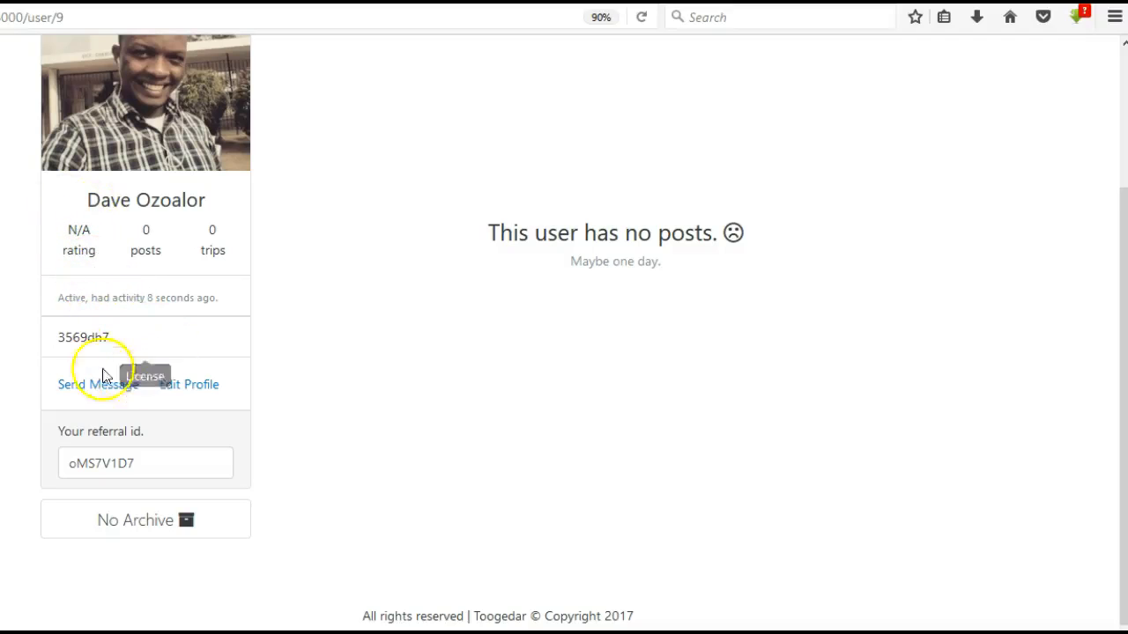
mouse_move(86, 458)
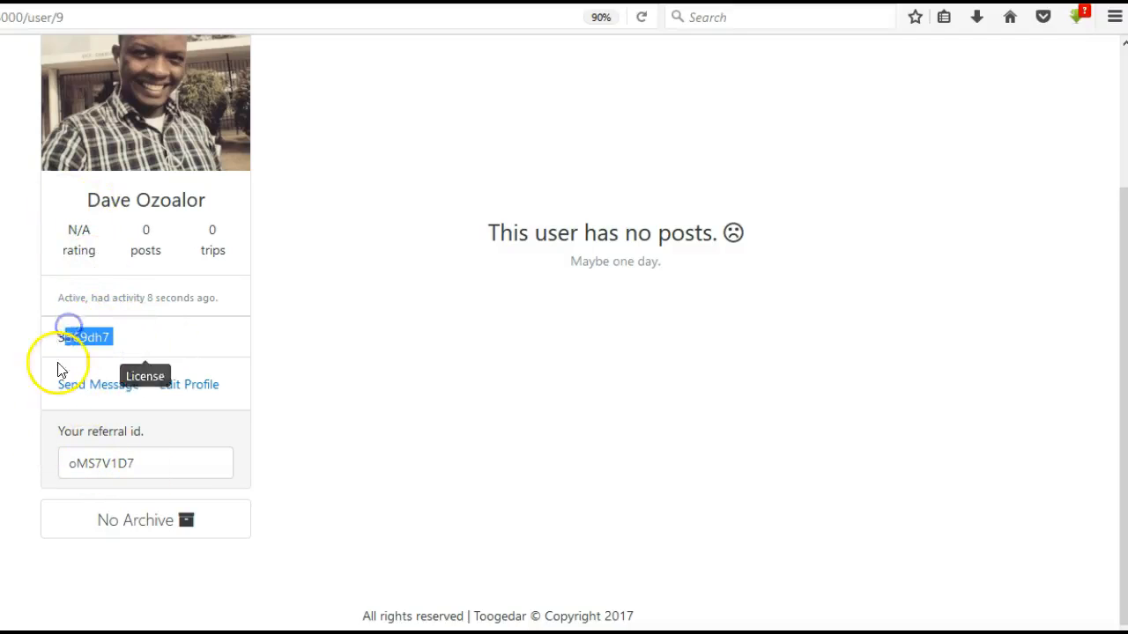
Select the referral id text on the profile.
left_click(146, 463)
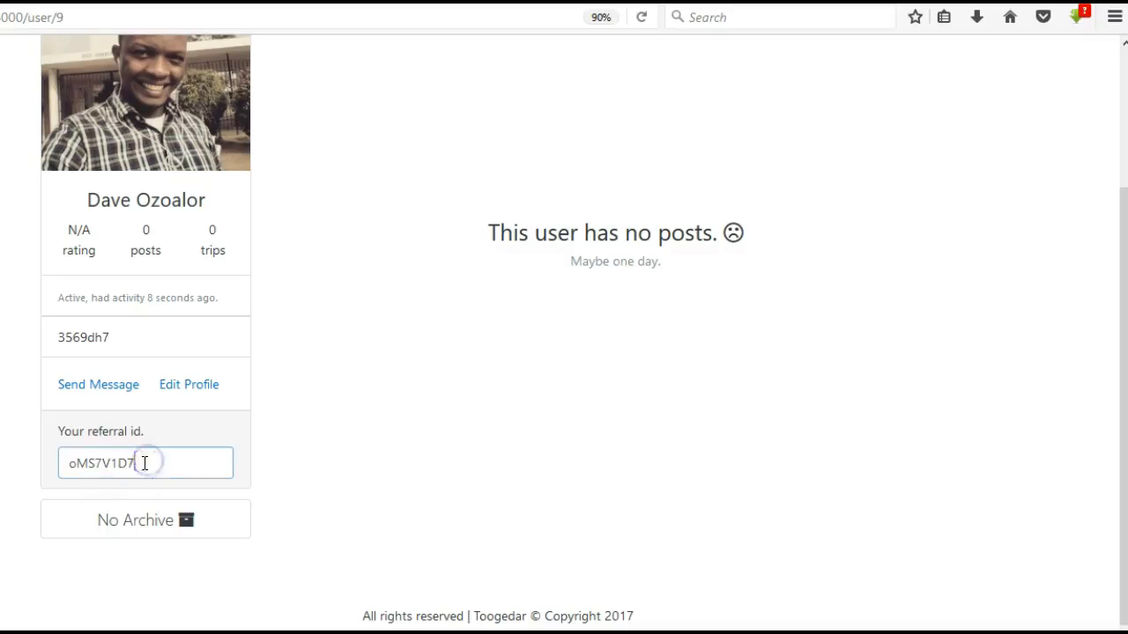
left_click_drag(145, 463, 92, 463)
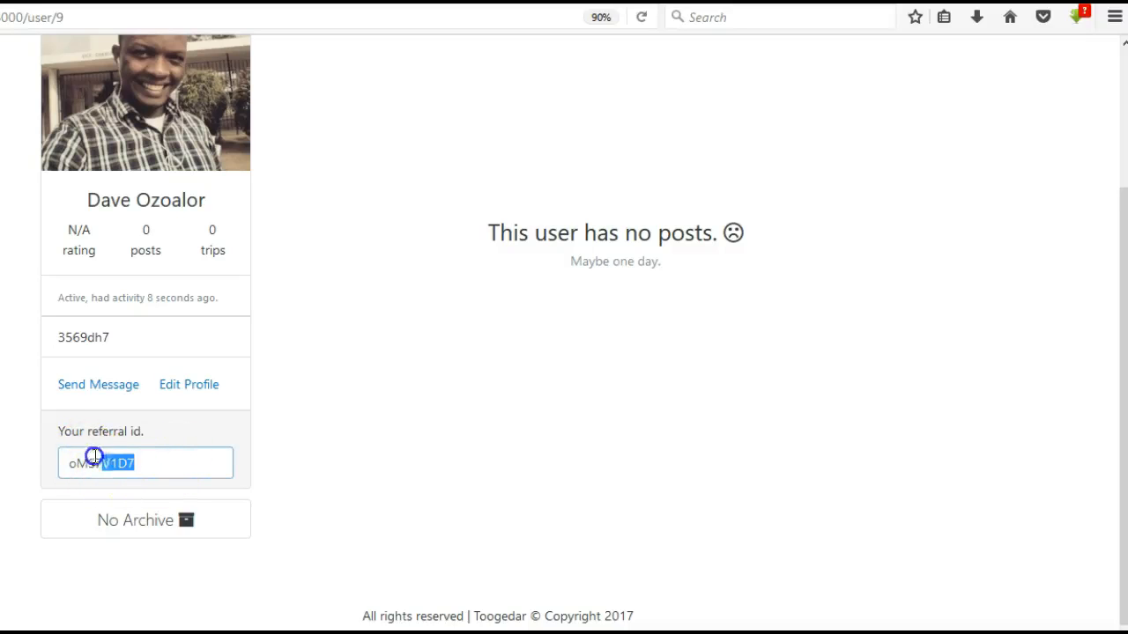
triple_click(100, 463)
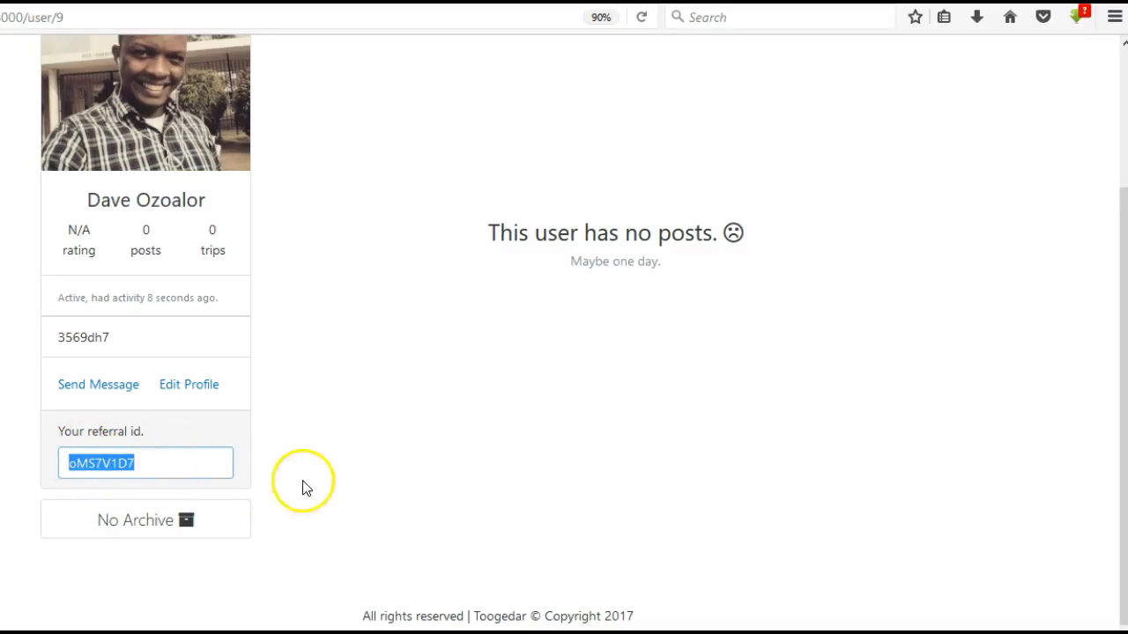
left_click(119, 462)
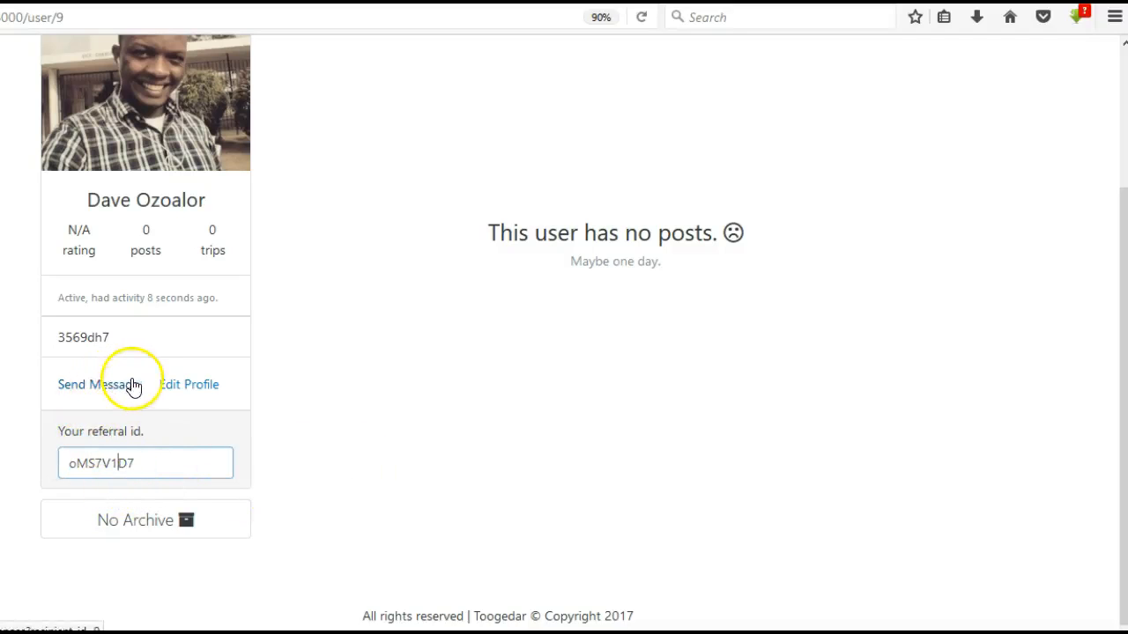
mouse_move(149, 409)
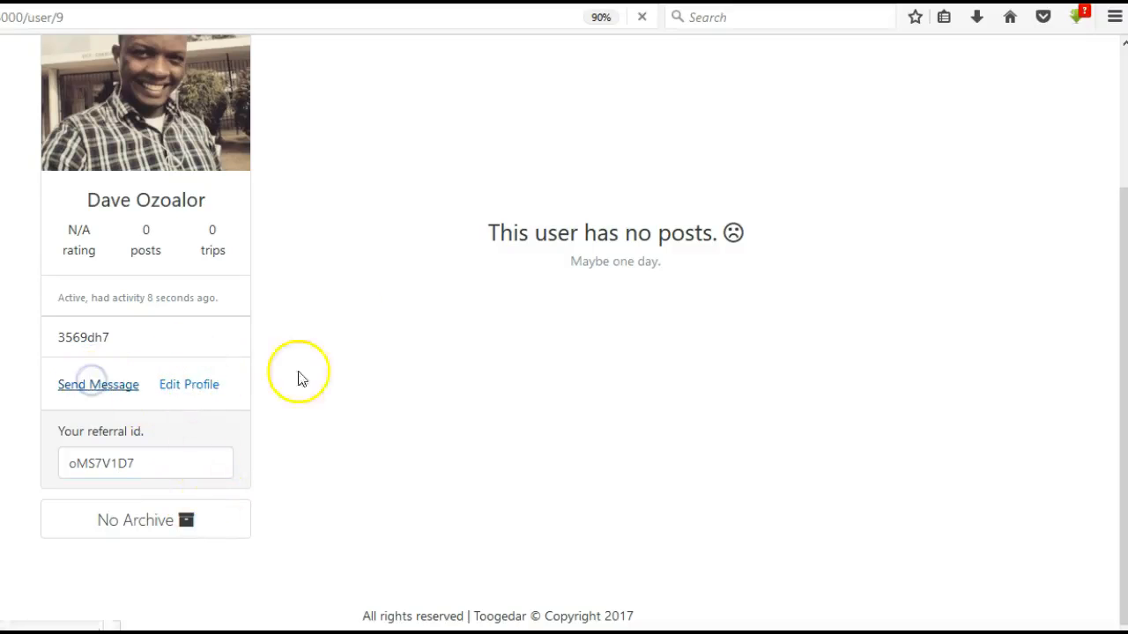
Check the empty Mail Inbox, then go to Compose Message.
left_click(97, 384)
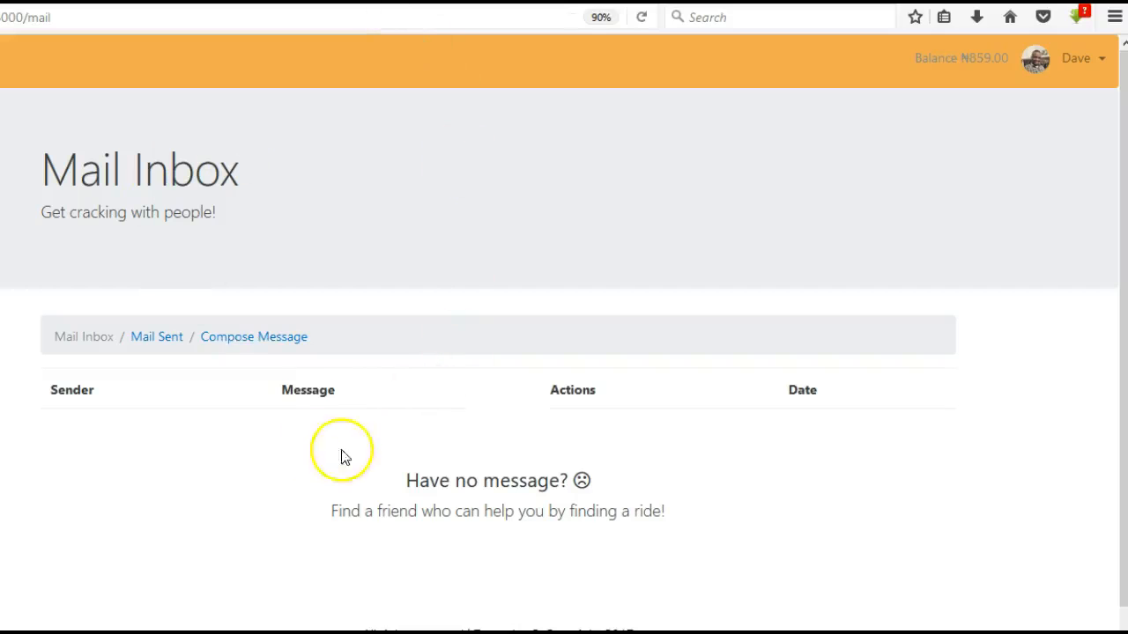
mouse_move(306, 260)
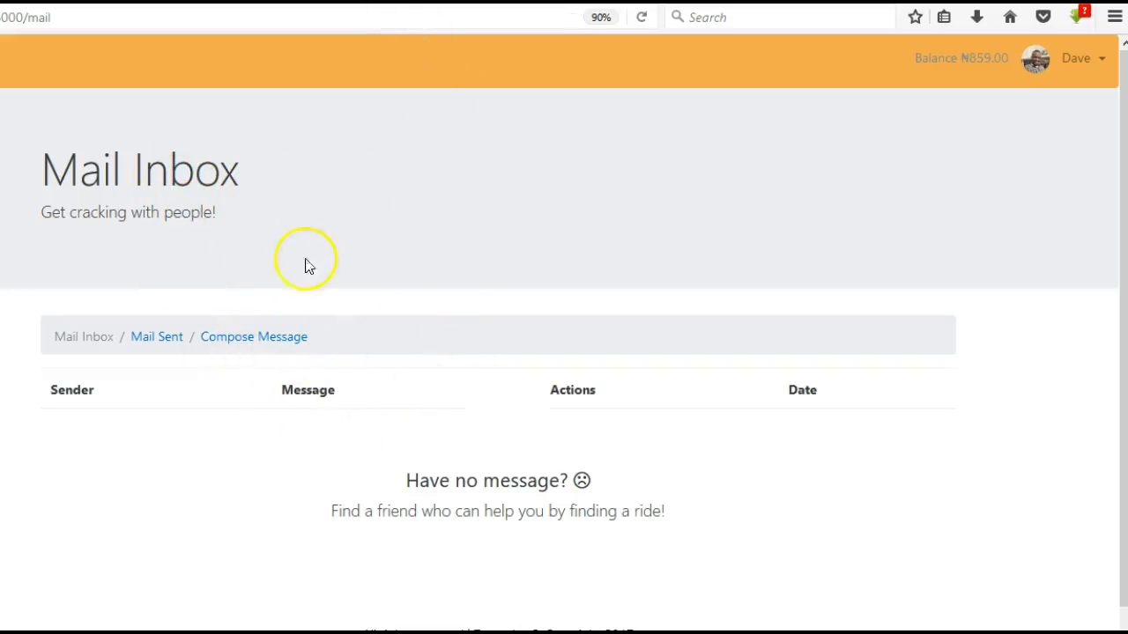
scroll("down", 3)
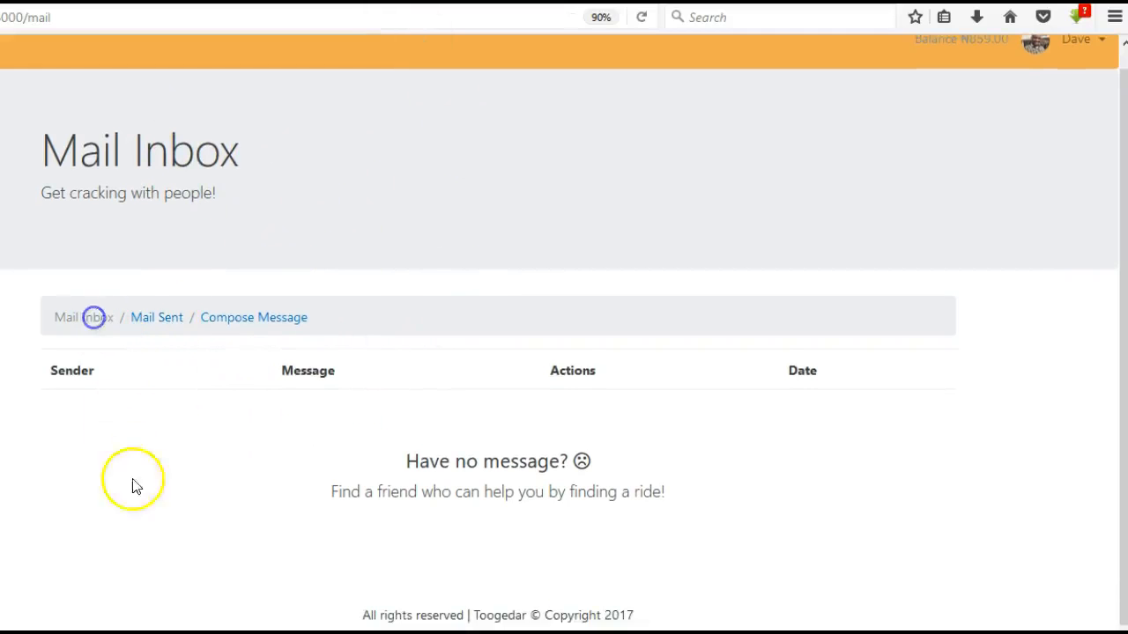
mouse_move(472, 364)
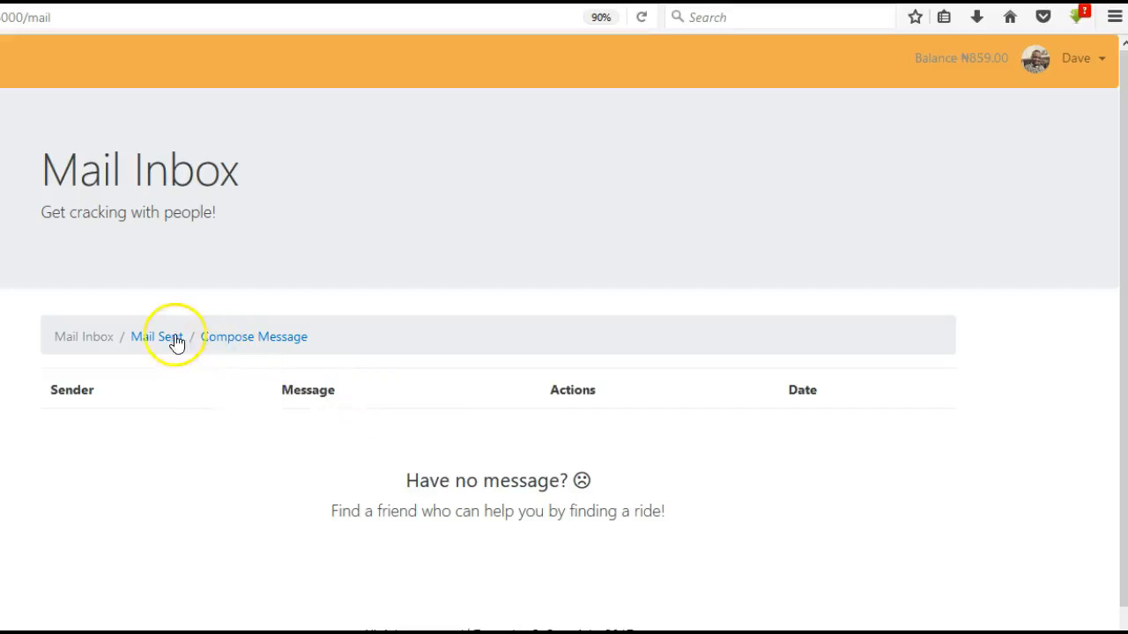
mouse_move(297, 345)
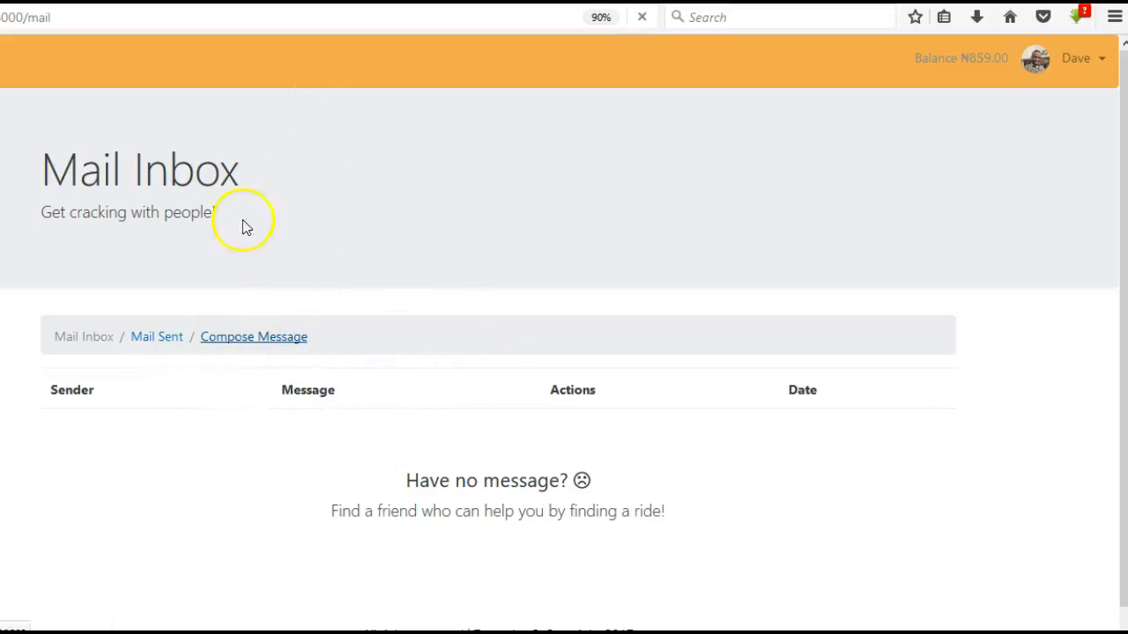
left_click(253, 336)
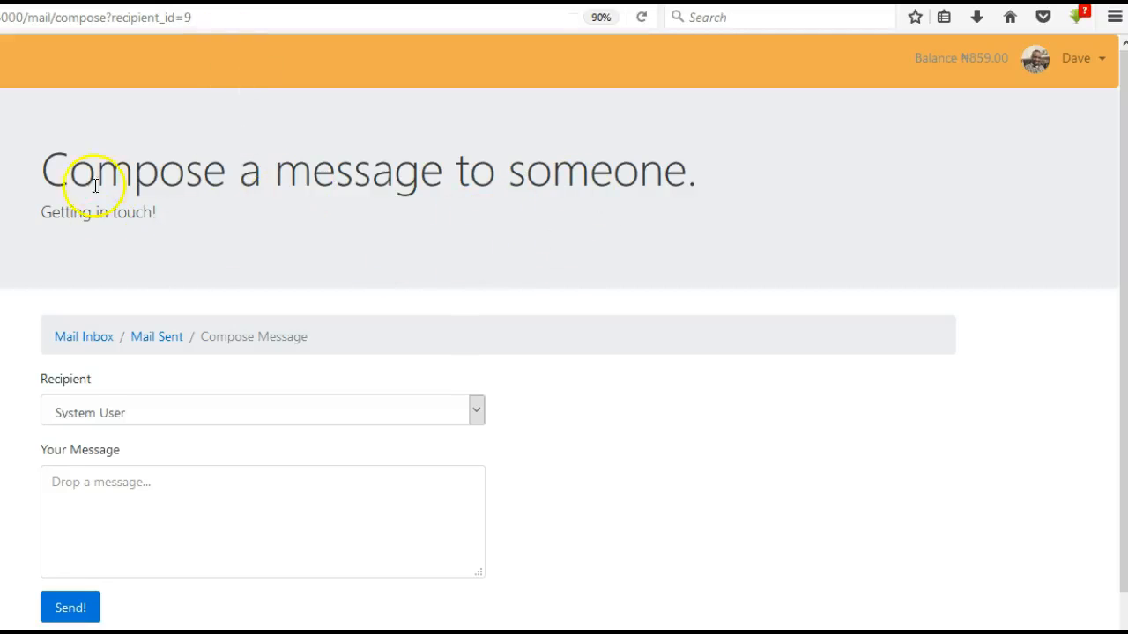
mouse_move(71, 369)
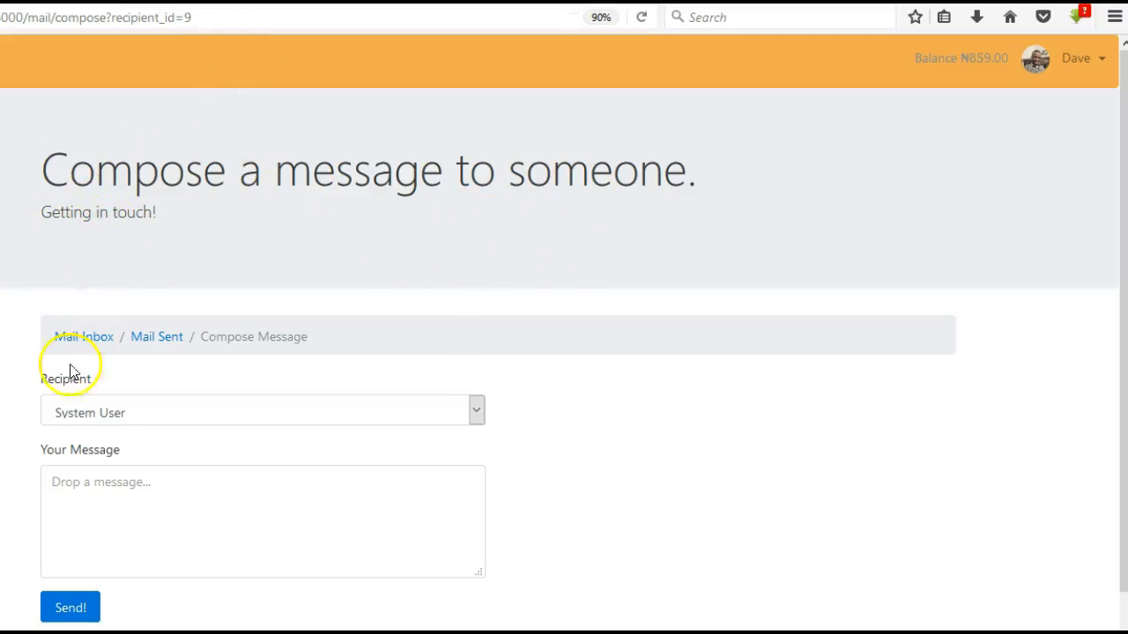
Open the Recipient dropdown and choose a different user to message.
left_click(262, 413)
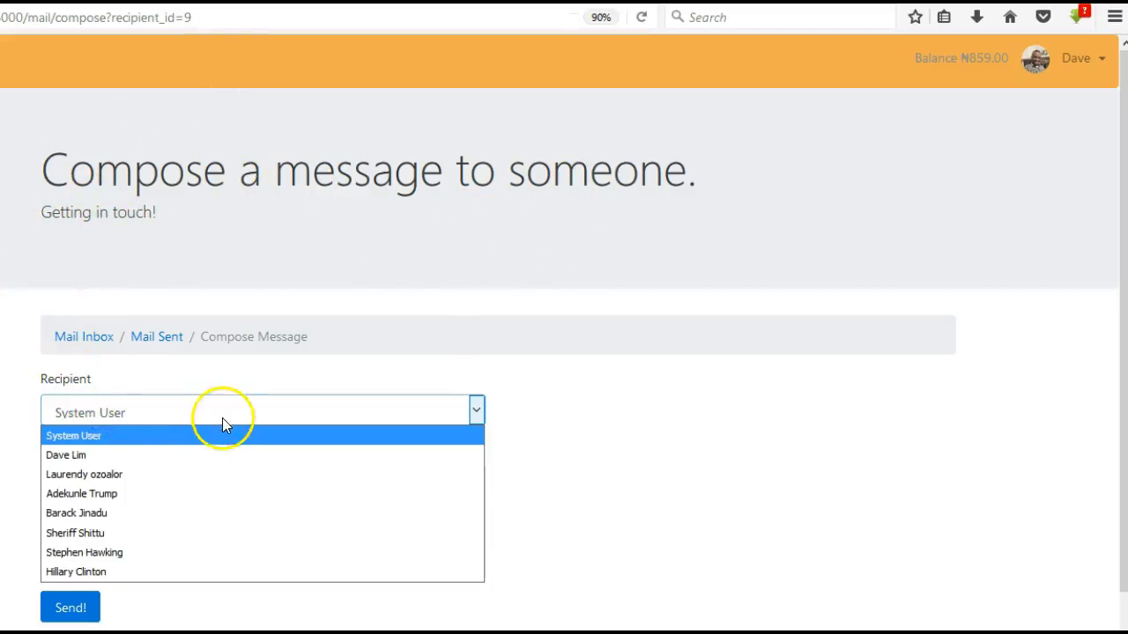
left_click(74, 532)
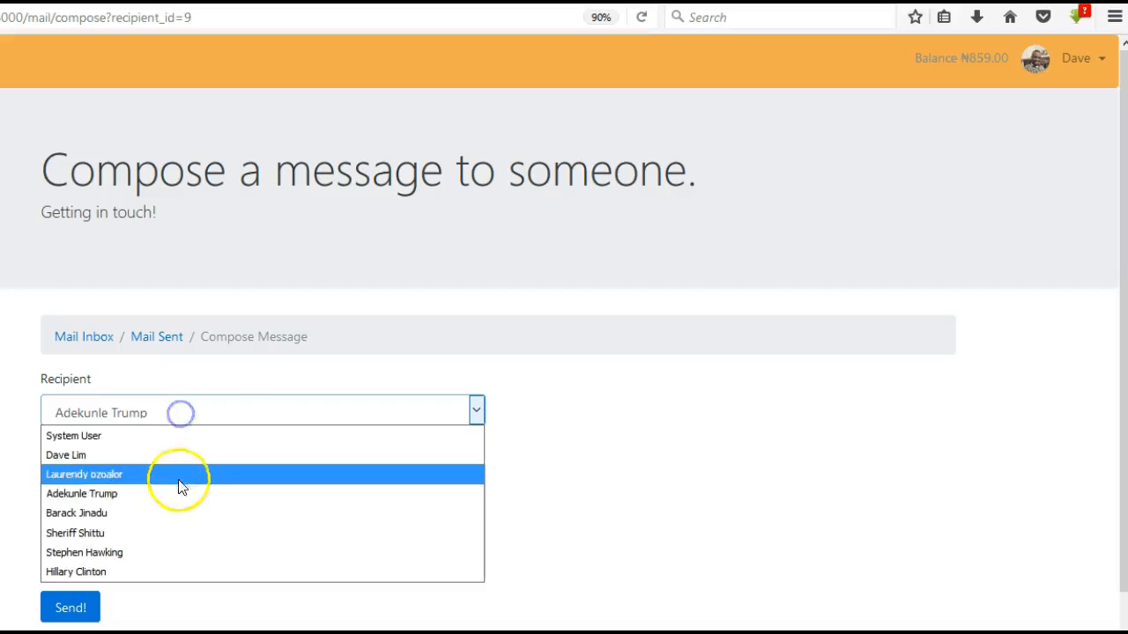
left_click(83, 474)
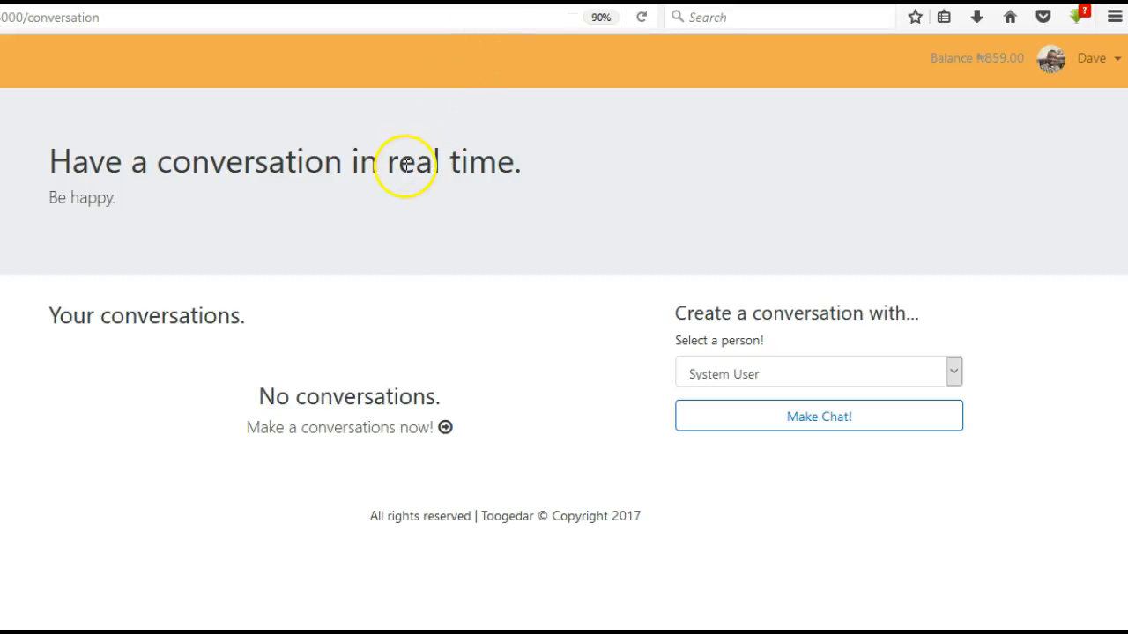
Open the 'Select a person' dropdown and pick someone to chat with.
left_click(817, 372)
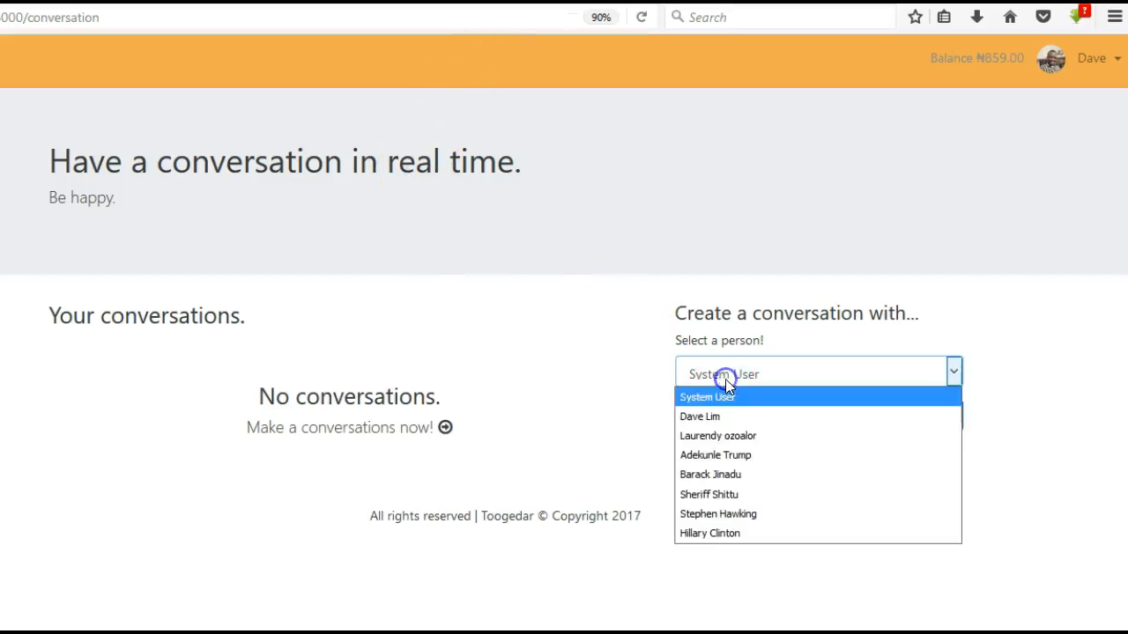
left_click(718, 435)
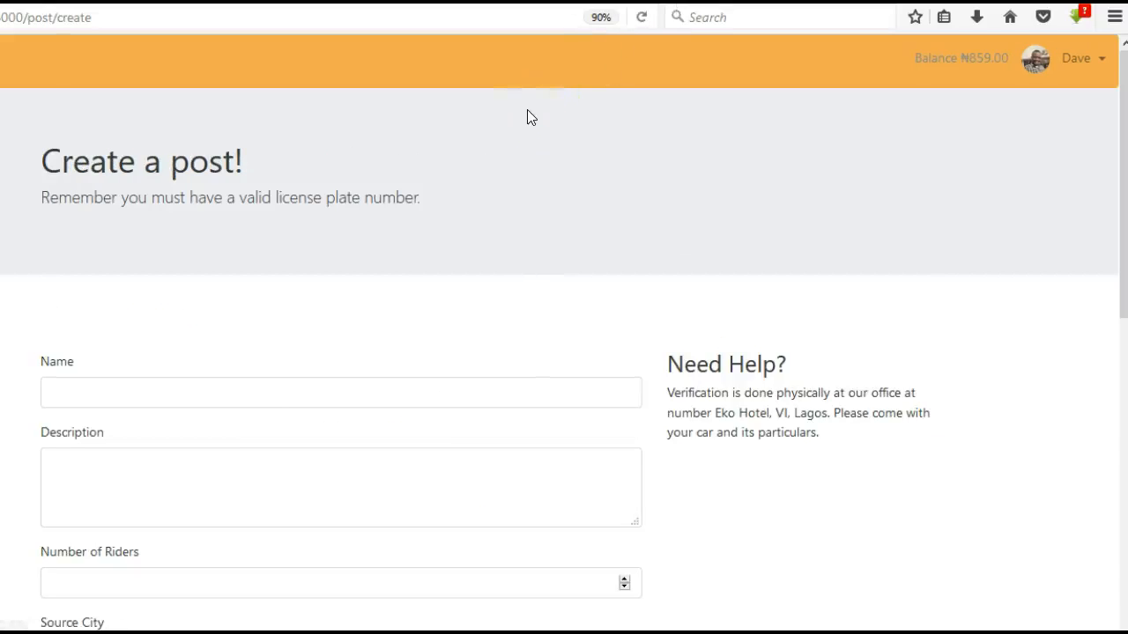
Open the new ride post form and start filling in the number of riders.
scroll("down", 3)
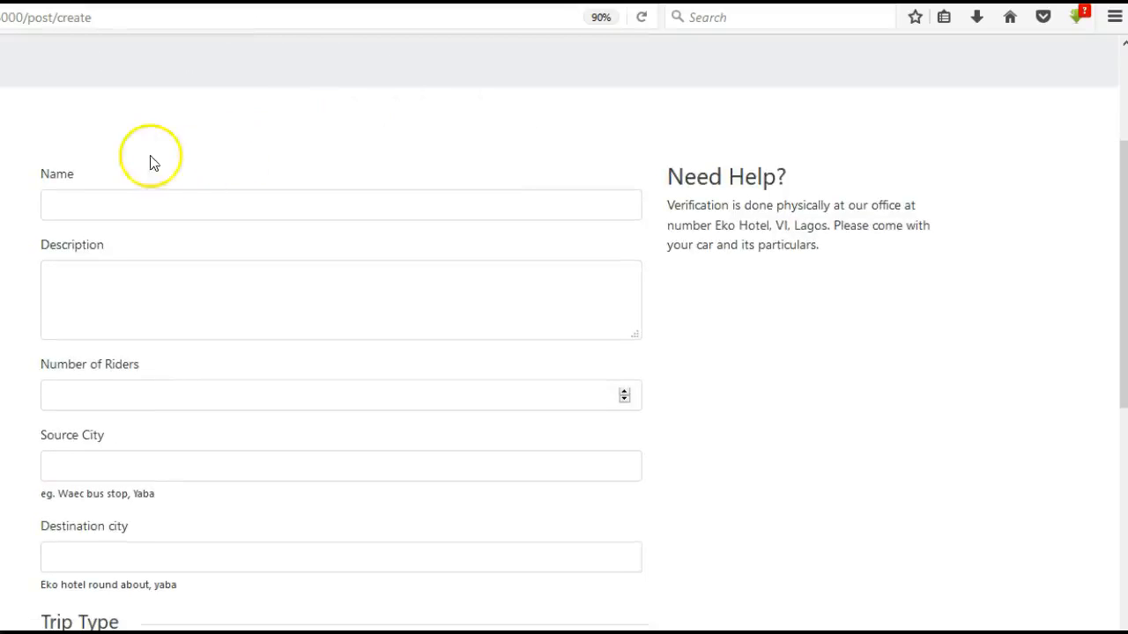
left_click(341, 205)
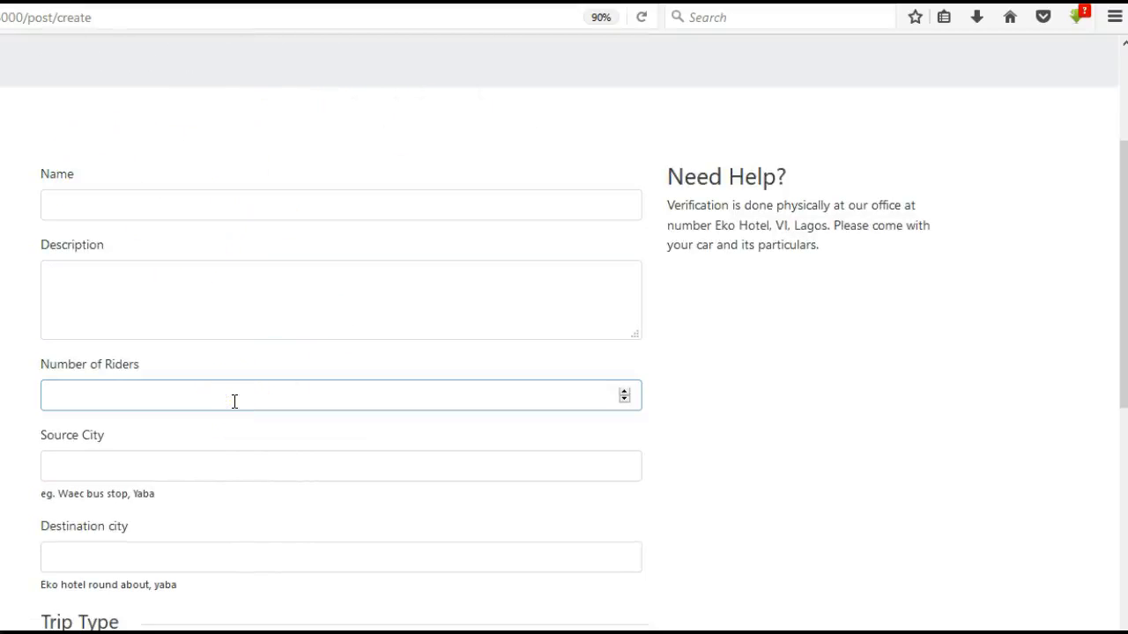
left_click(340, 395)
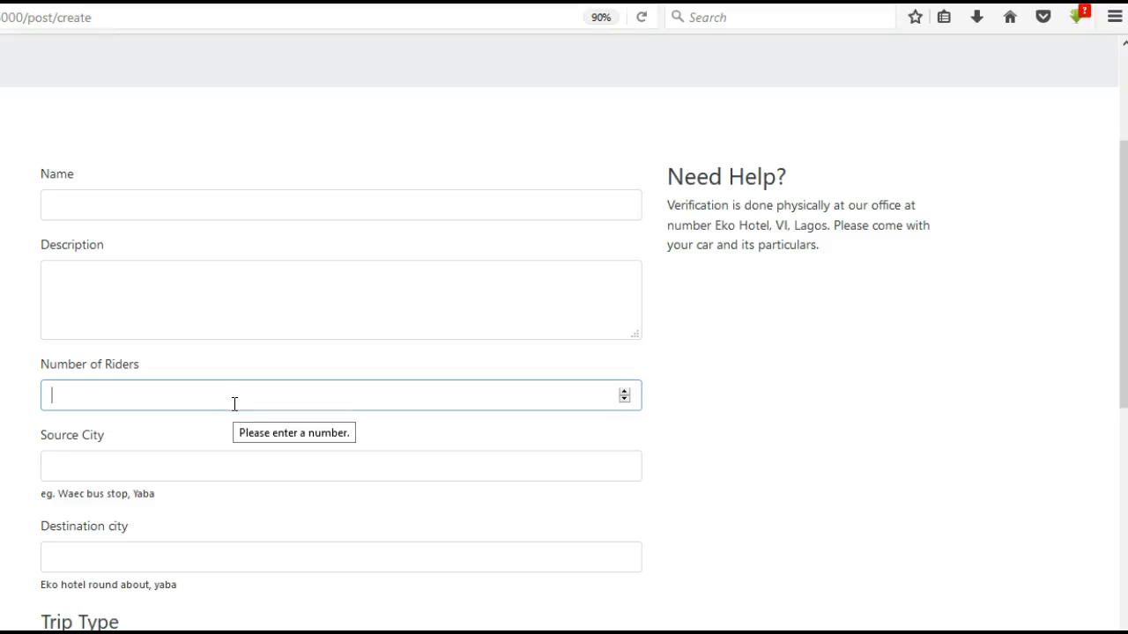
mouse_move(185, 502)
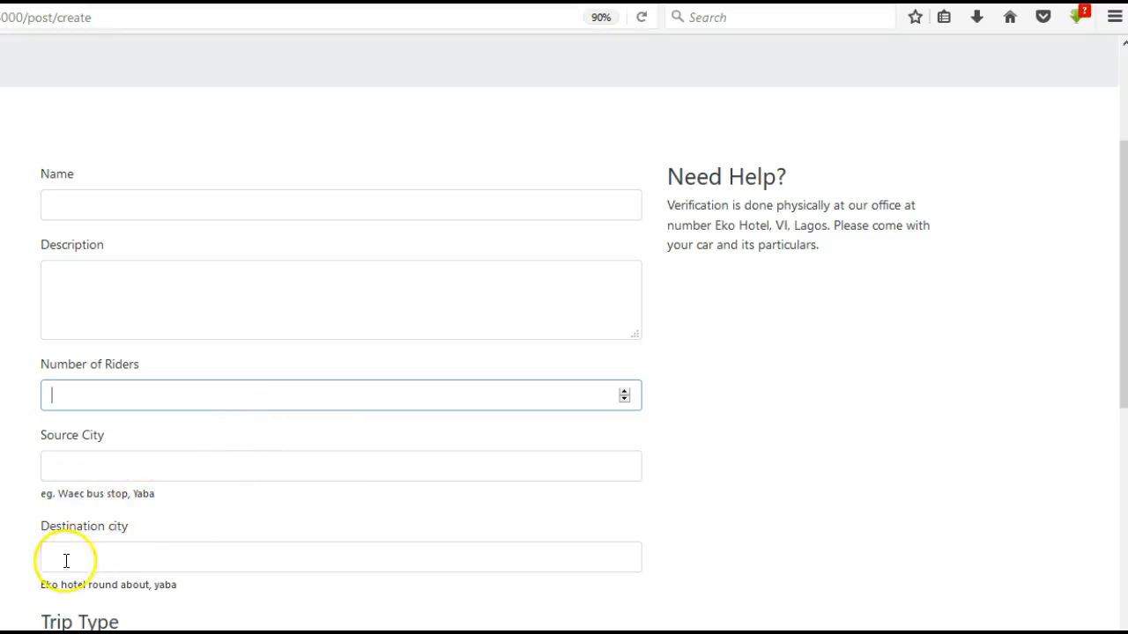
Mark the trip as Frequent and open the Frequency dropdown.
scroll("down", 3)
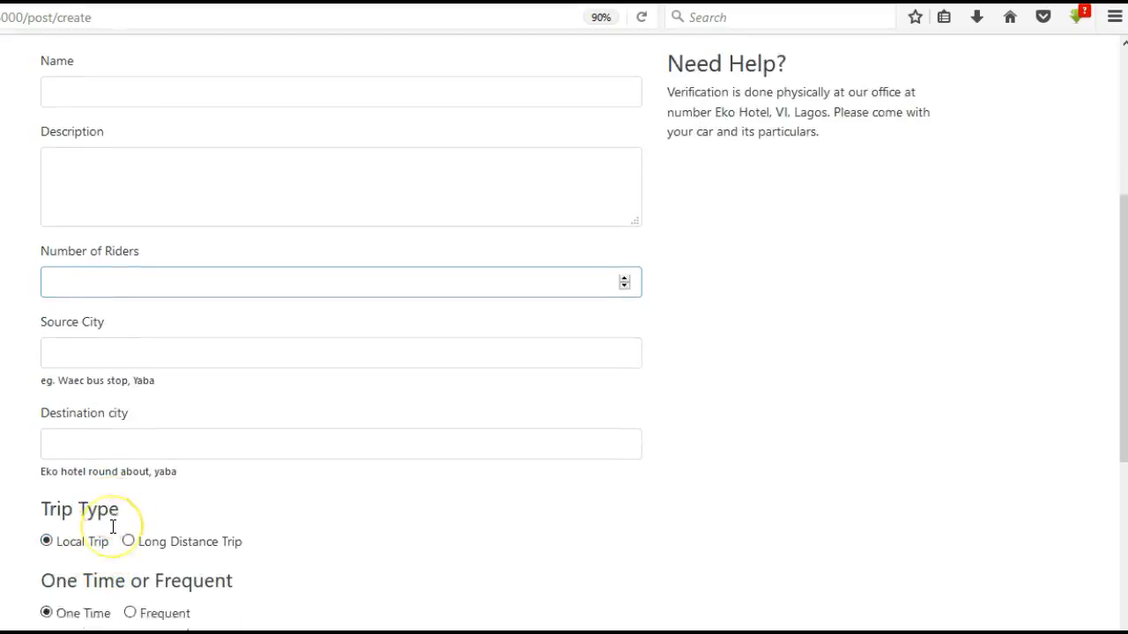
scroll("down", 3)
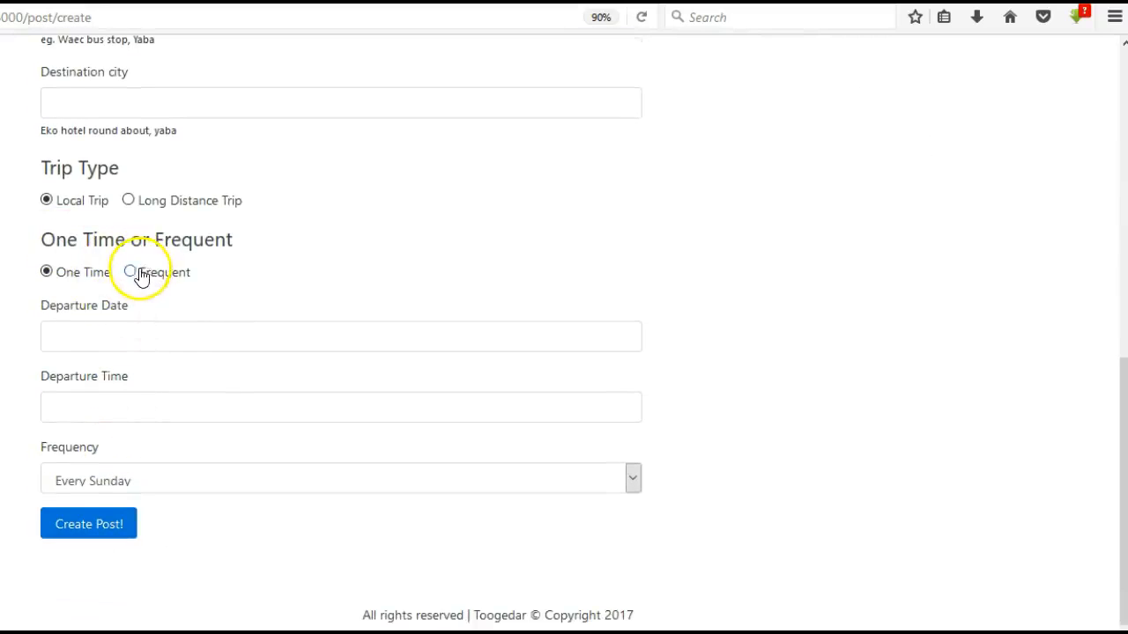
left_click(130, 272)
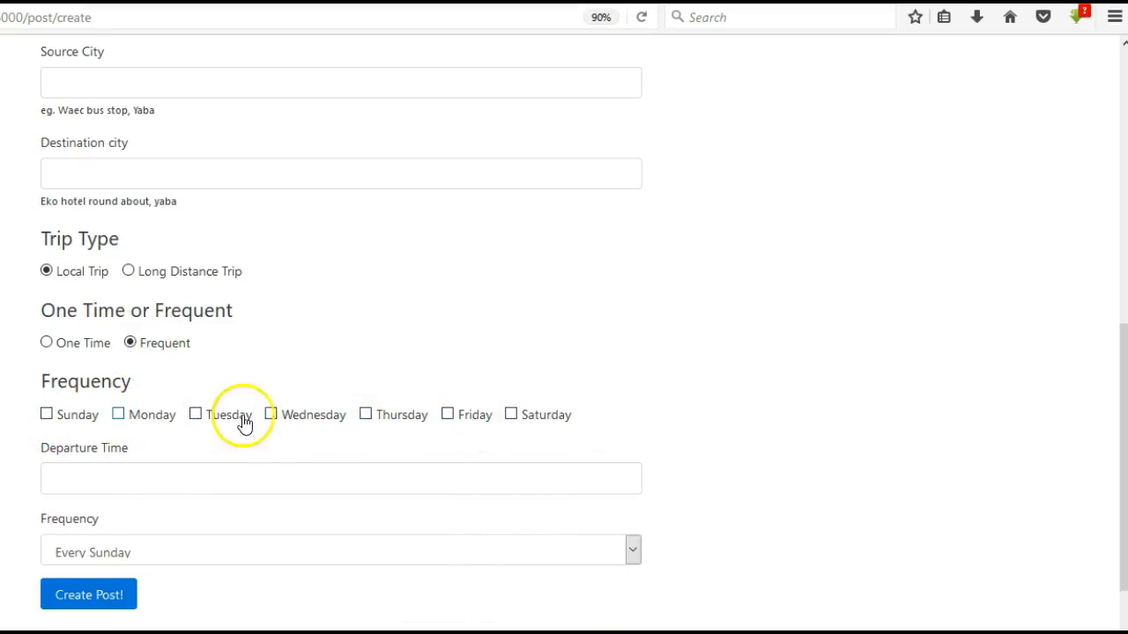
mouse_move(126, 478)
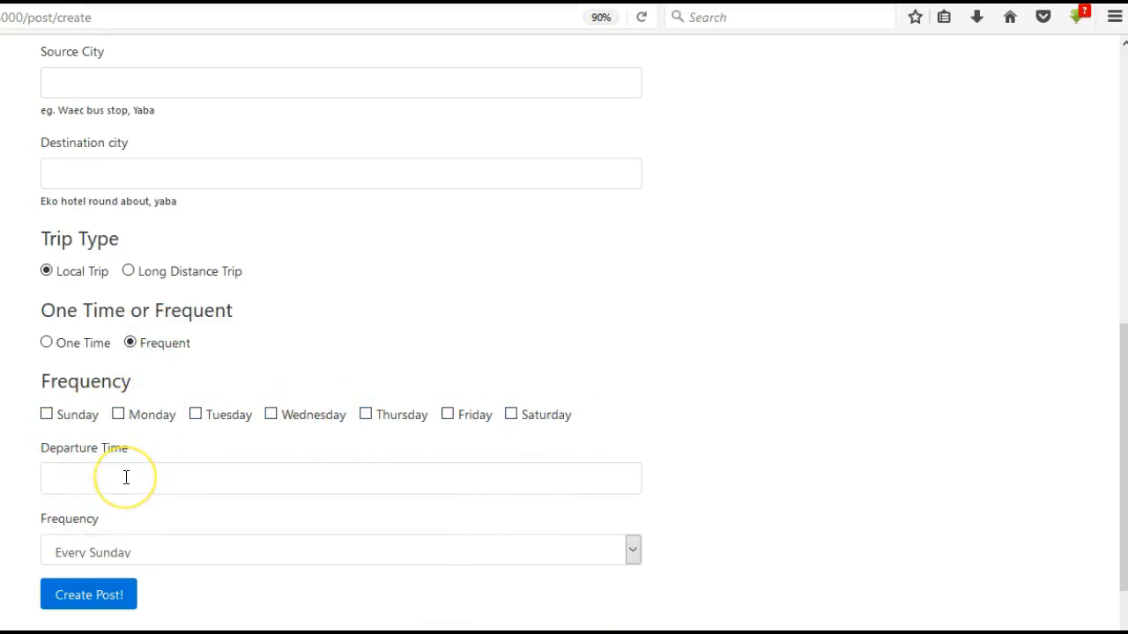
scroll("down", 3)
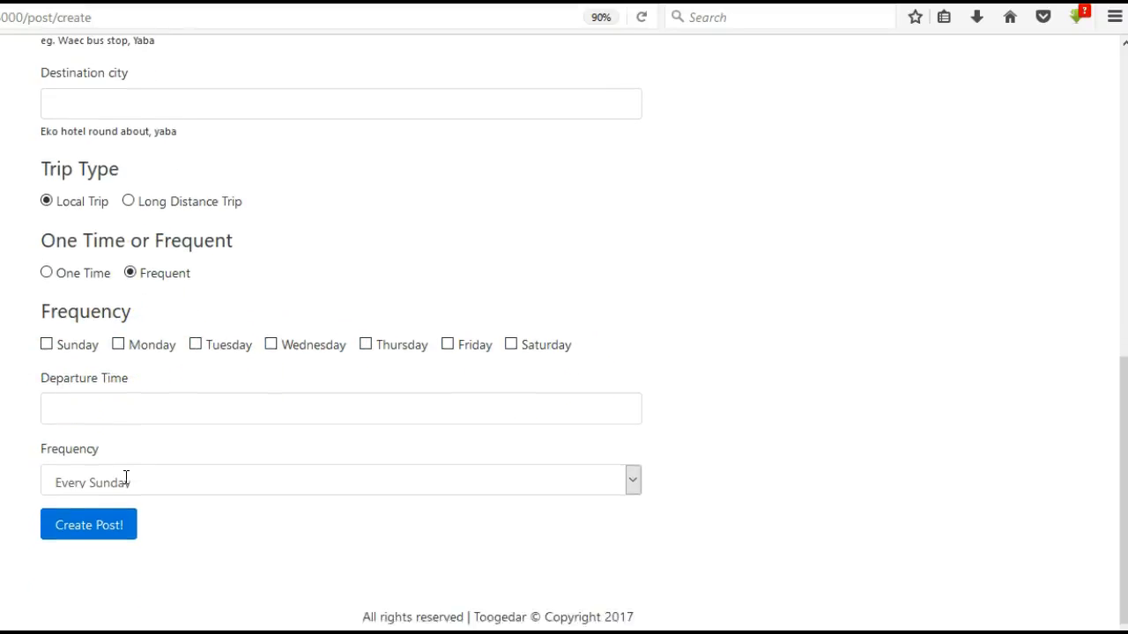
left_click(340, 408)
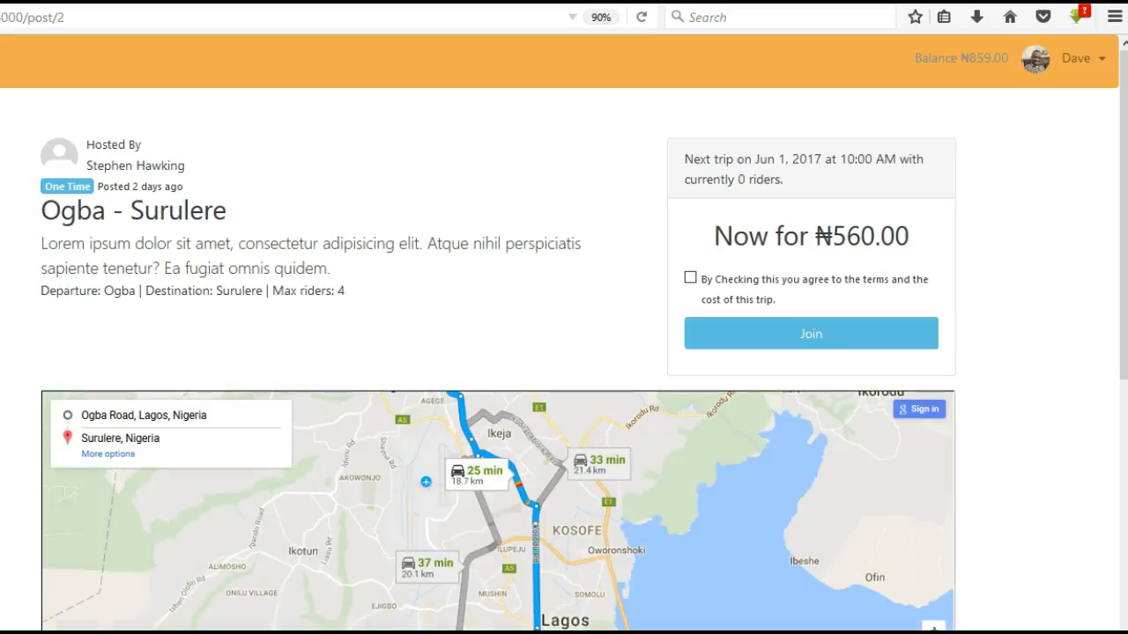
mouse_move(248, 198)
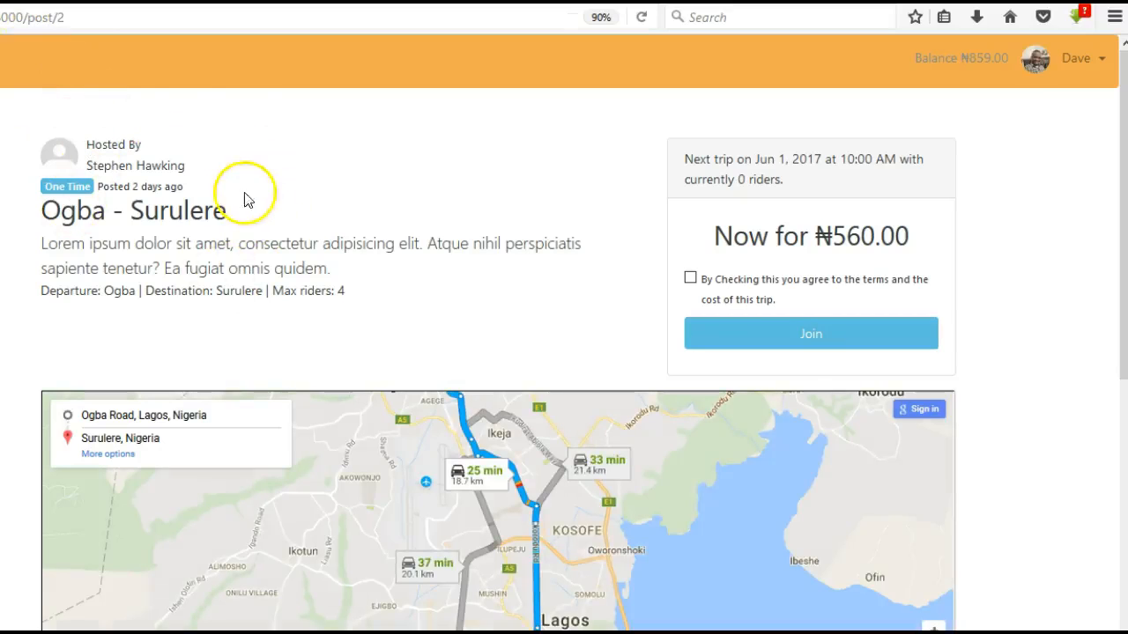
mouse_move(246, 235)
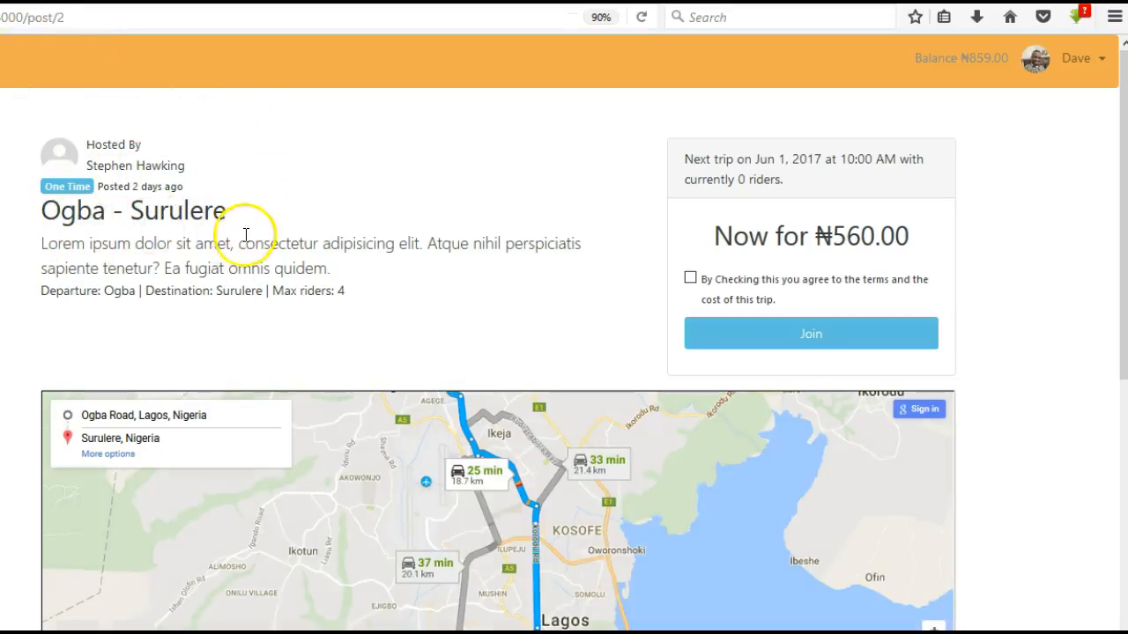
mouse_move(102, 231)
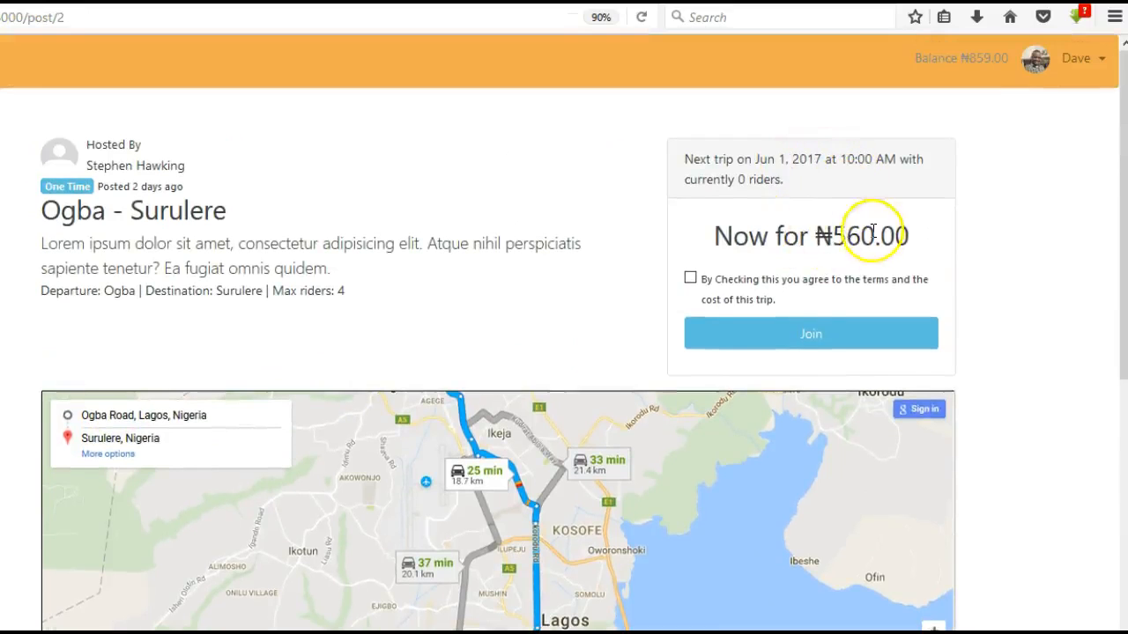
mouse_move(751, 304)
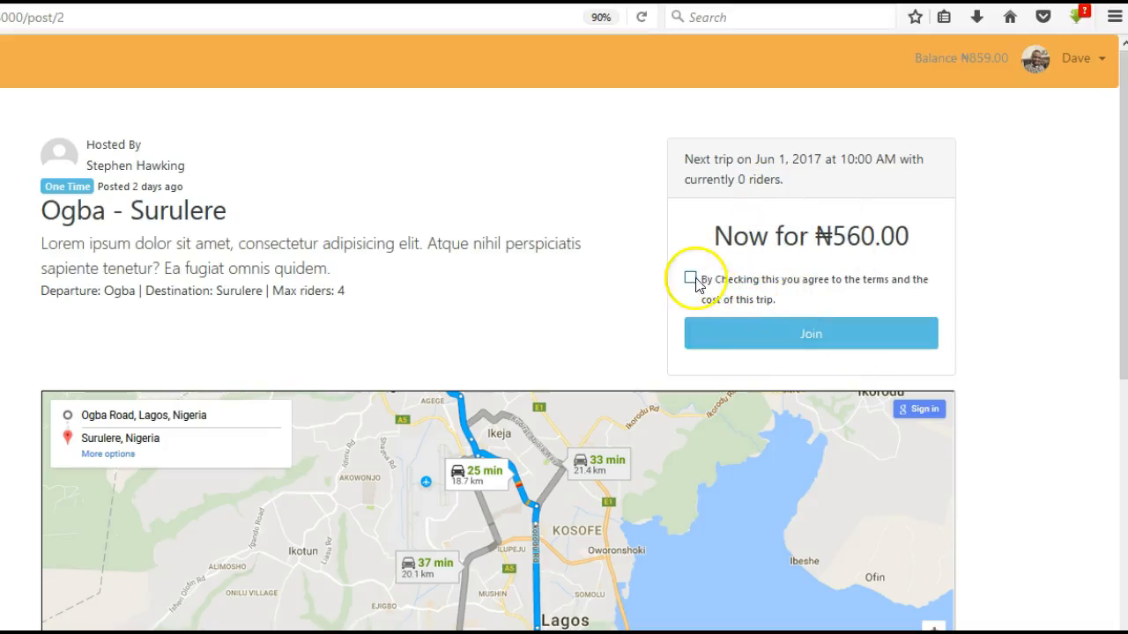
Accept the Ogba–Surulere trip's terms and cost, then scroll past the route map to the empty reviews.
left_click(691, 278)
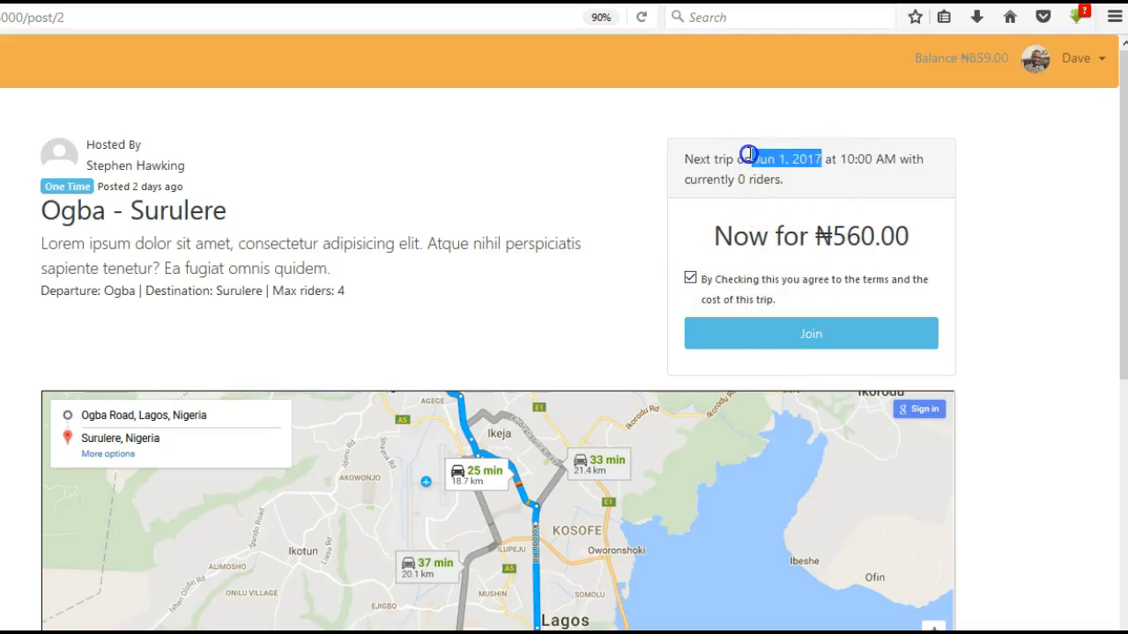
scroll("down", 3)
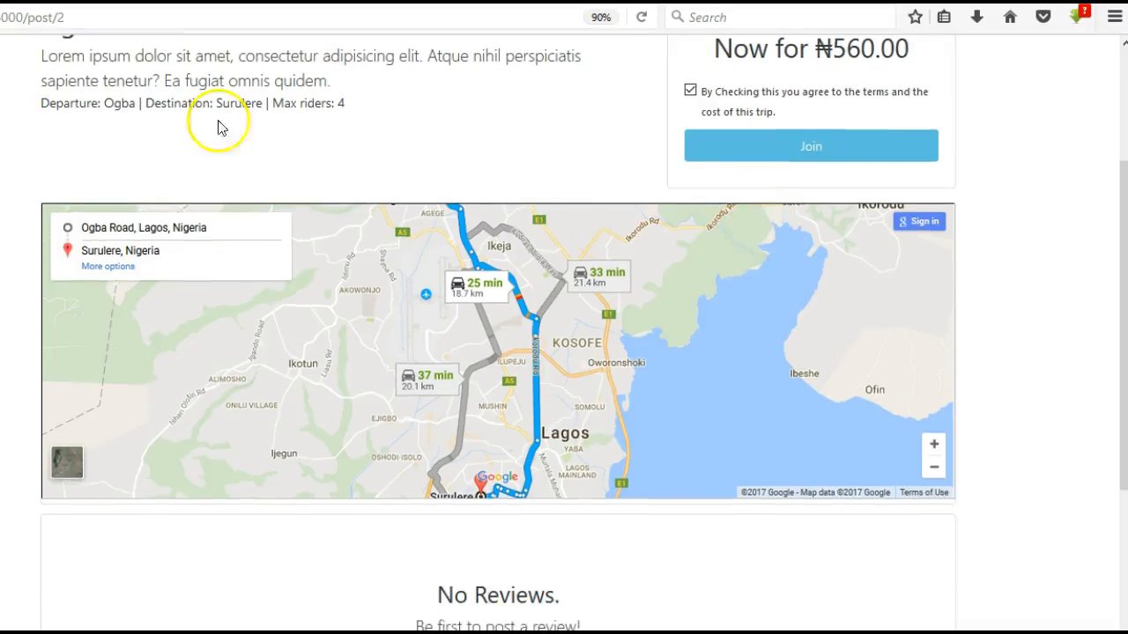
scroll("down", 3)
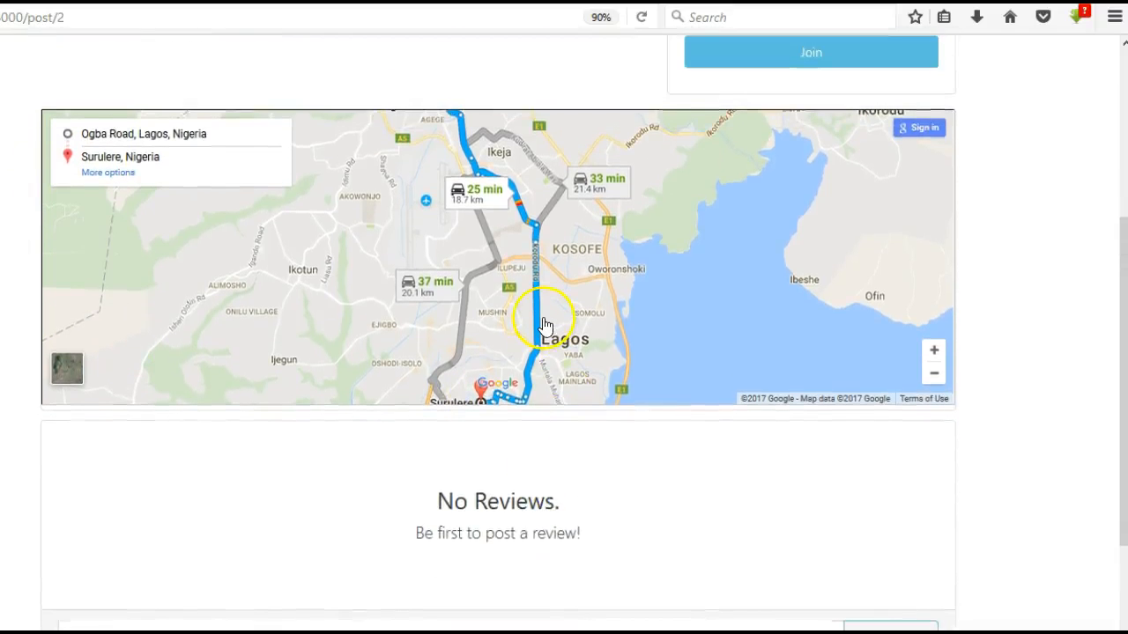
scroll("down", 3)
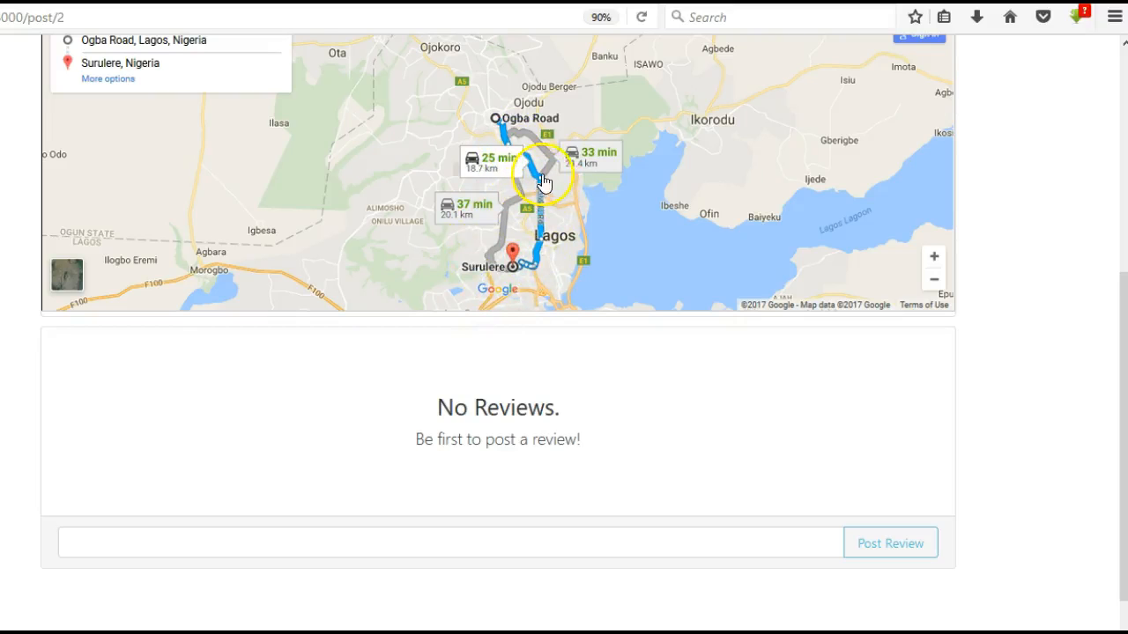
mouse_move(537, 277)
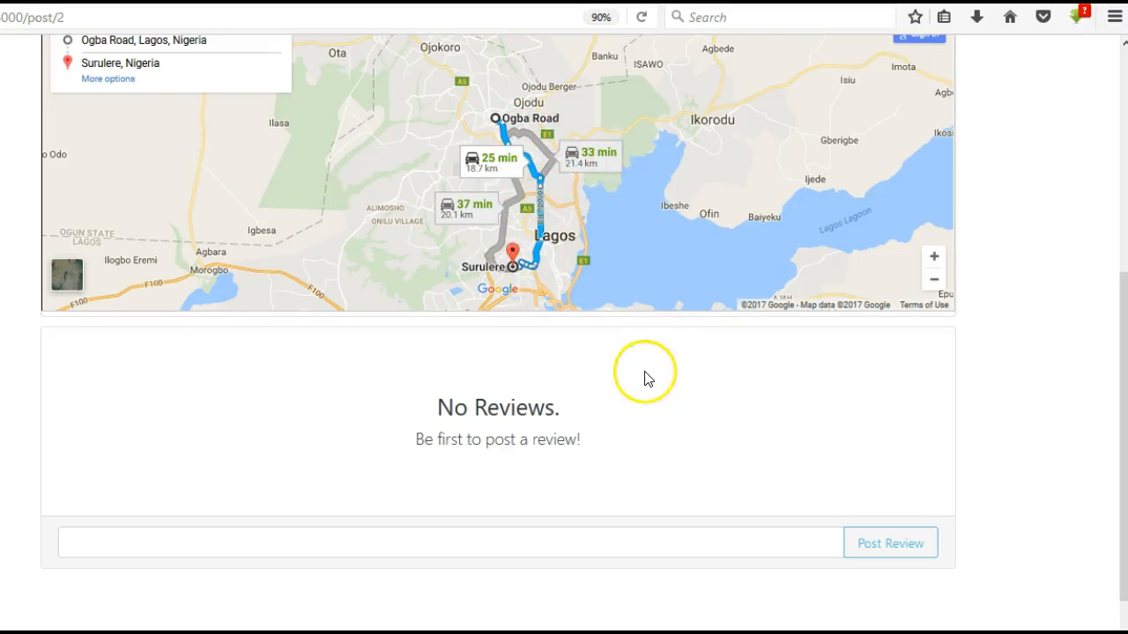
scroll("down", 3)
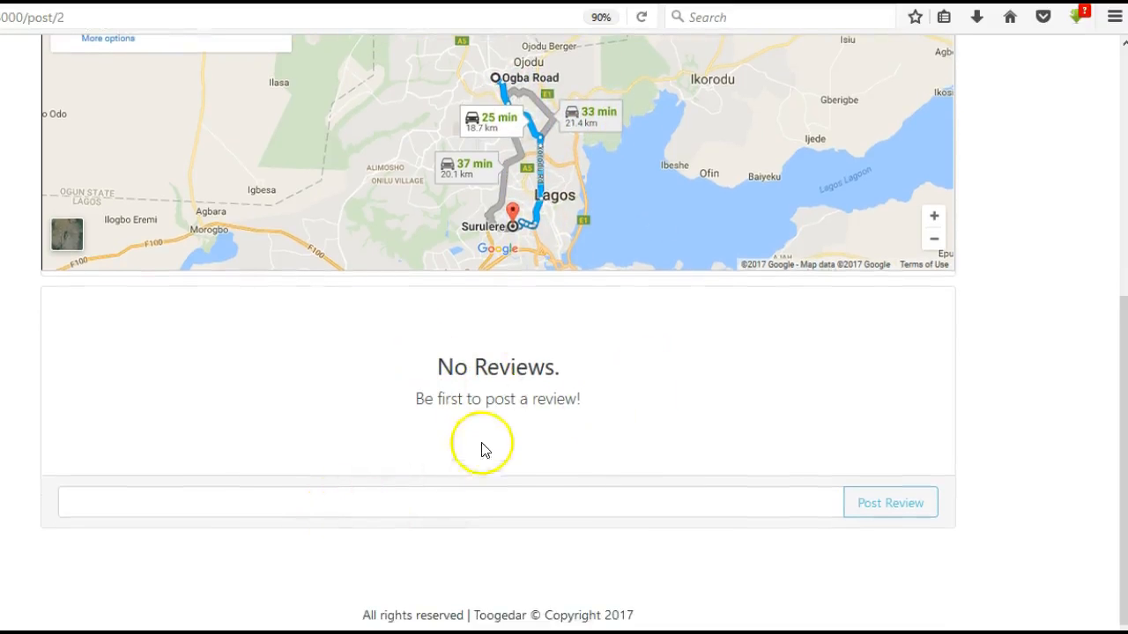
mouse_move(495, 448)
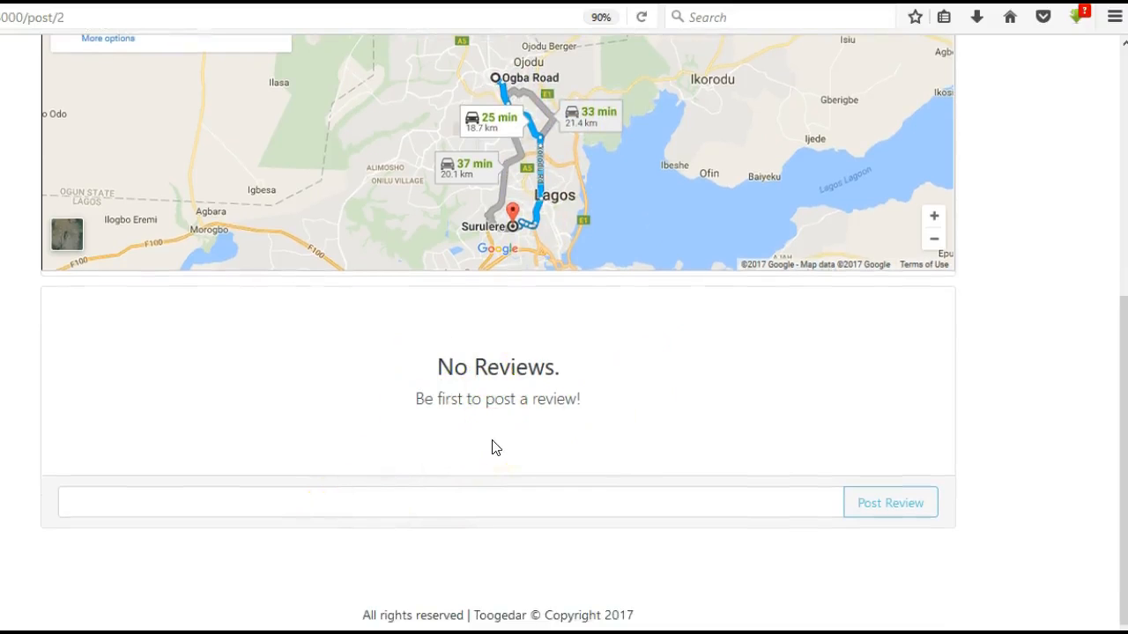
Post the review 'His AC is not working' on the Ogba–Surulere trip.
type("sds")
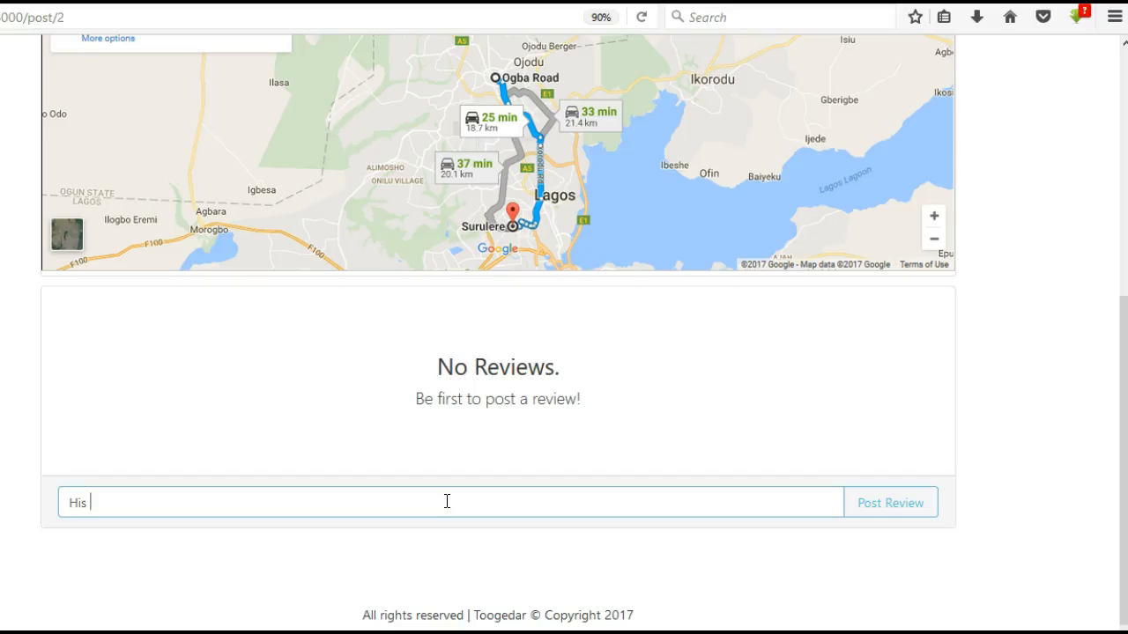
type("AC is not w")
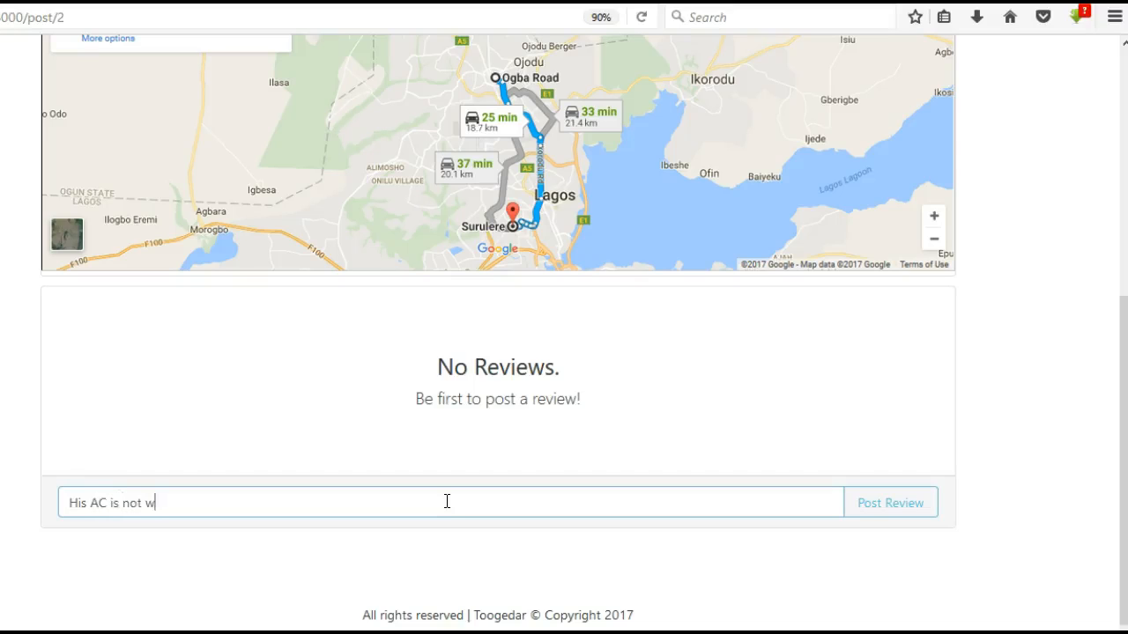
type("orking")
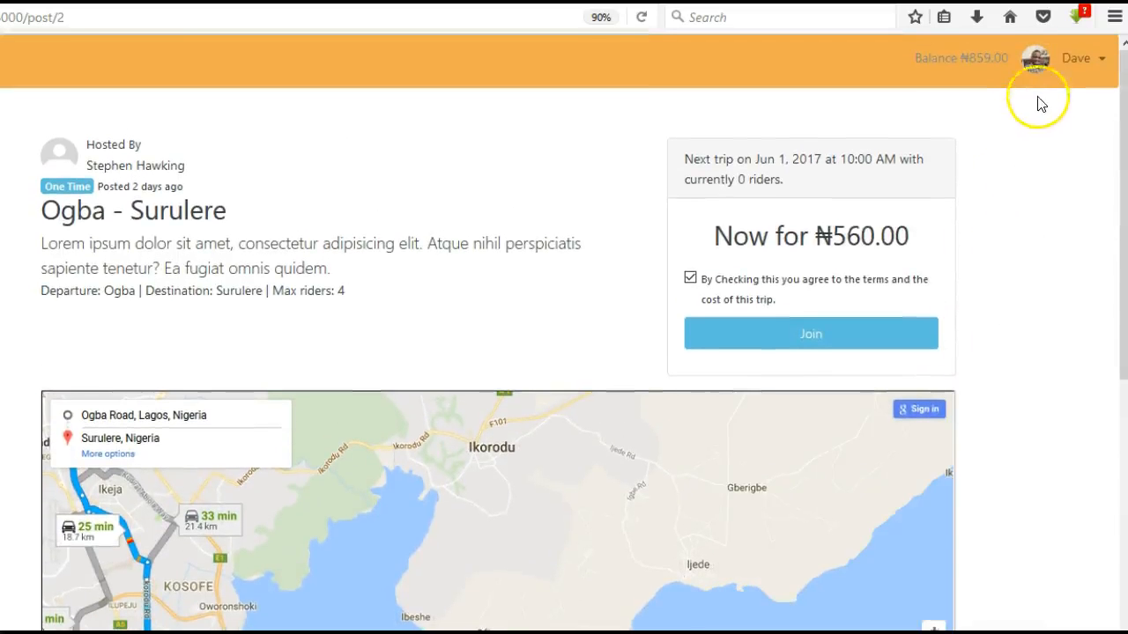
scroll("down", 3)
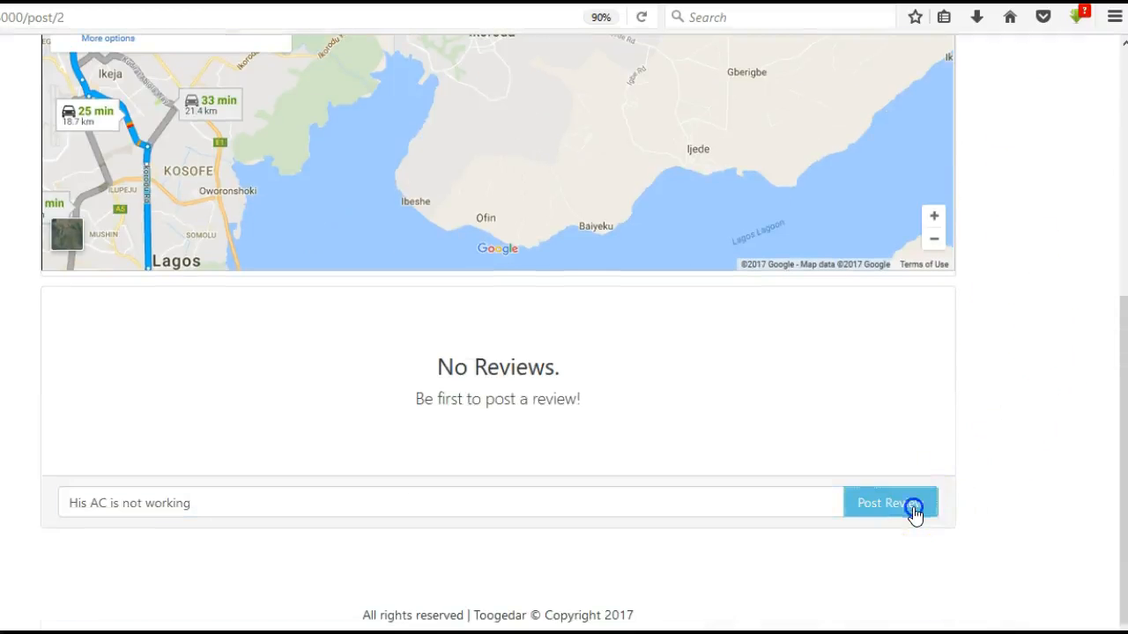
left_click(889, 503)
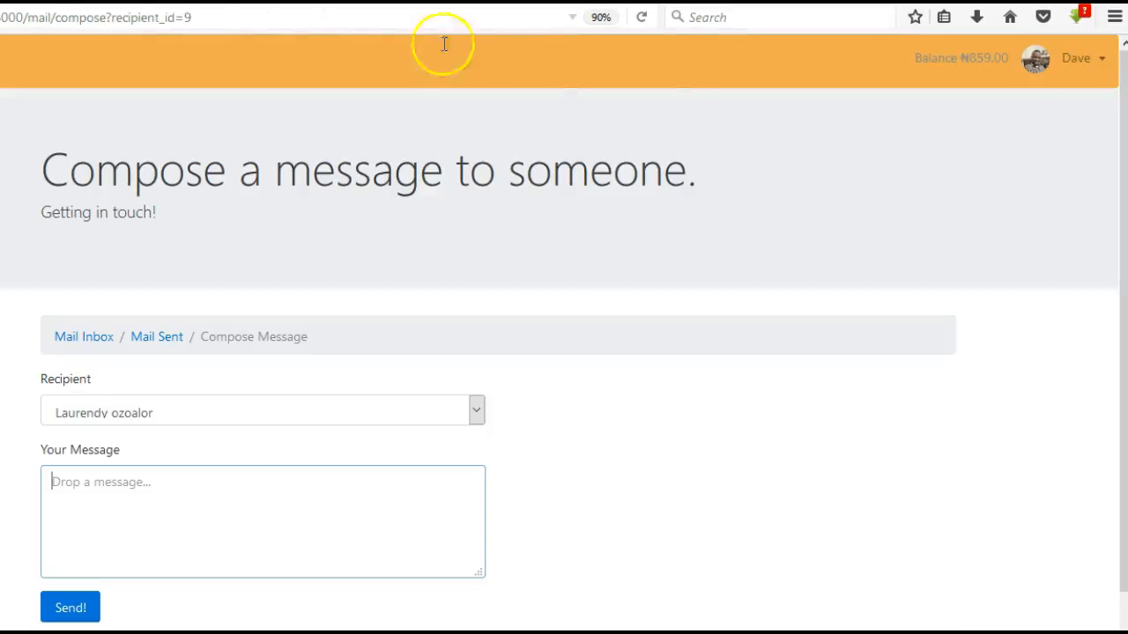
Leave the compose-message page using the header control at the top right.
left_click(1082, 58)
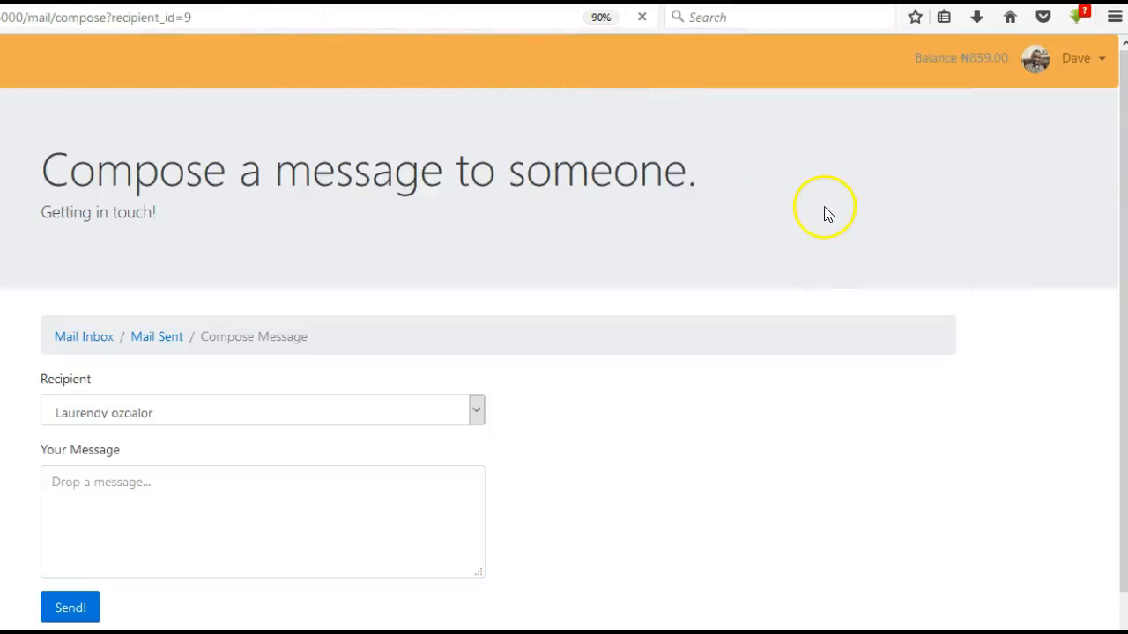
mouse_move(1000, 50)
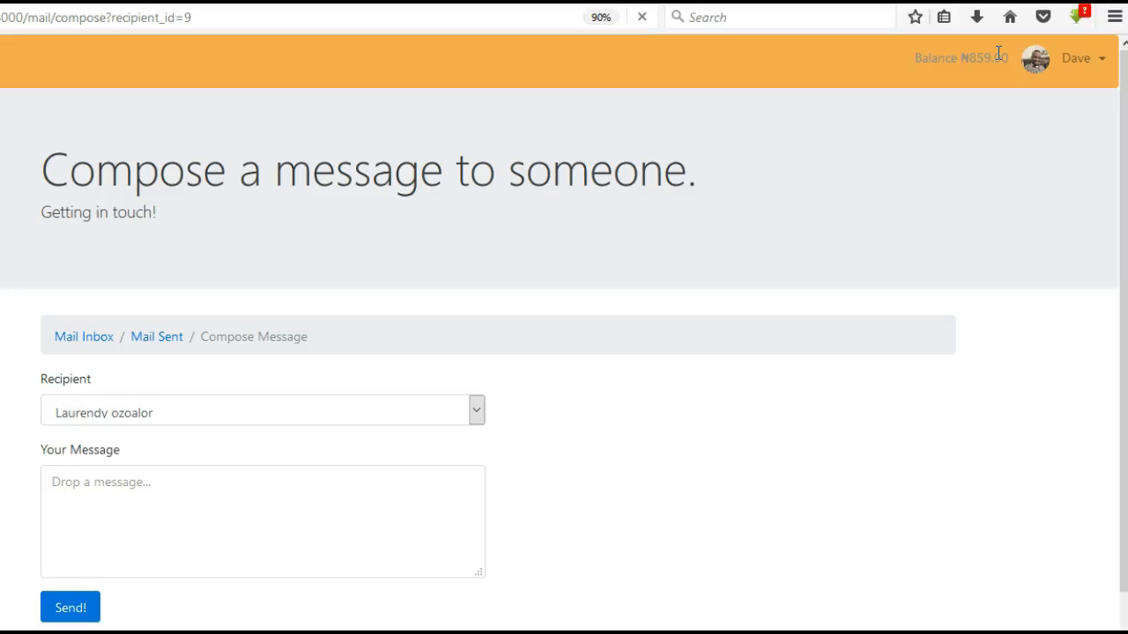
mouse_move(899, 110)
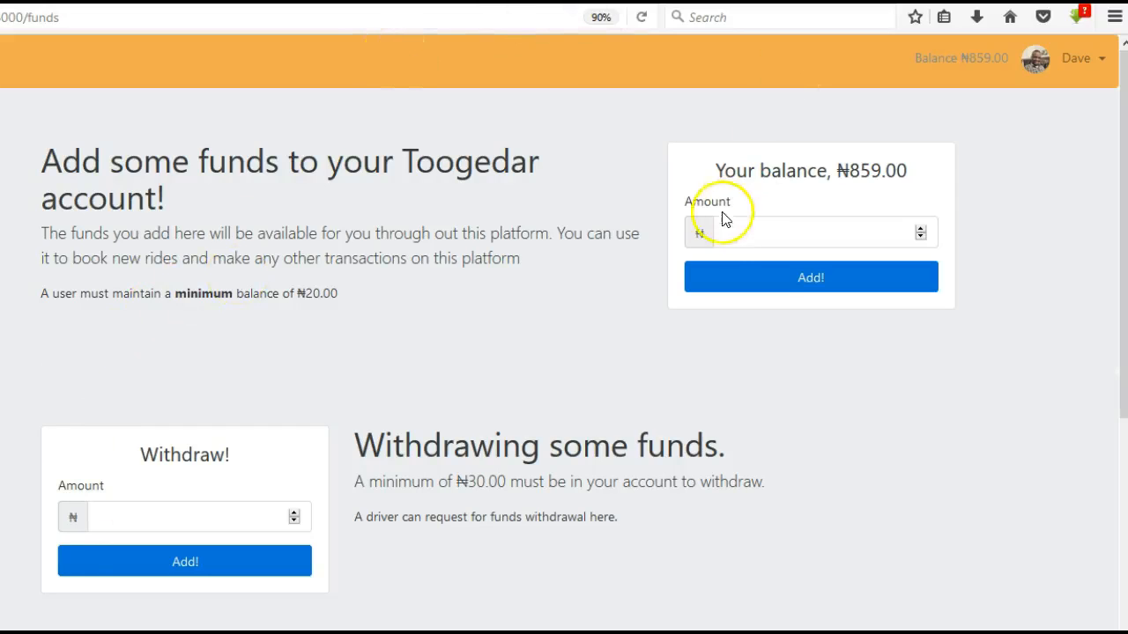
Add ₦3,000 to the account, raising the balance to ₦3,859.00, and dismiss the confirmation.
left_click(819, 232)
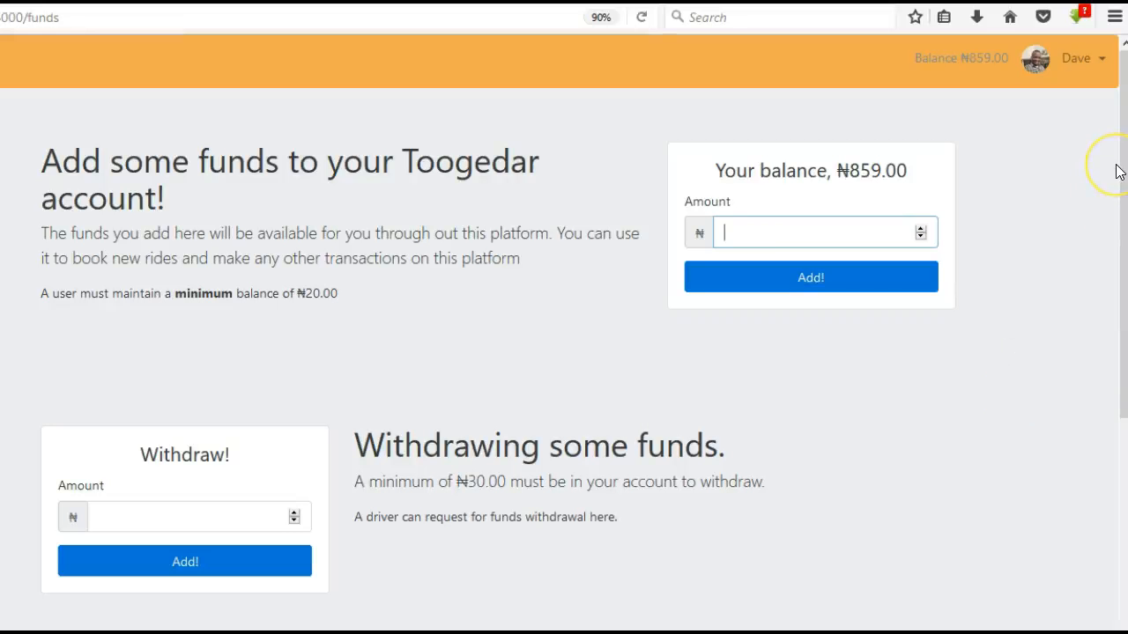
type("3000")
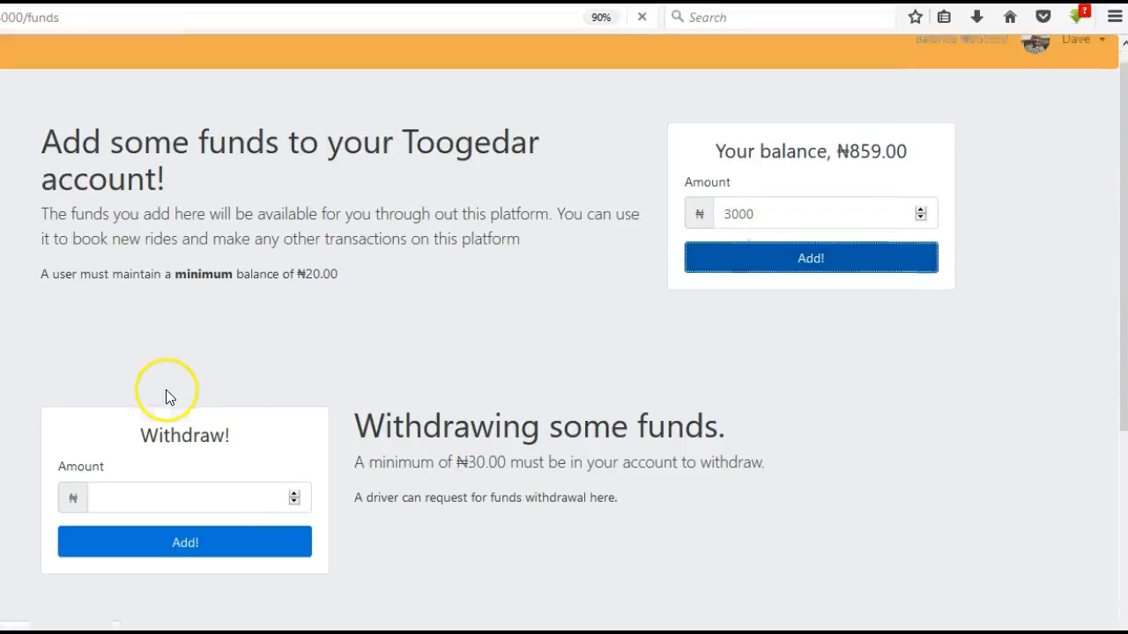
scroll("down", 3)
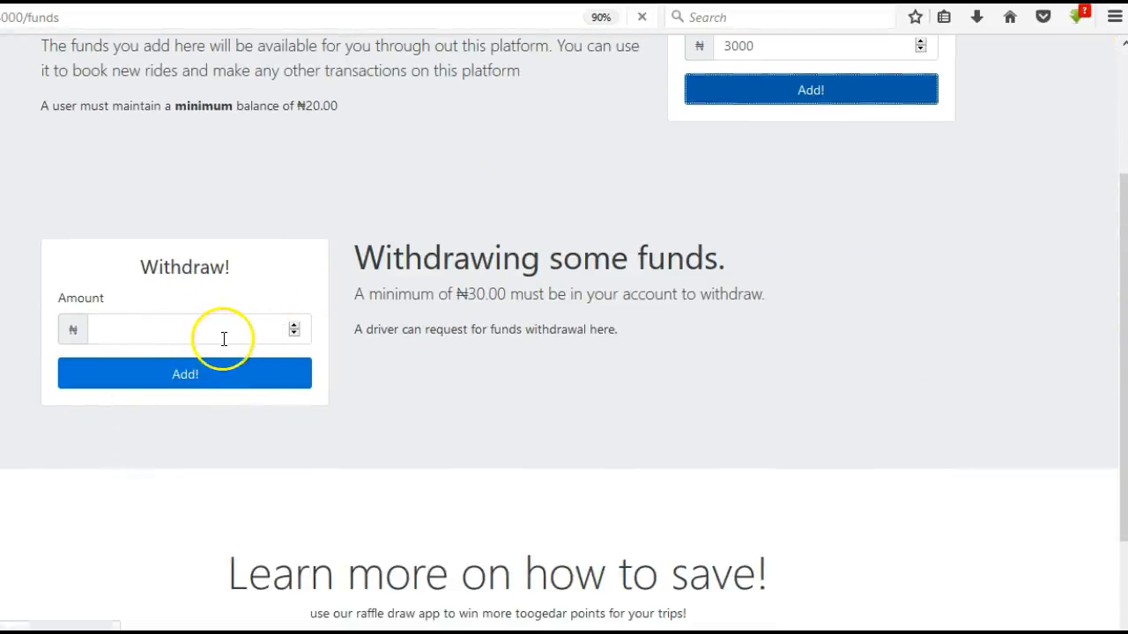
left_click(177, 328)
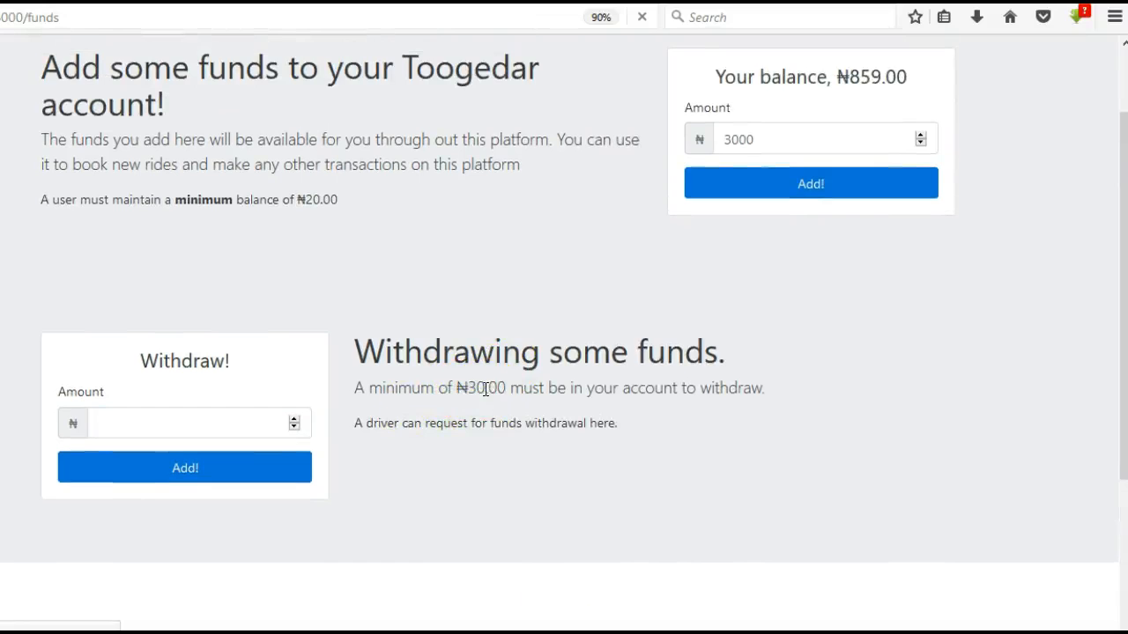
scroll("down", 3)
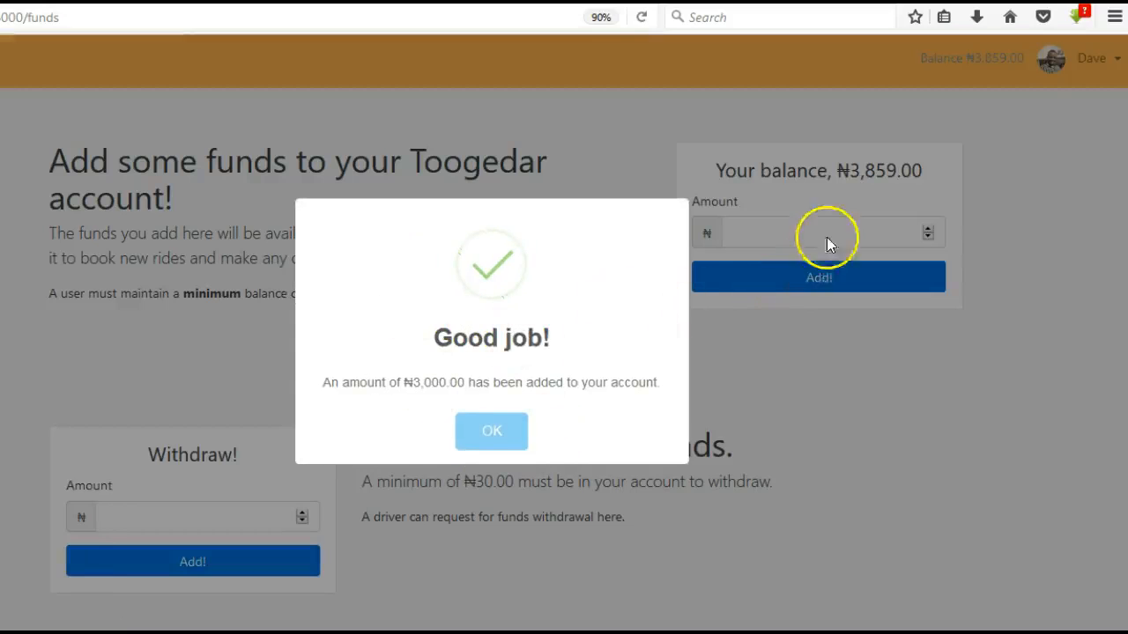
mouse_move(537, 430)
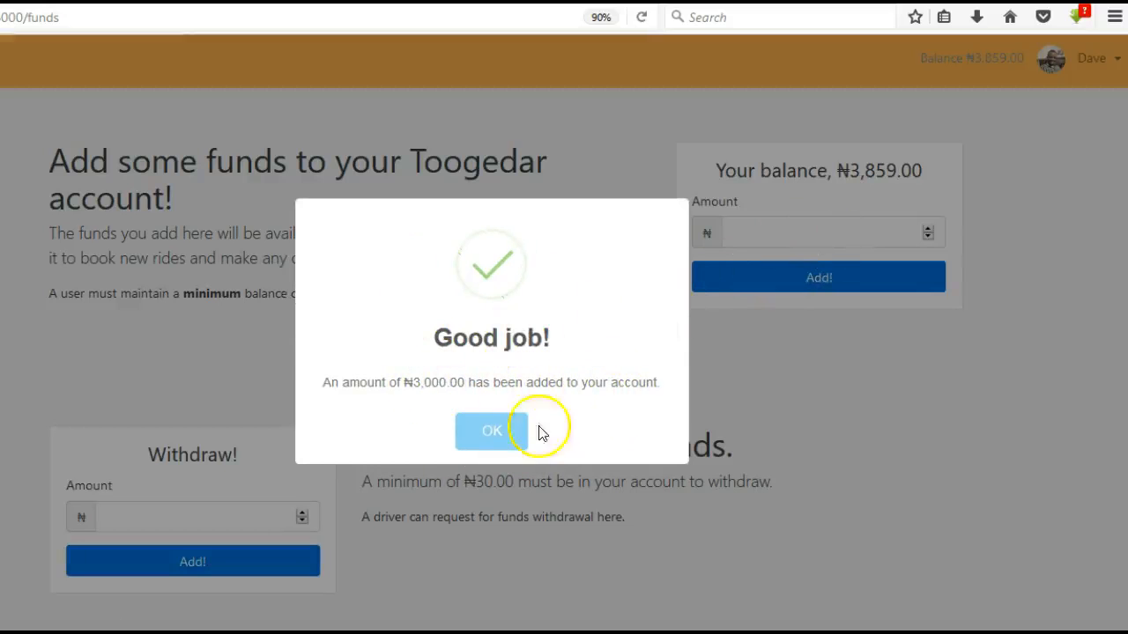
left_click(491, 430)
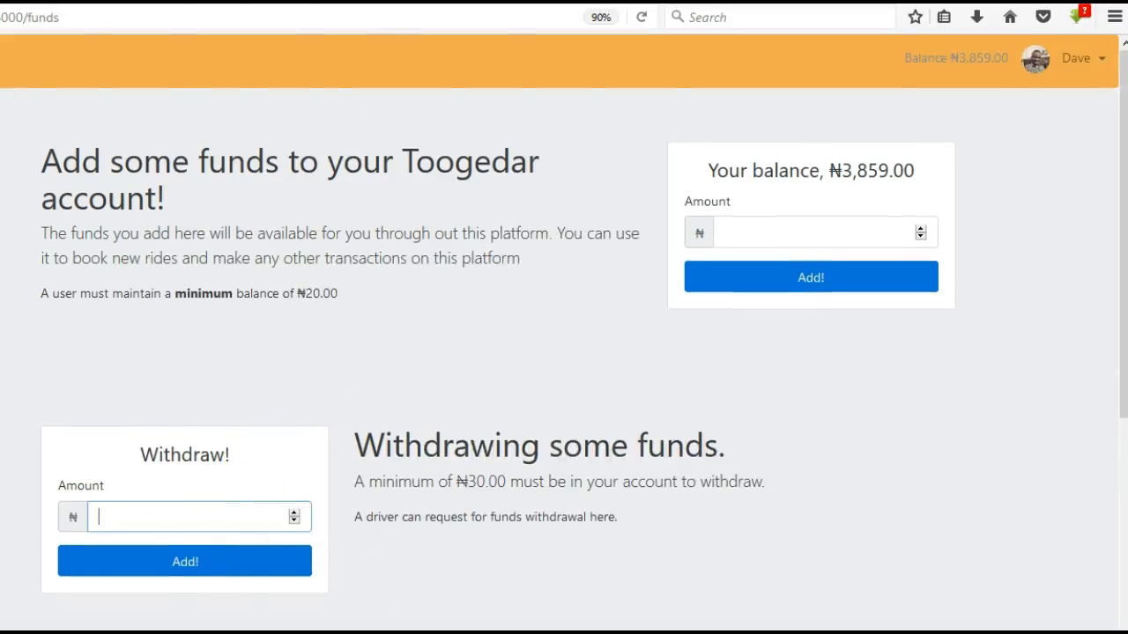
Withdraw ₦2,000, leaving a ₦1,859.00 balance, and dismiss the confirmation.
type("200")
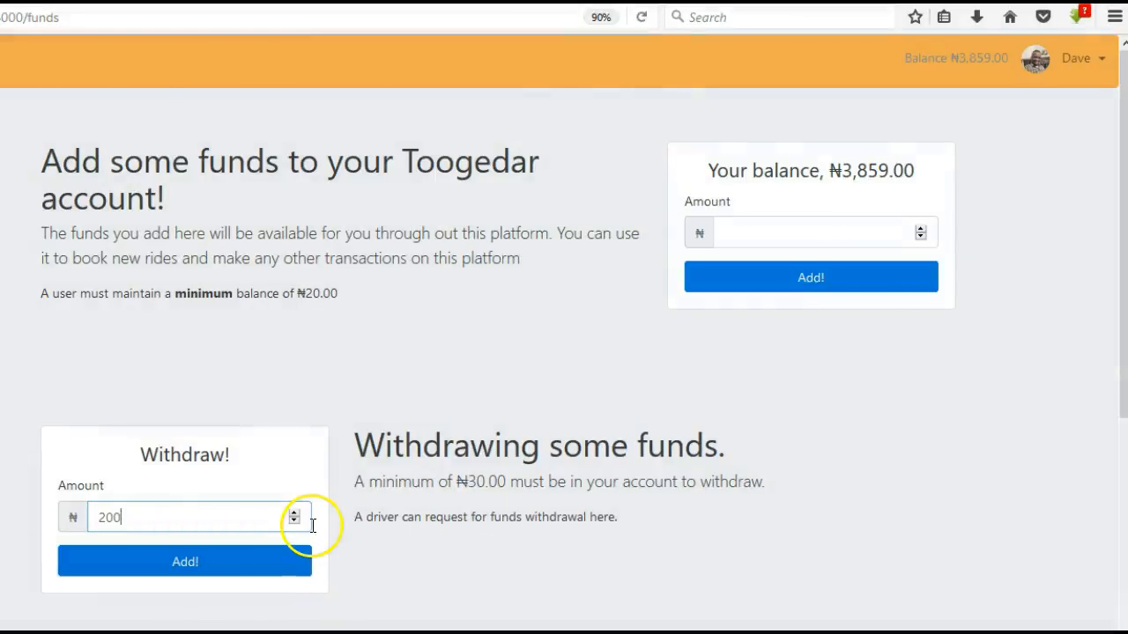
left_click(184, 561)
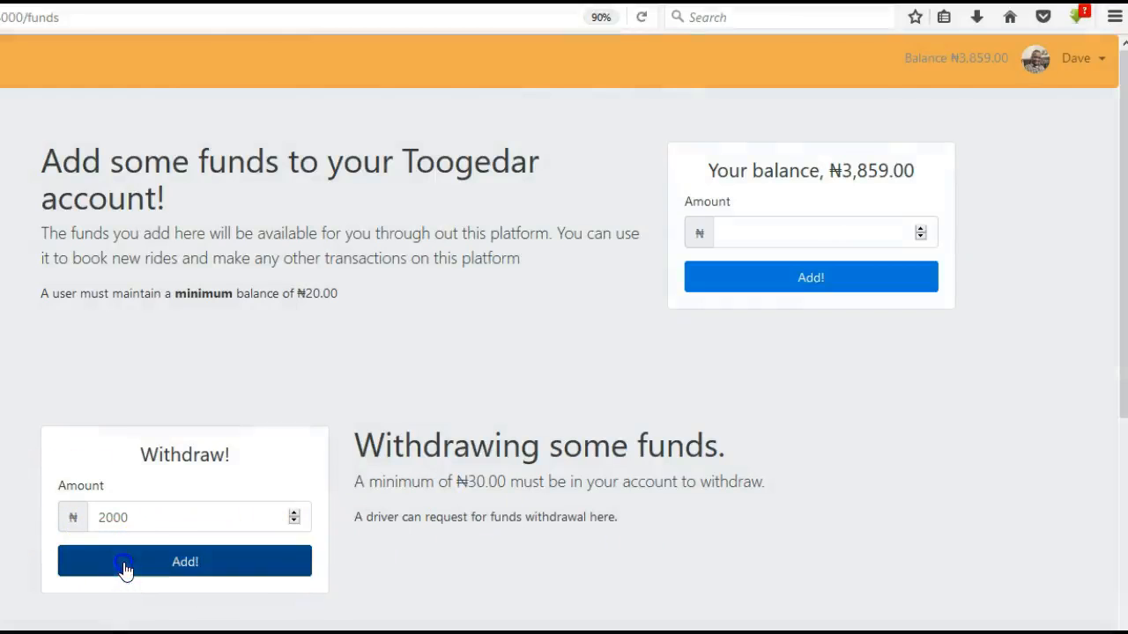
left_click(184, 561)
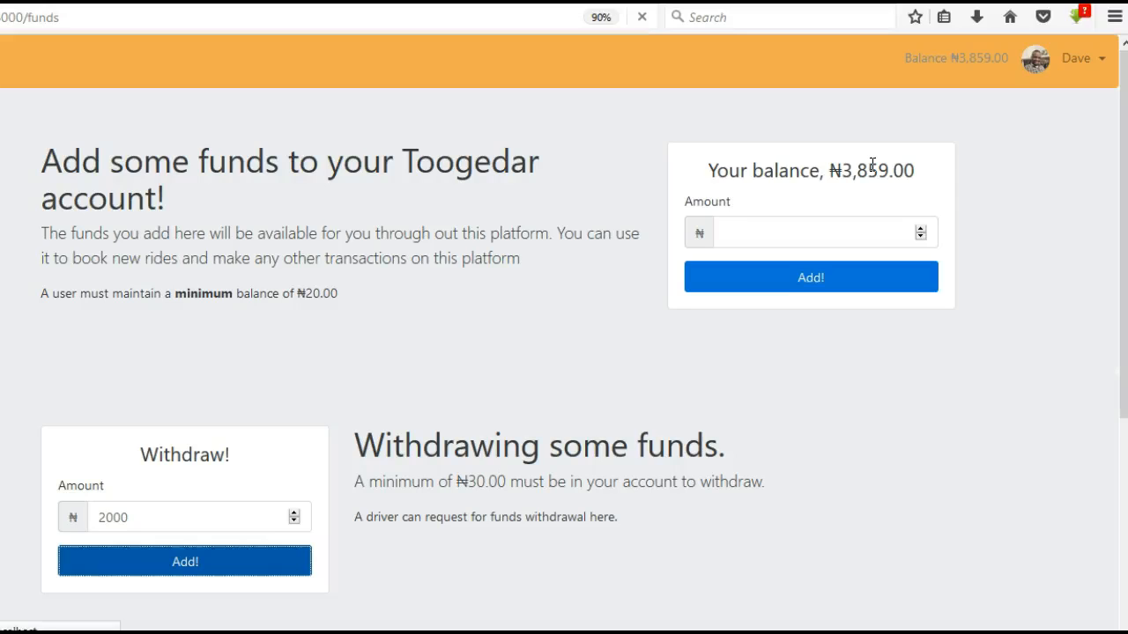
left_click(184, 561)
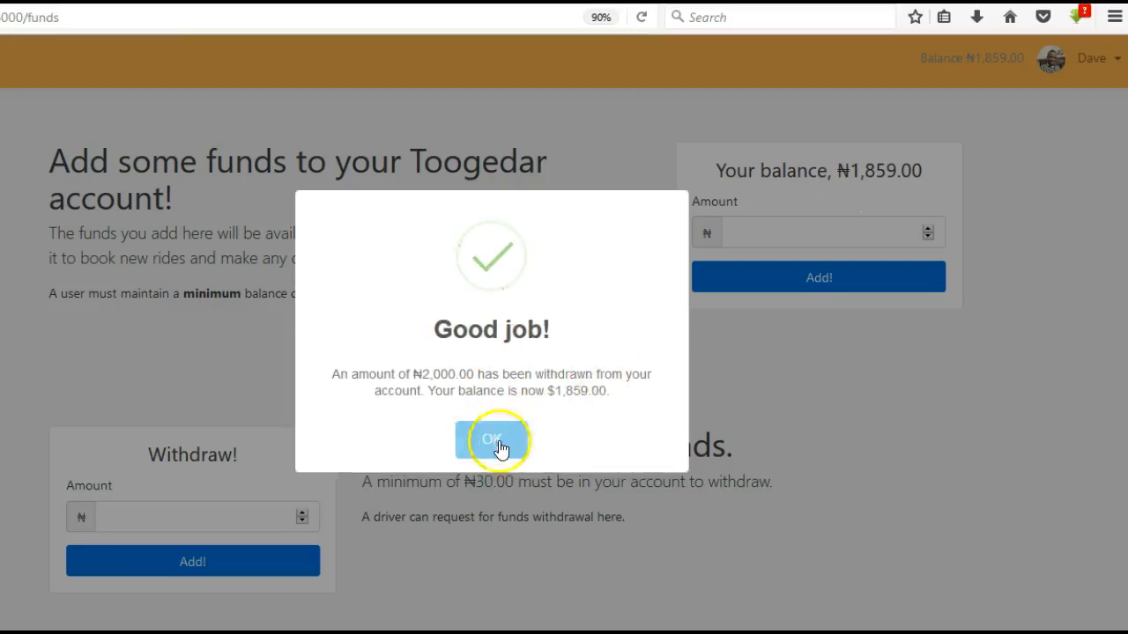
left_click(492, 439)
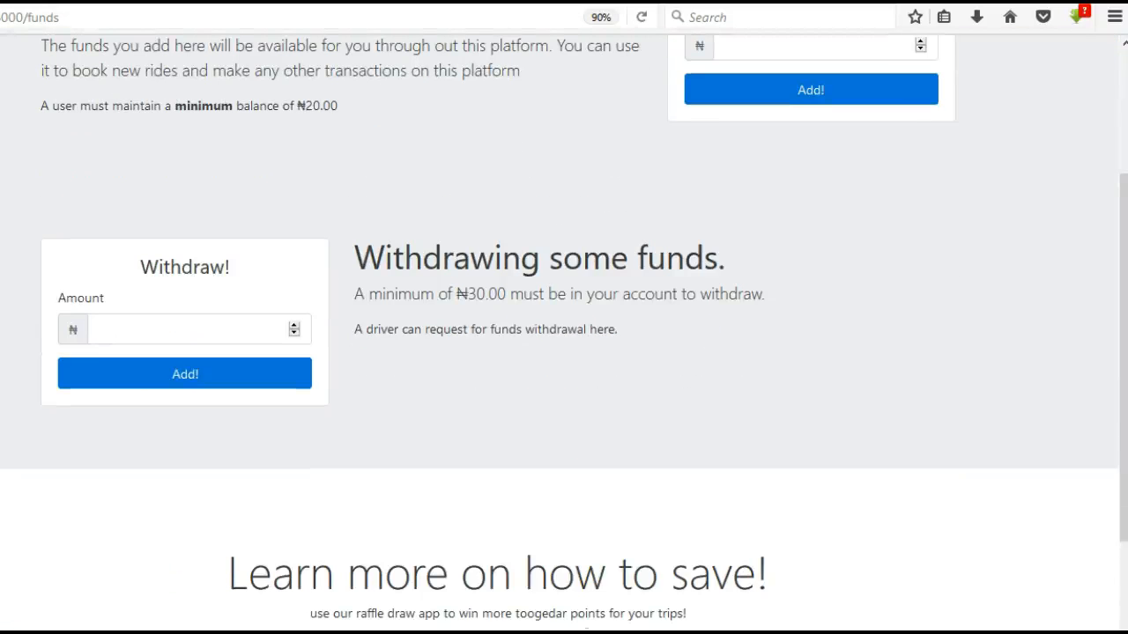